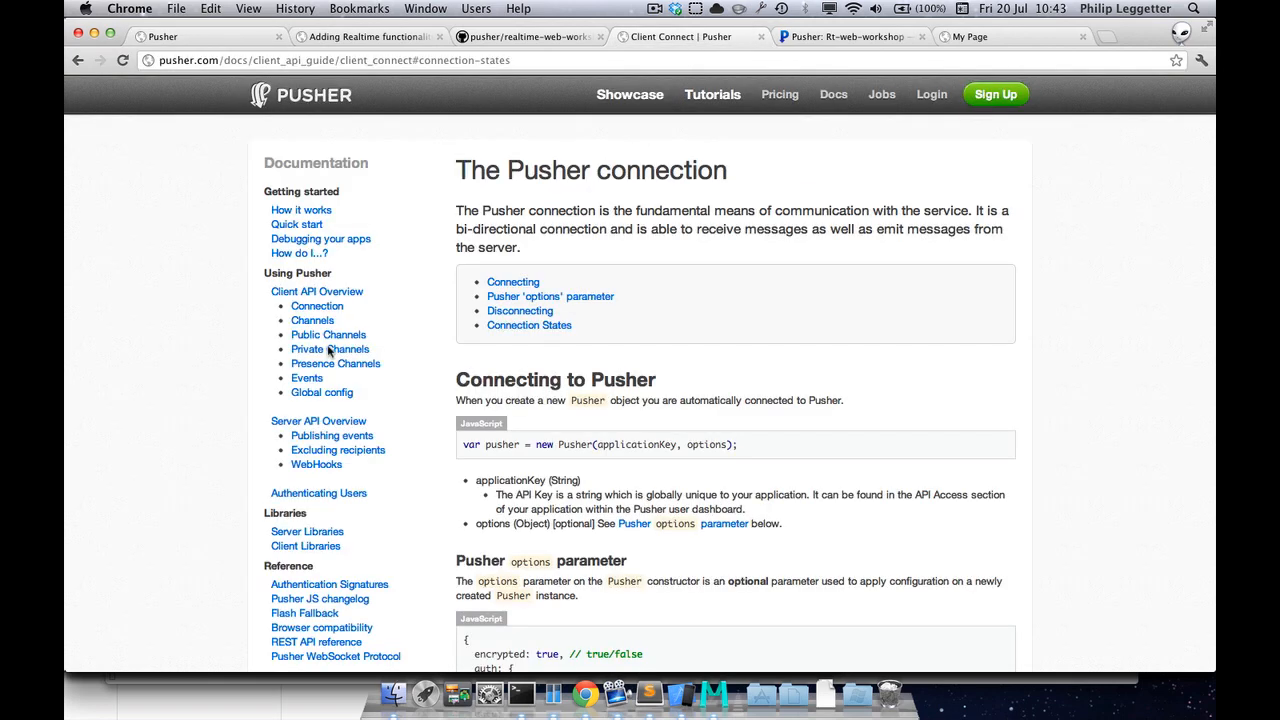
mouse_move(307, 531)
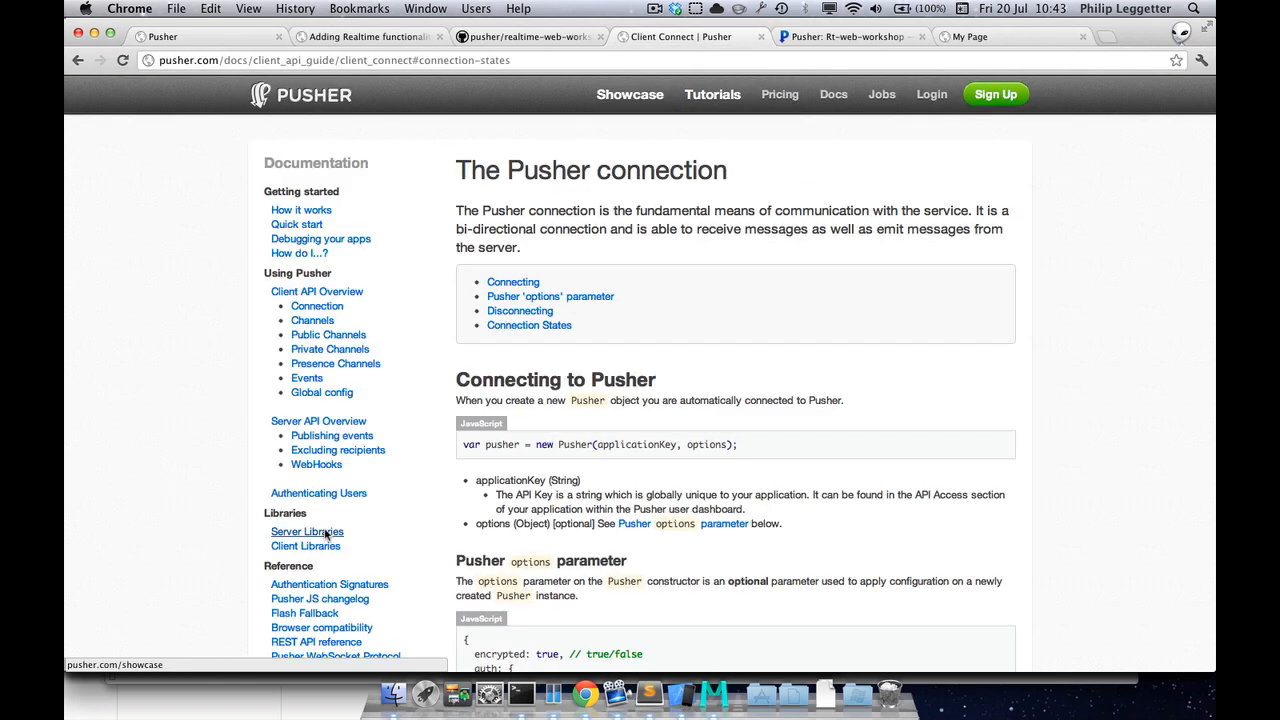
Go to the Server Libraries page from the Pusher Documentation sidebar
click(307, 531)
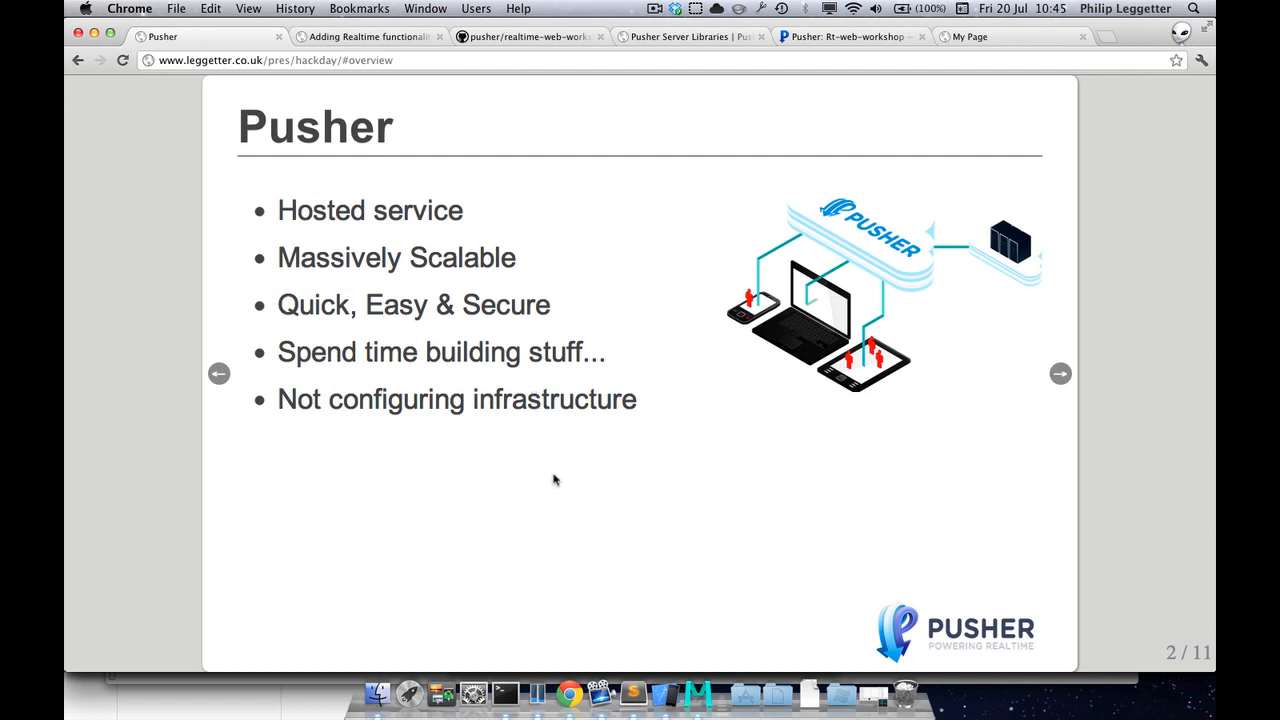
mouse_move(483, 433)
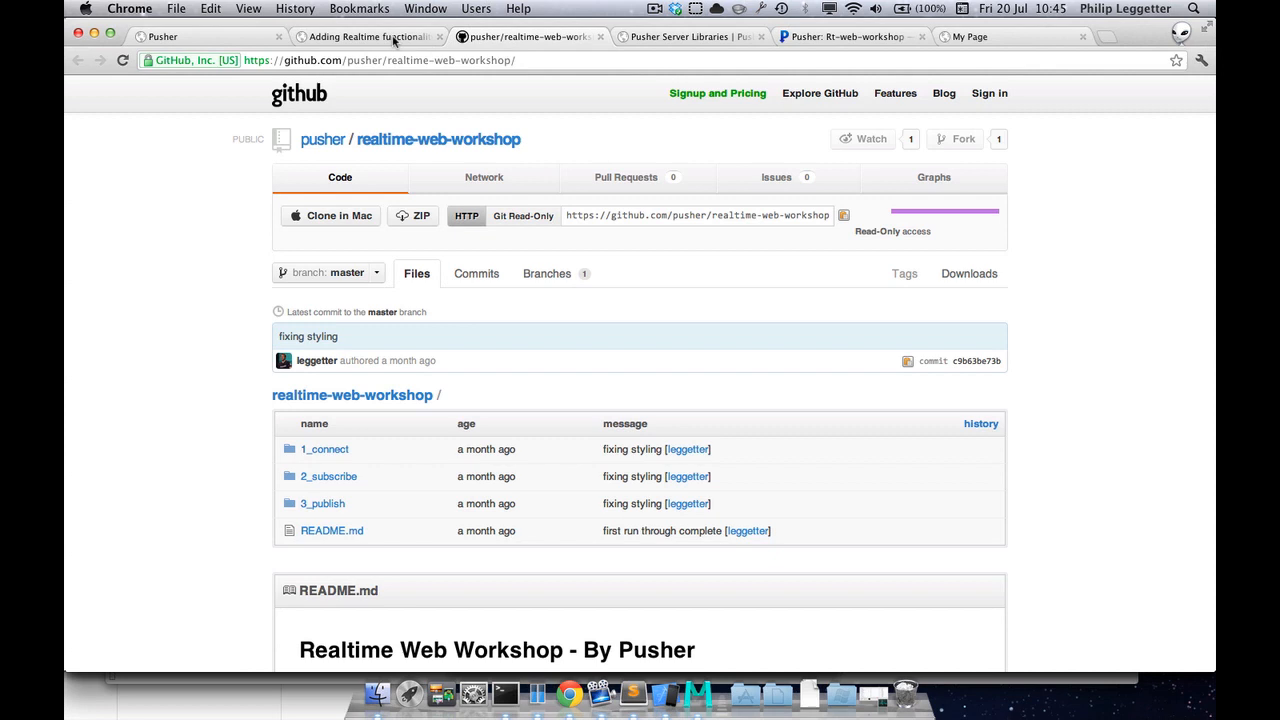
mouse_move(522, 147)
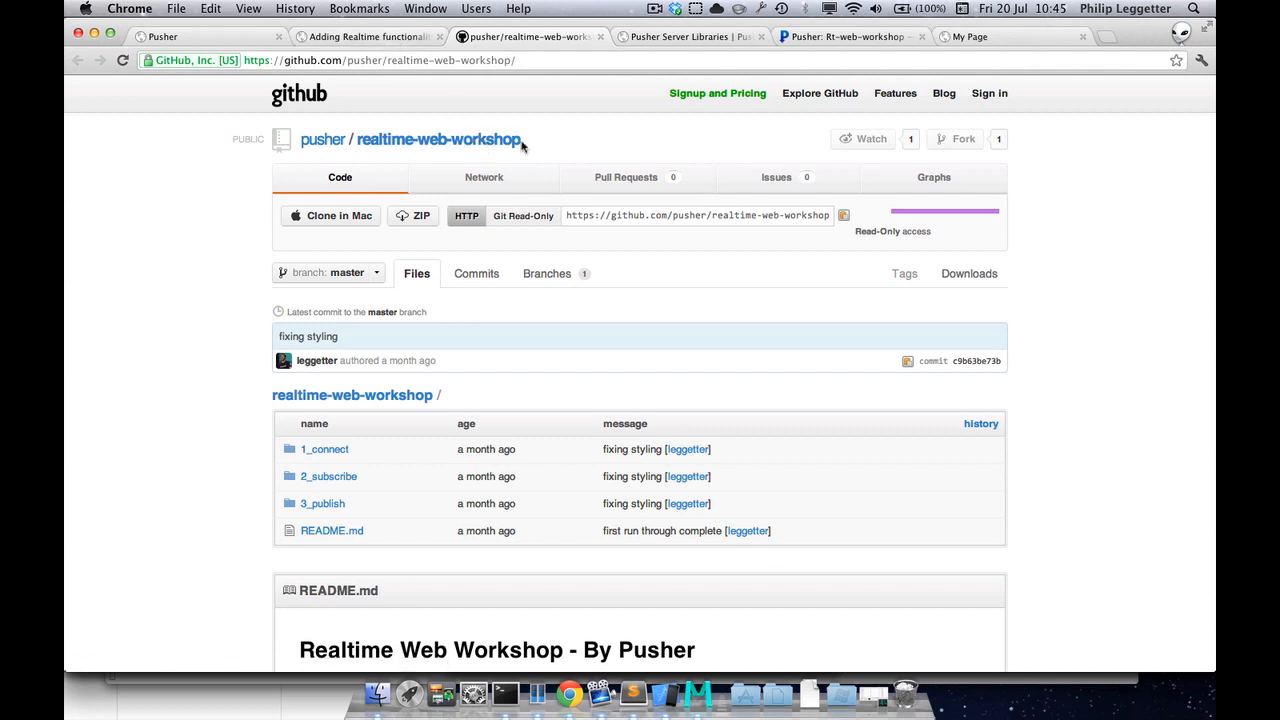
mouse_move(585, 160)
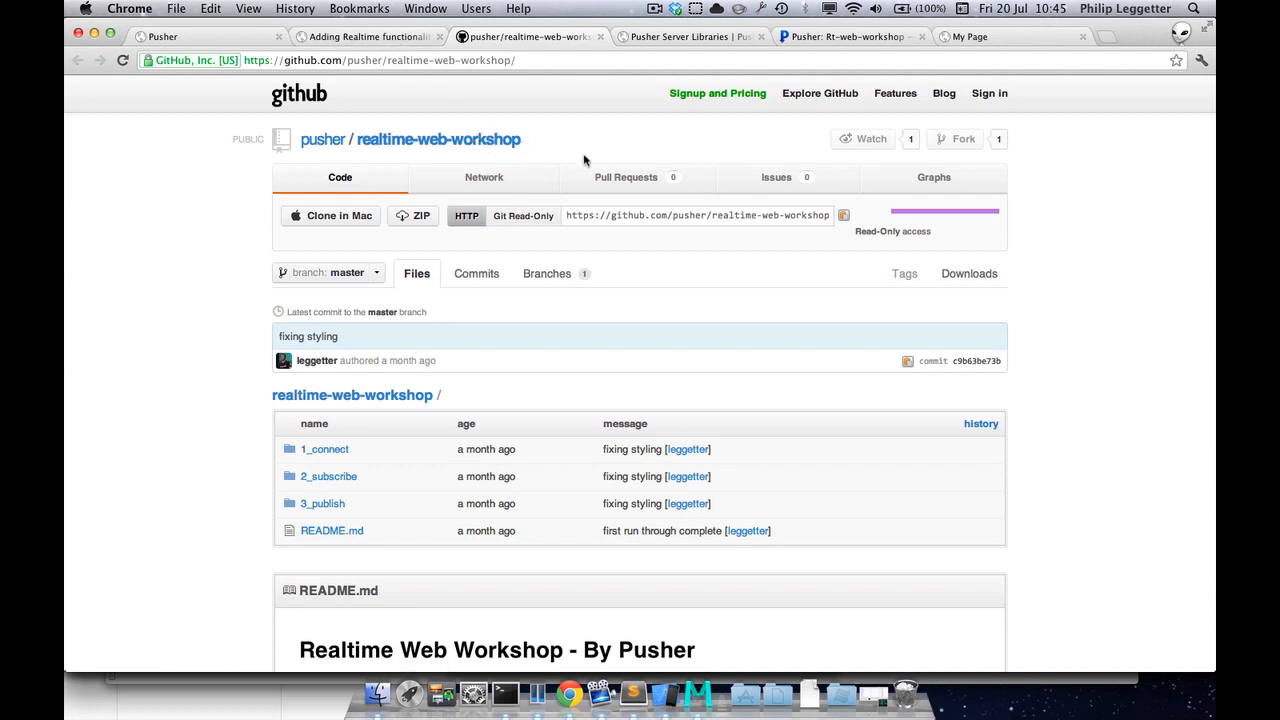
mouse_move(613, 177)
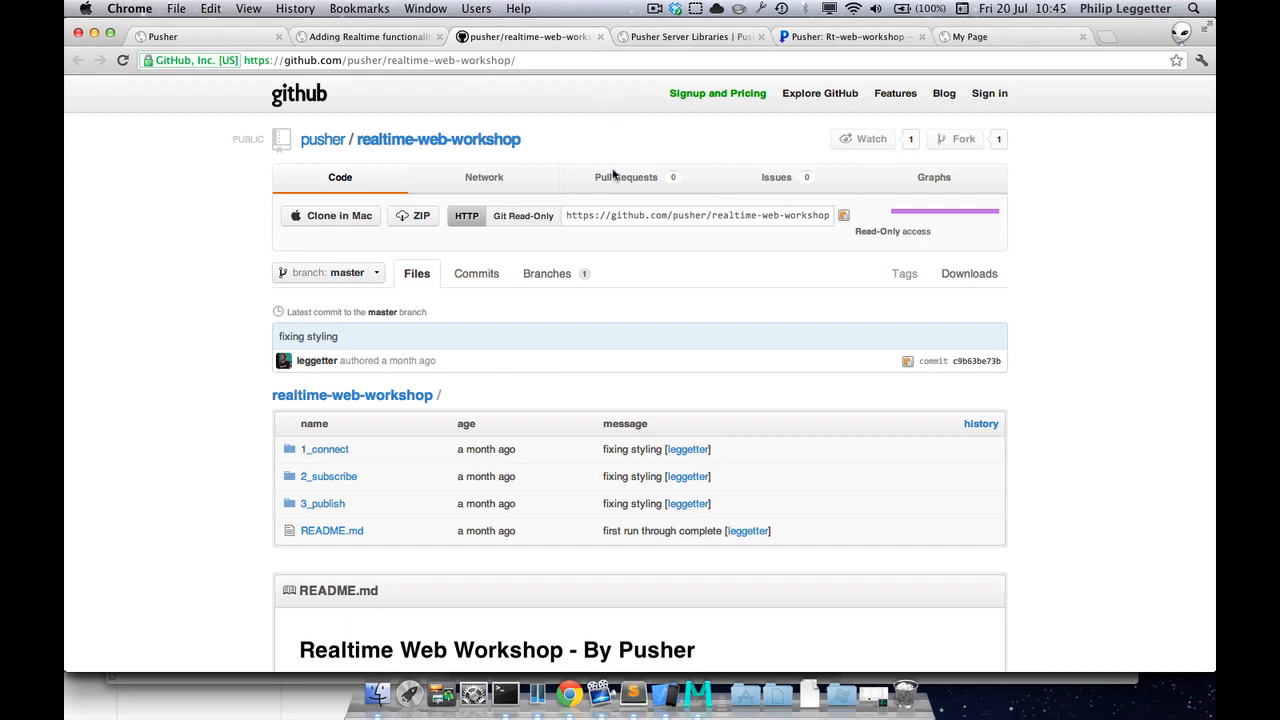
mouse_move(627, 694)
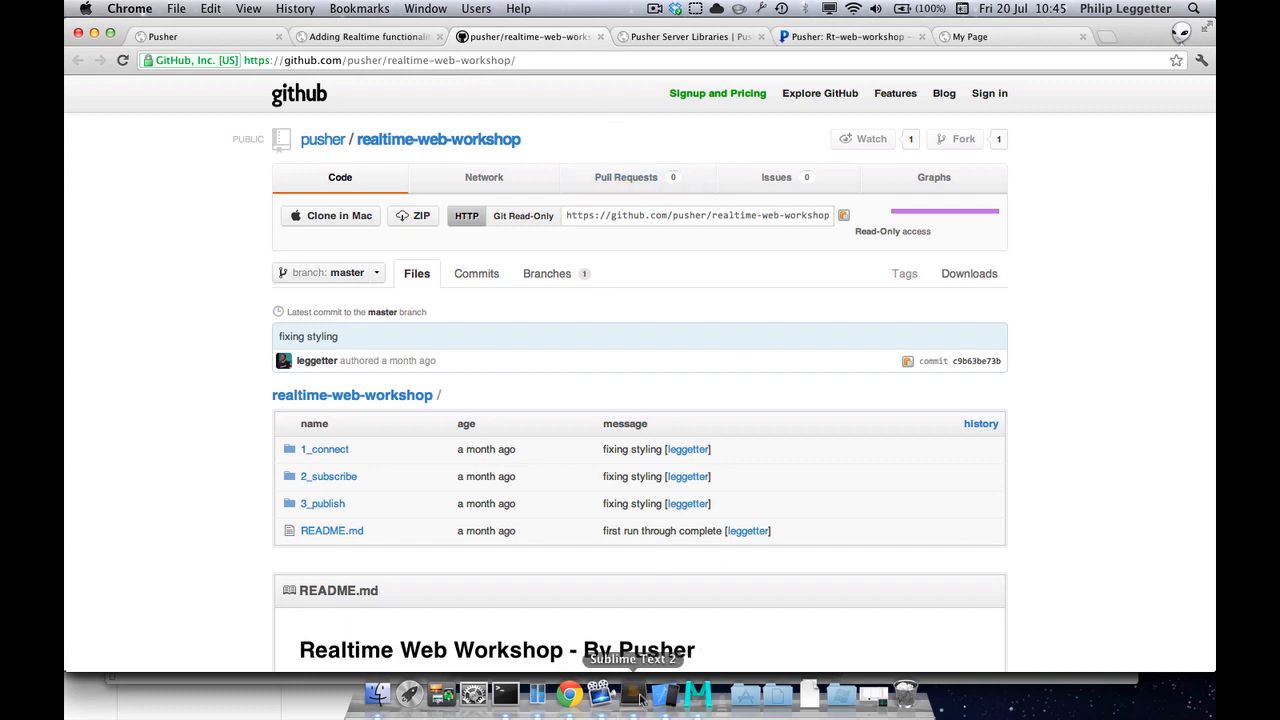
In Sublime Text, expand the 3_publish folder and open its index.html script
click(637, 693)
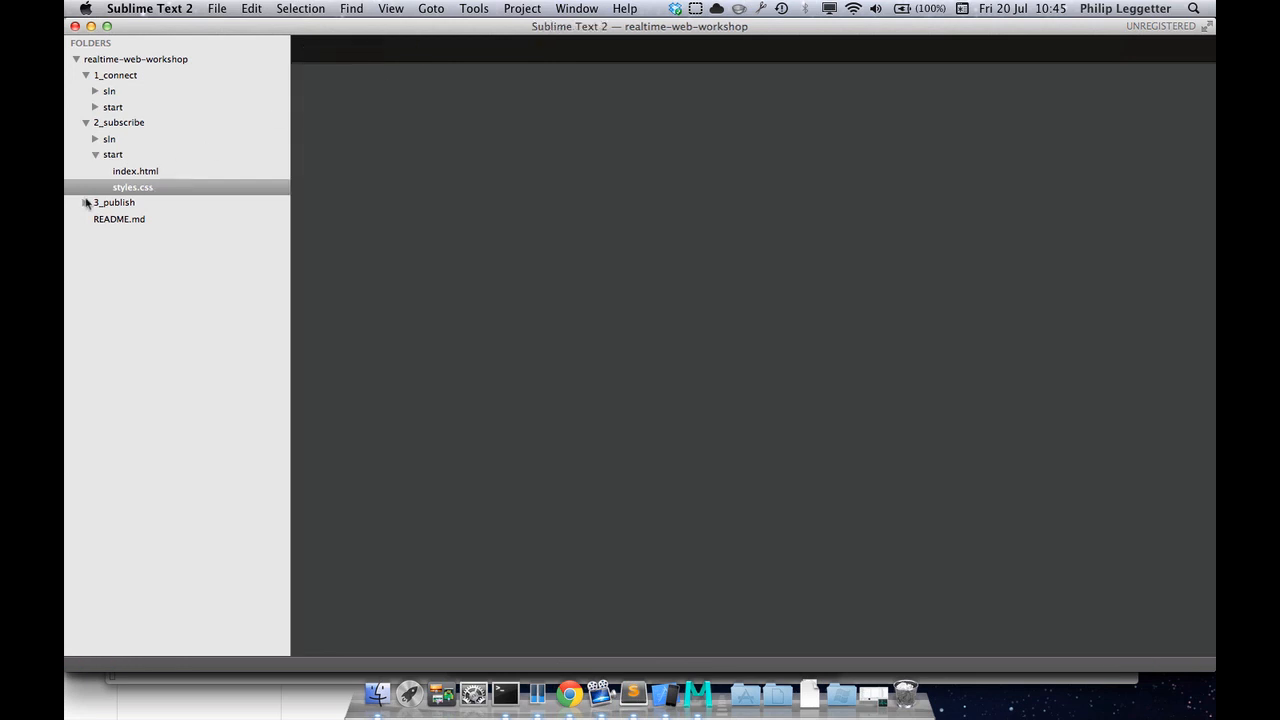
click(85, 202)
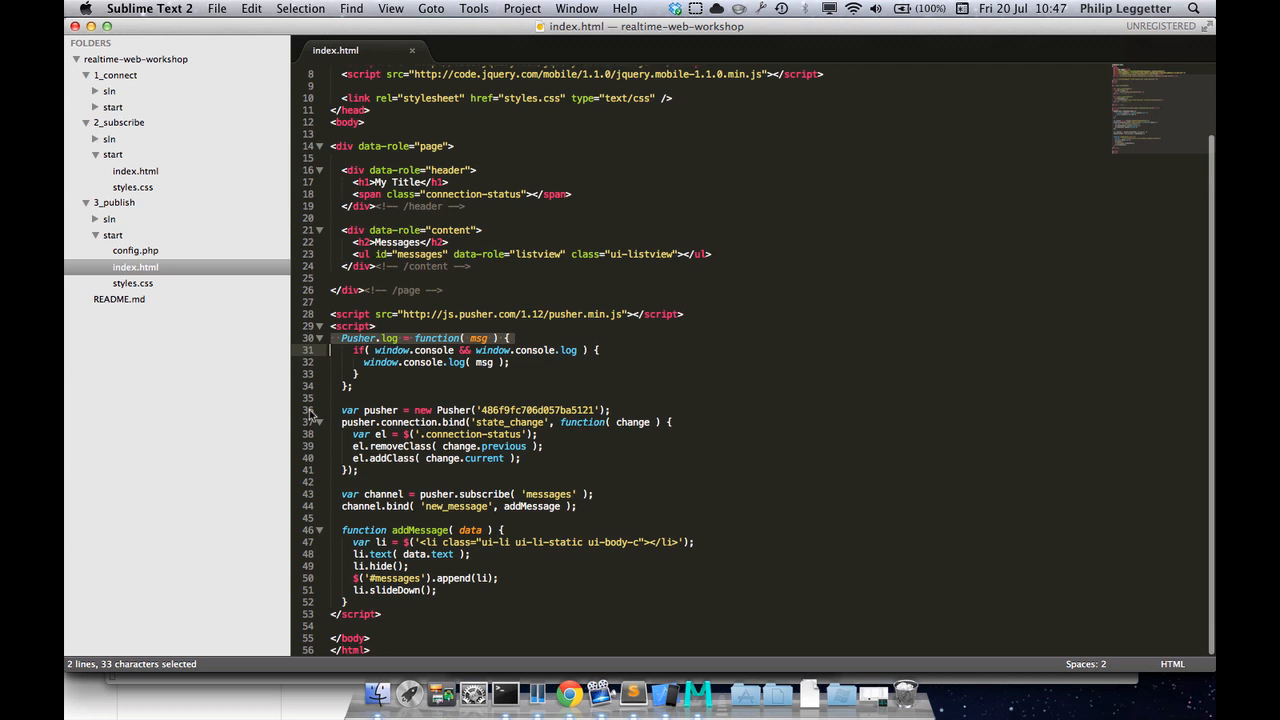
click(341, 422)
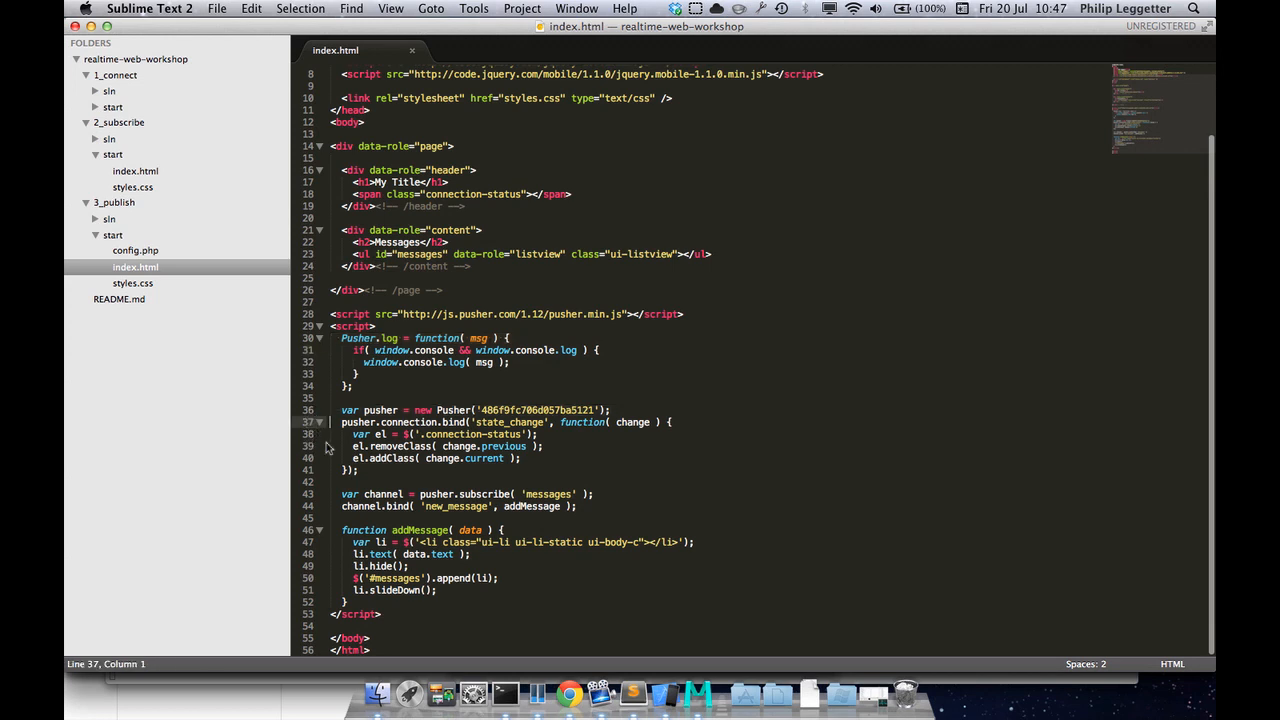
mouse_move(319, 466)
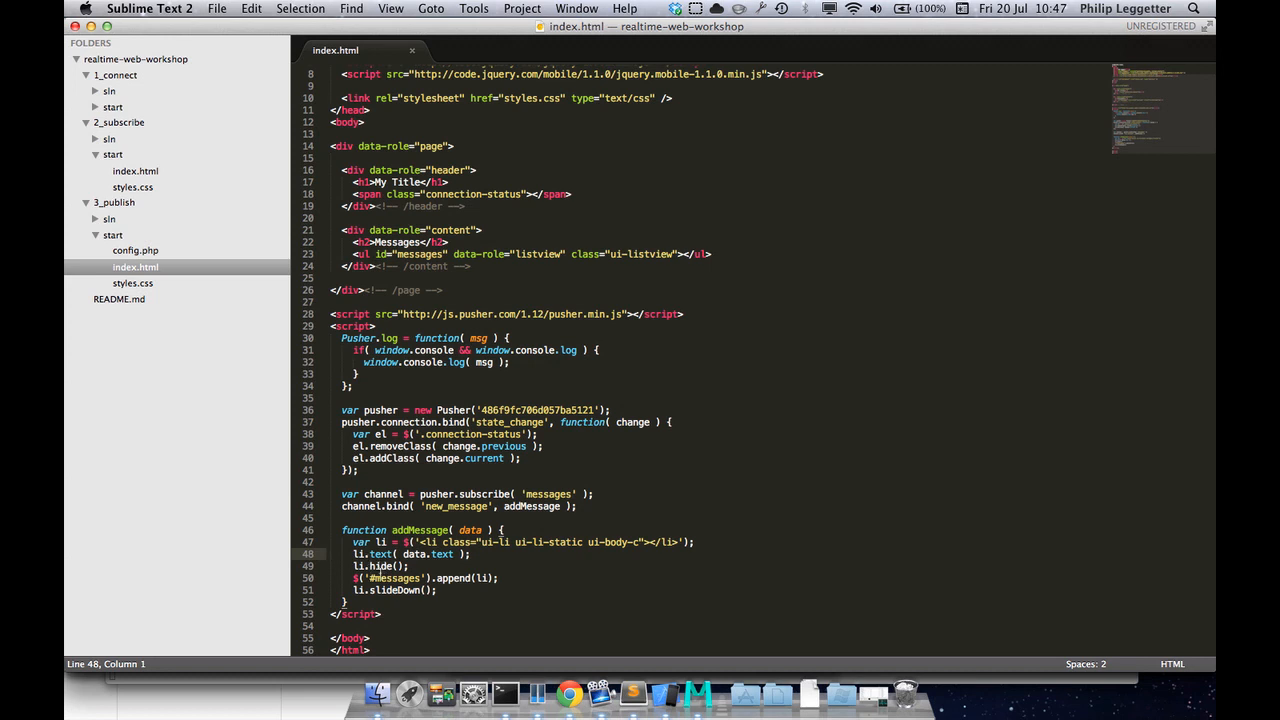
Change append to prepend in addMessage, save index.html, and switch to the simulator
double_click(464, 577)
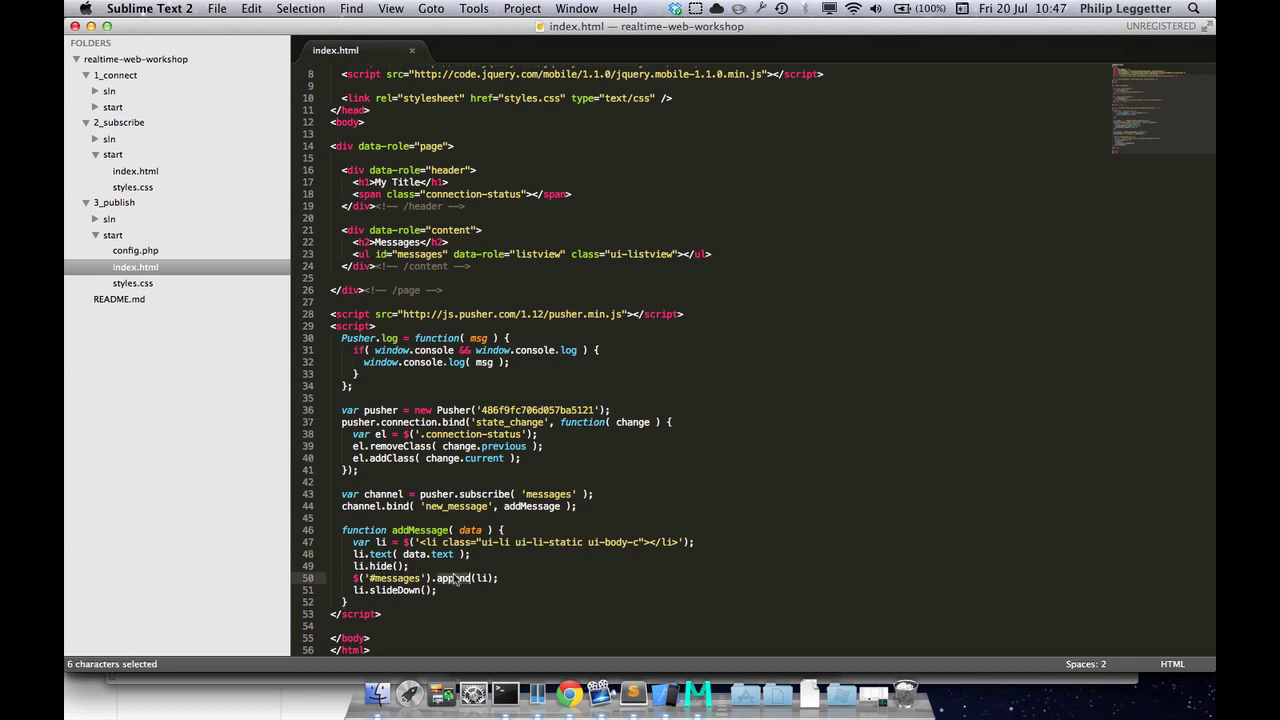
text(prepend)
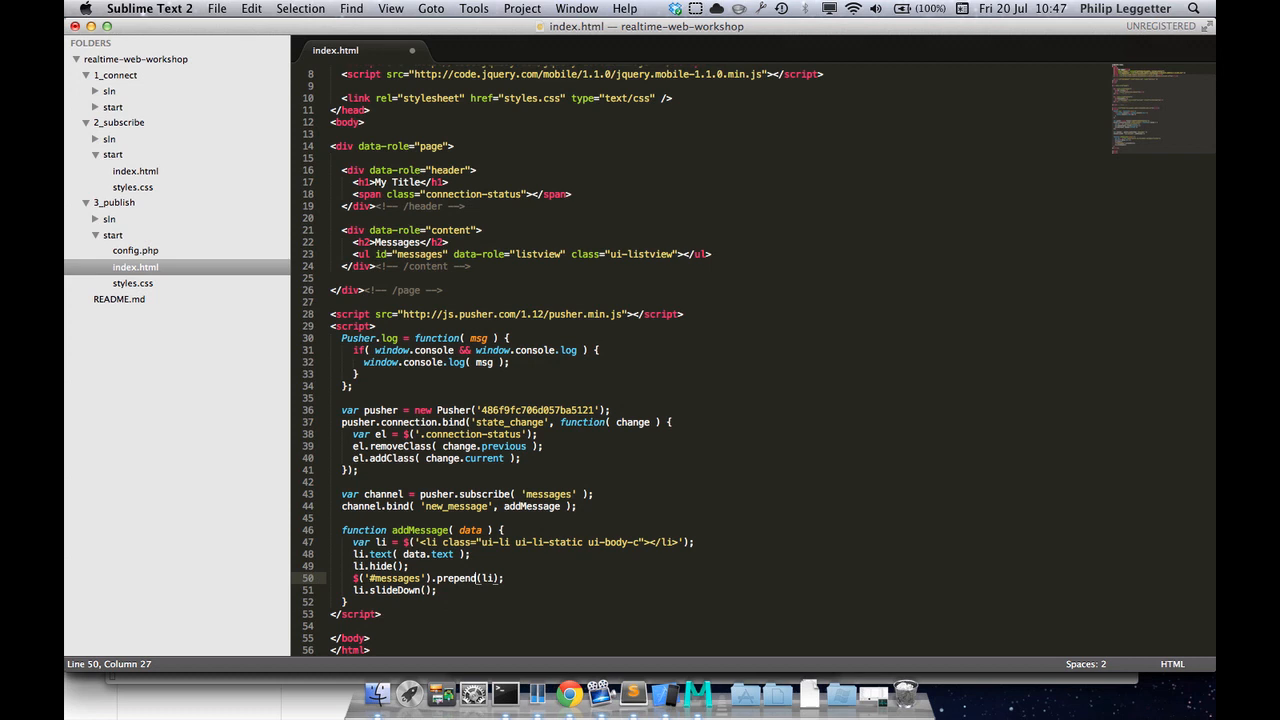
key(cmd+s)
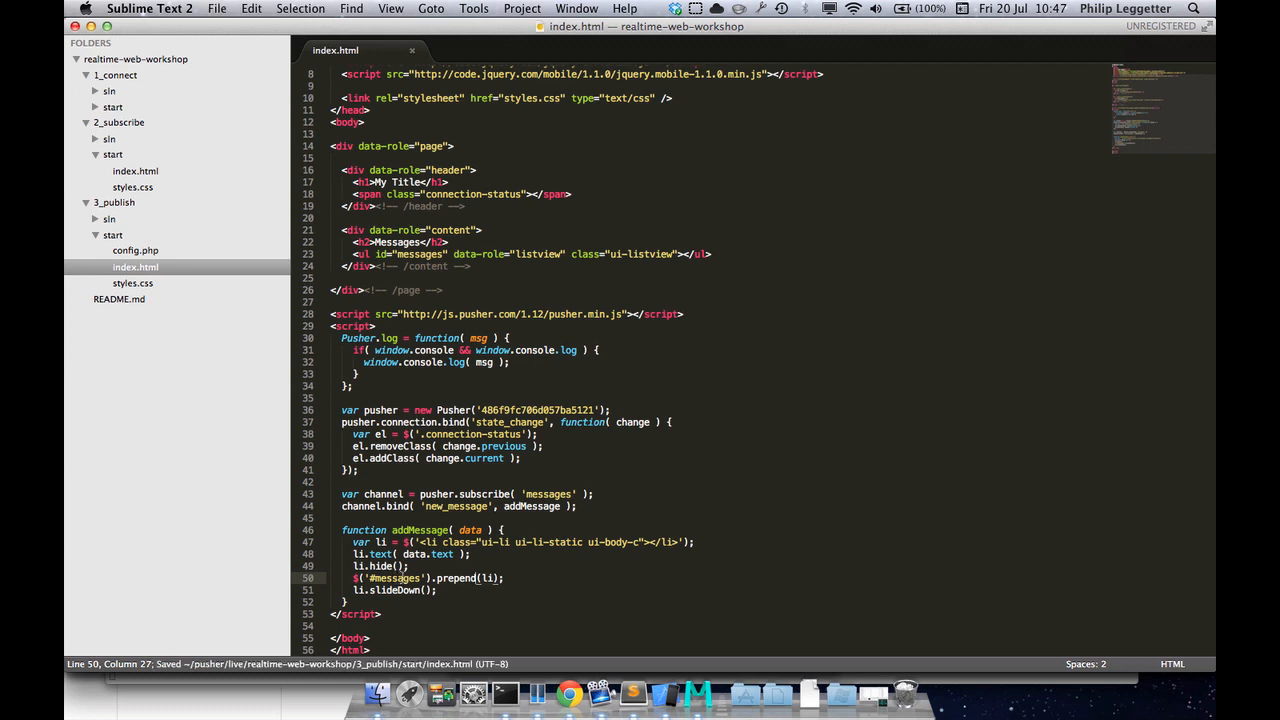
click(352, 253)
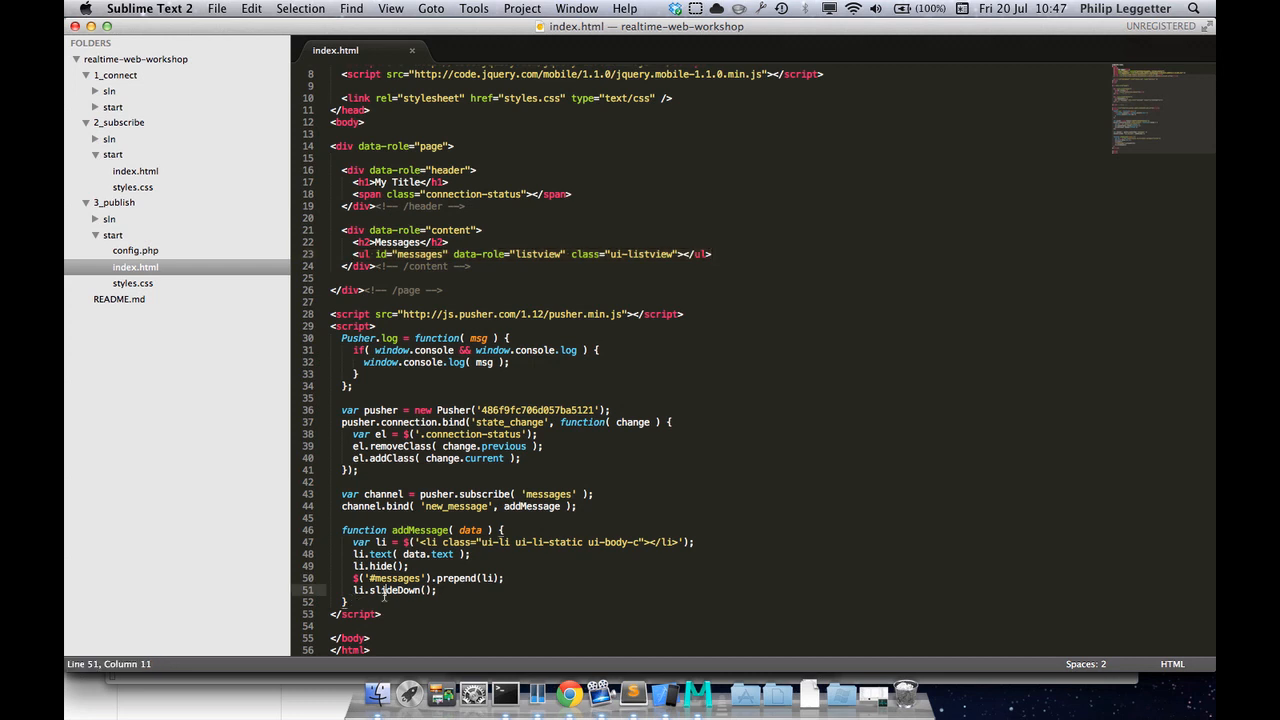
key(cmd+s)
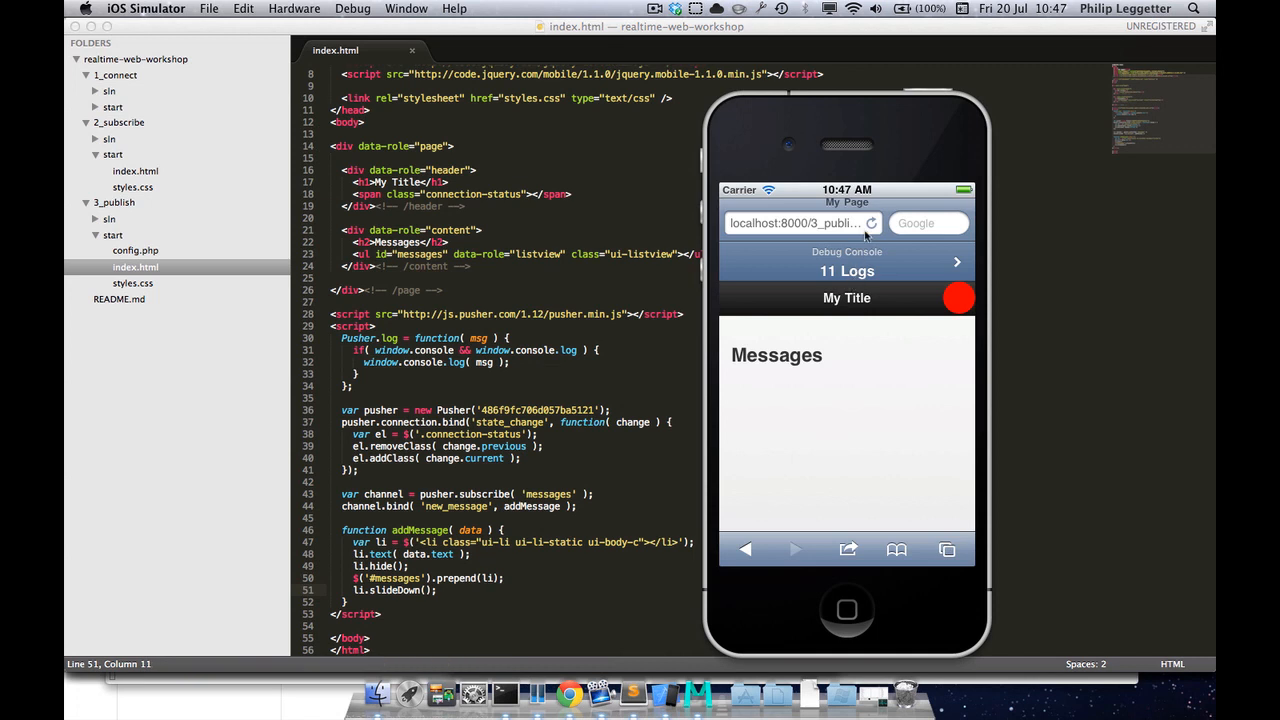
Reload the simulator page and fill Event creator: channel messages, event new_message, text data
click(870, 223)
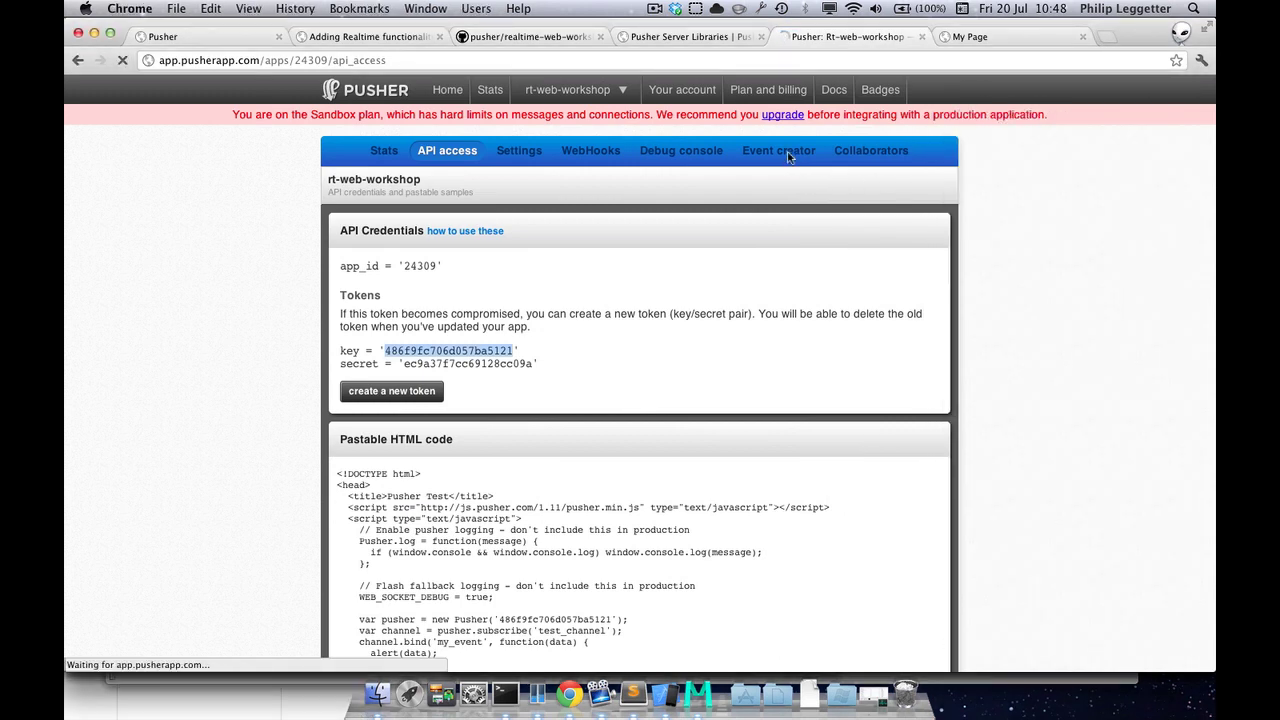
click(778, 150)
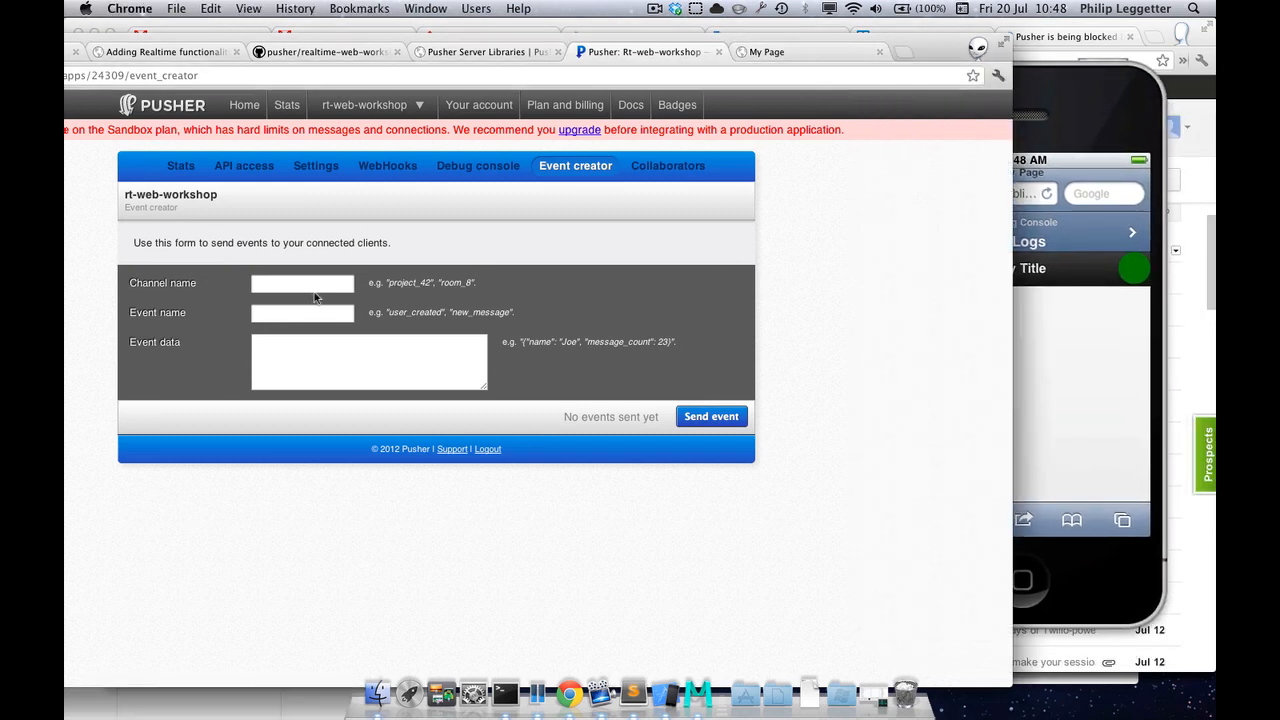
click(302, 284)
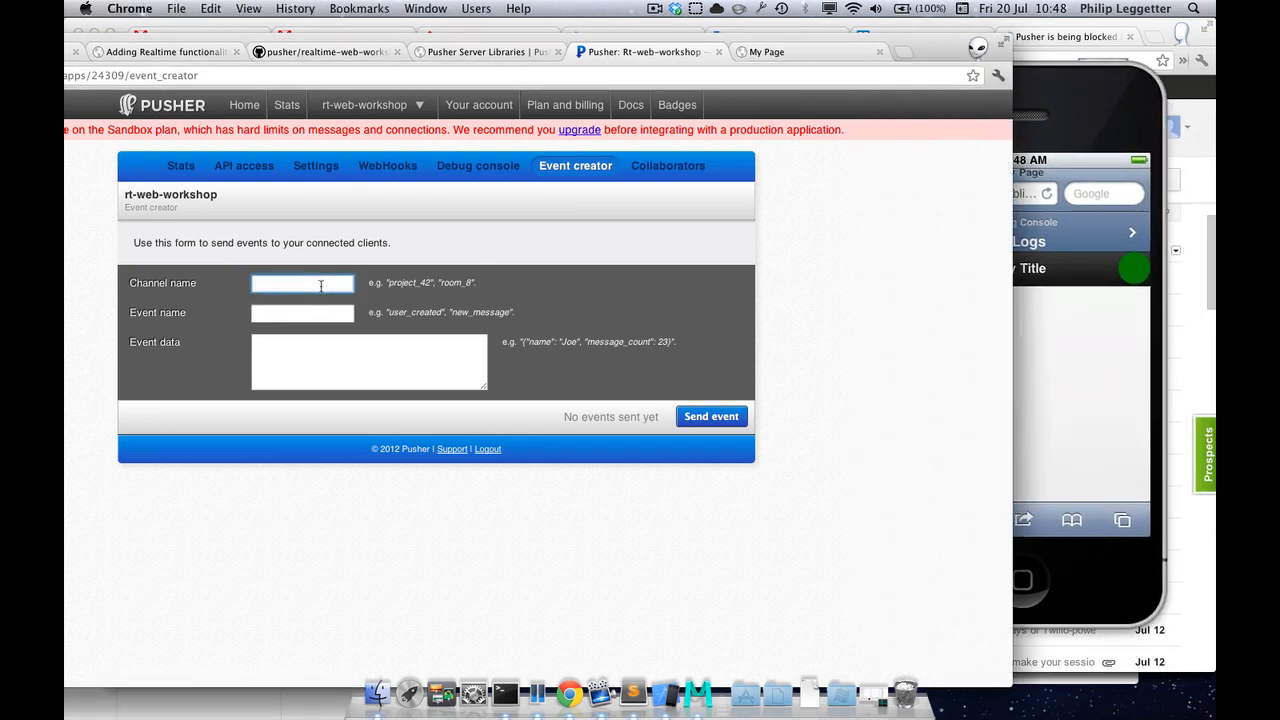
text(messages)
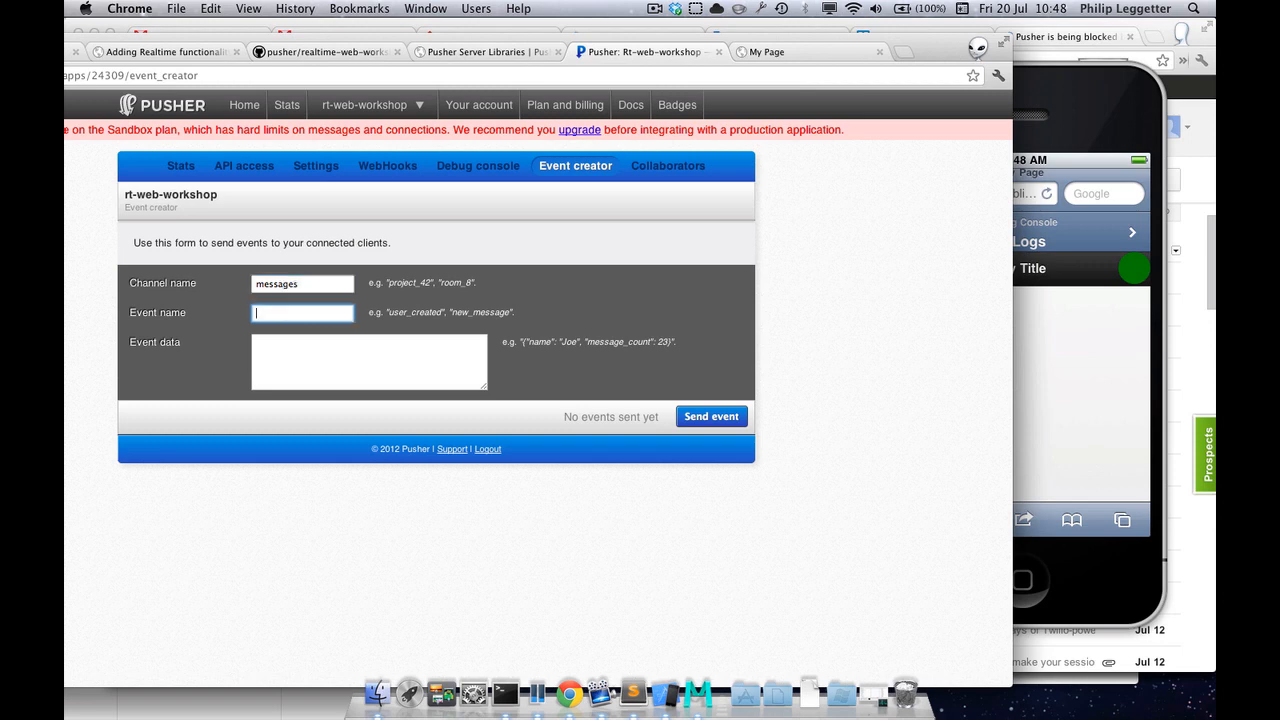
text(new_message)
click(369, 361)
text({)
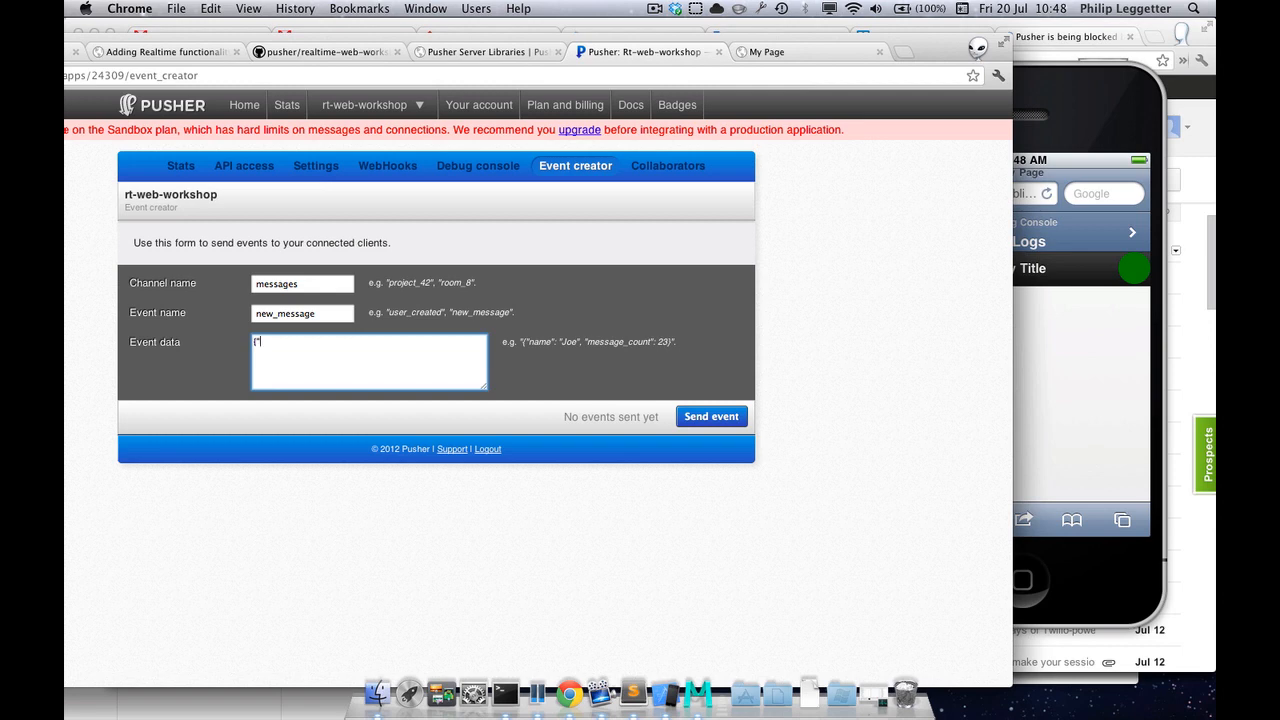
text("text": "hello world"})
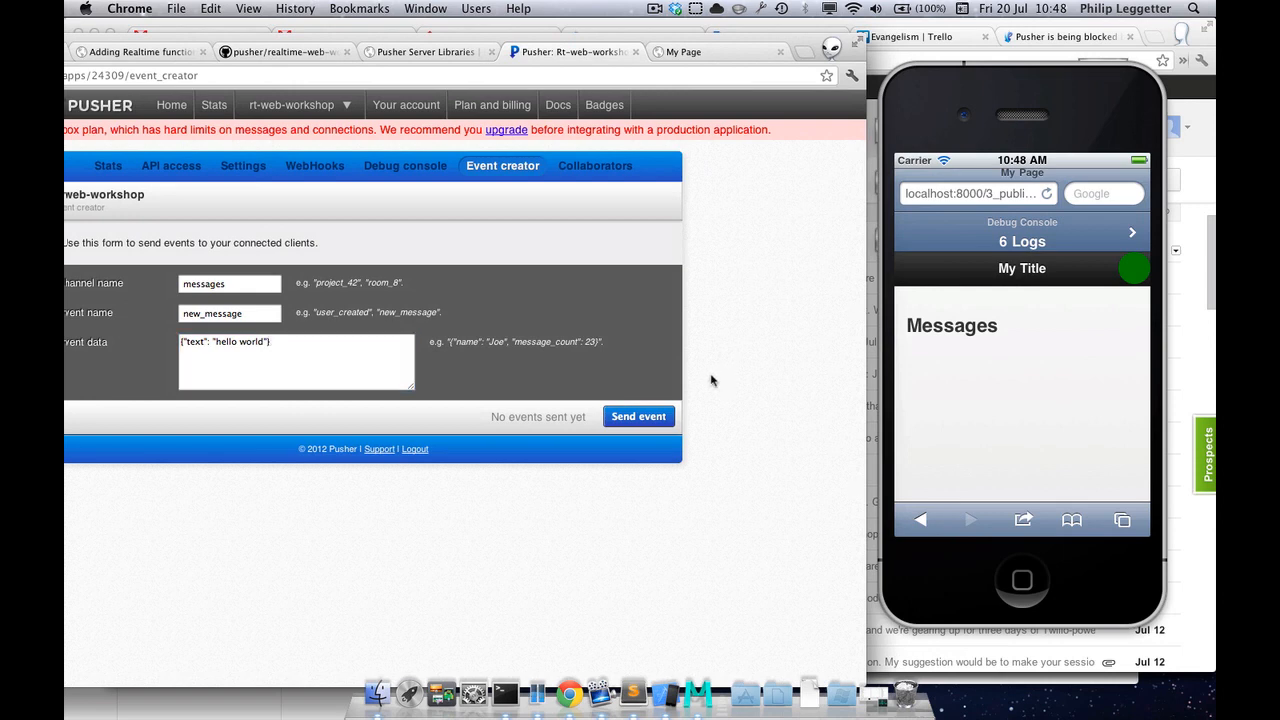
Send the "hello world" and "hello from me" events to the messages channel
click(638, 416)
text(from)
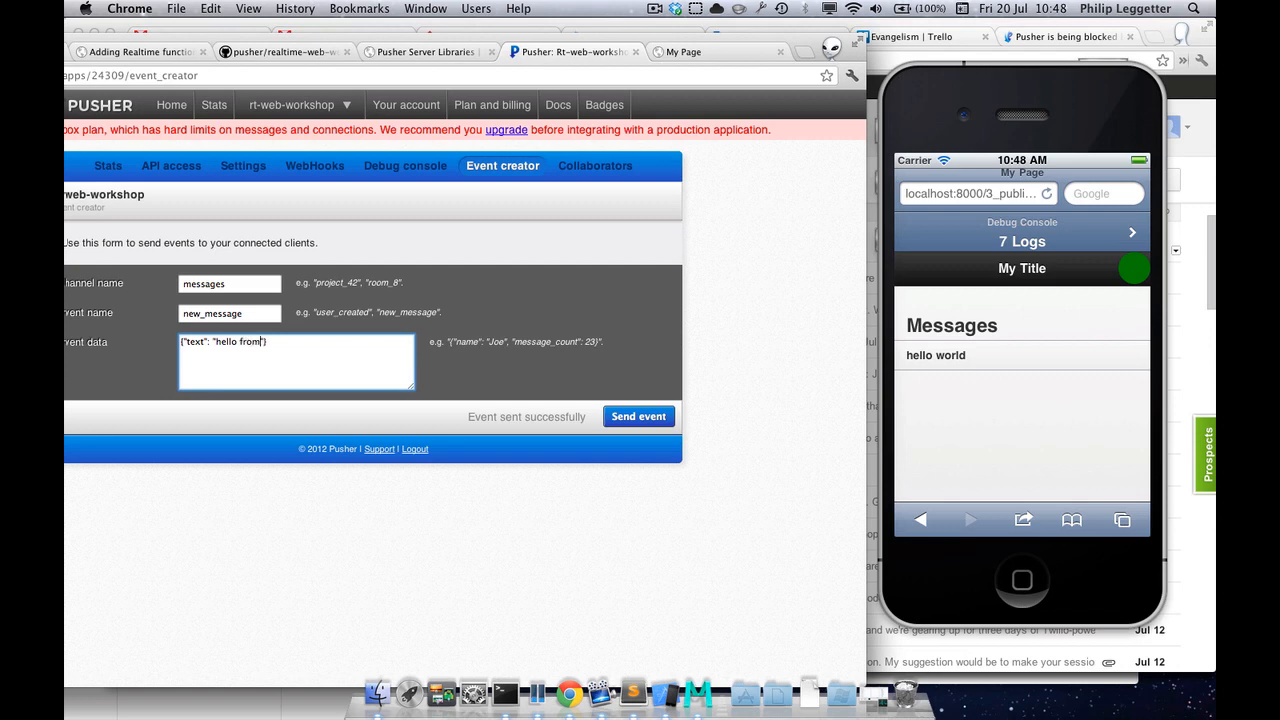
click(638, 416)
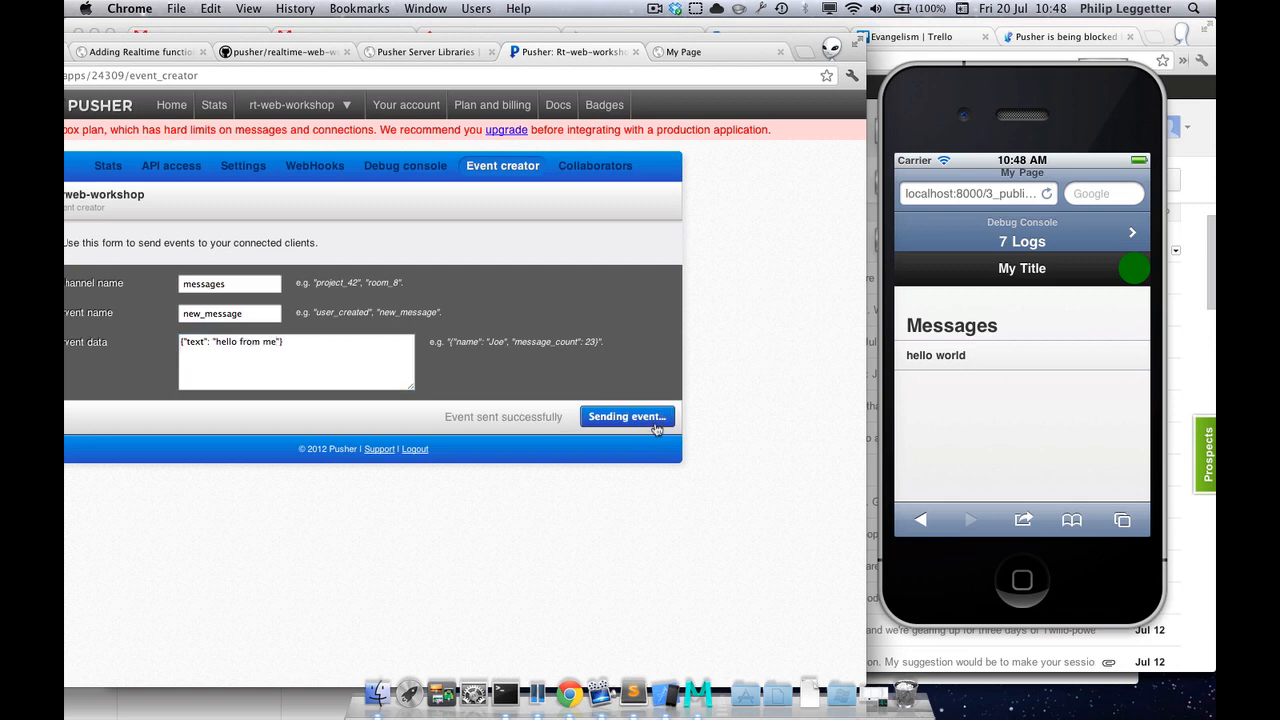
click(627, 416)
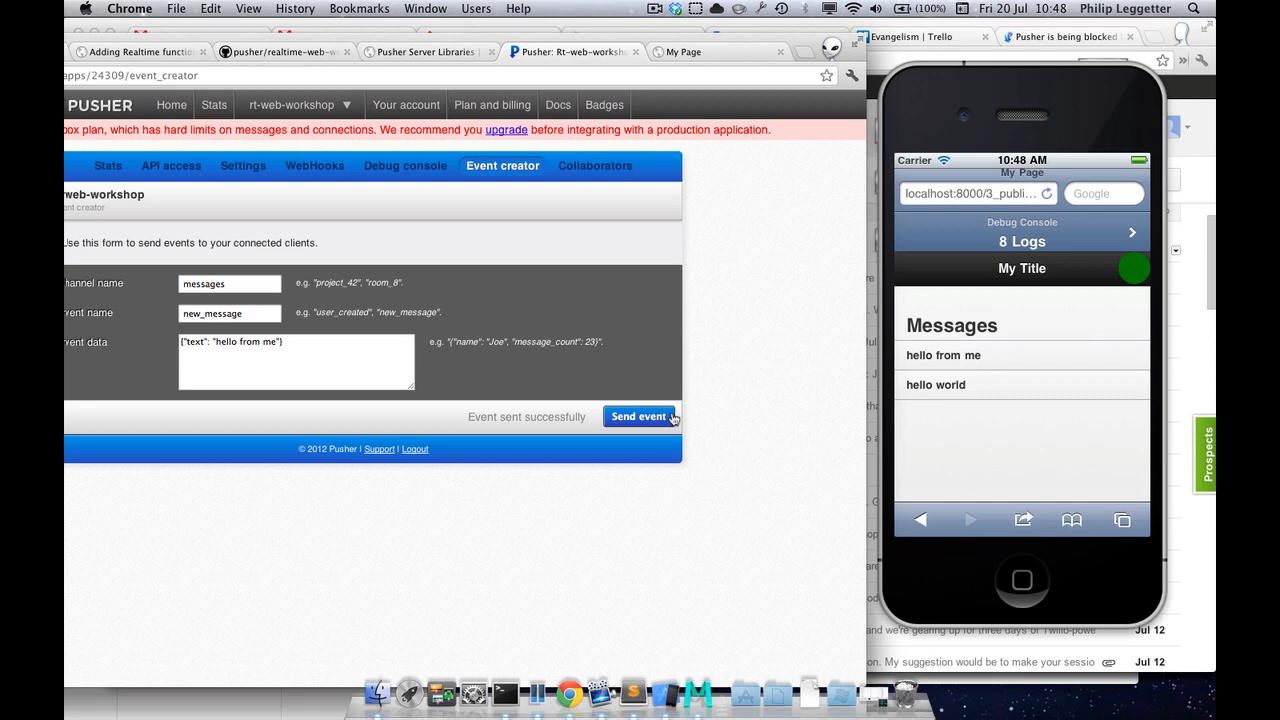
click(453, 108)
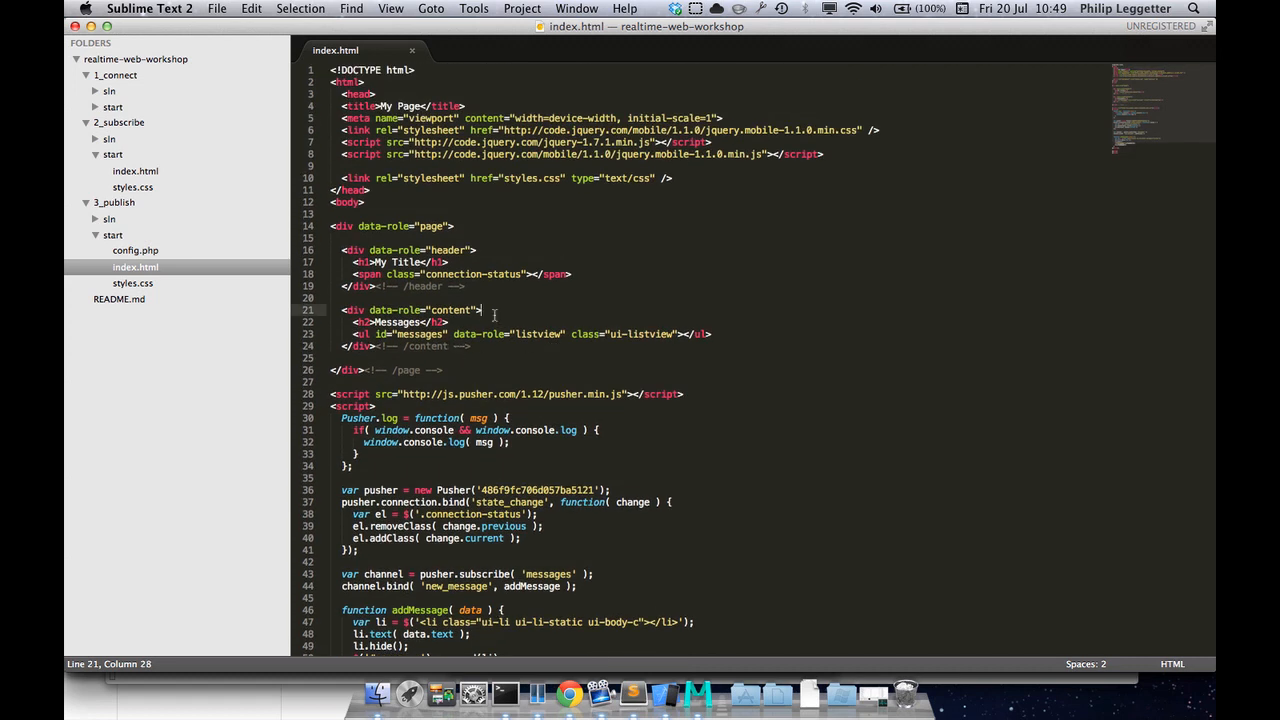
Copy the Message label, user_message textarea and send_btn markup from the notes into index.html and save
key(Enter)
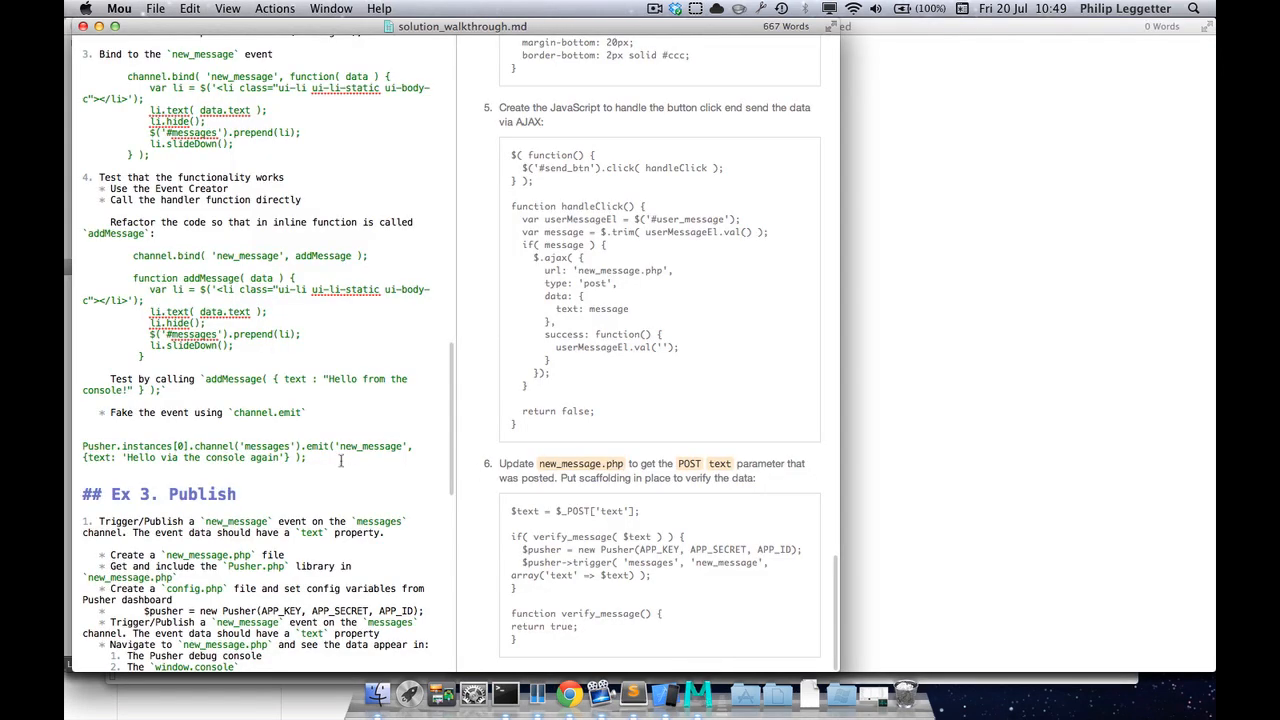
scroll(down, 3)
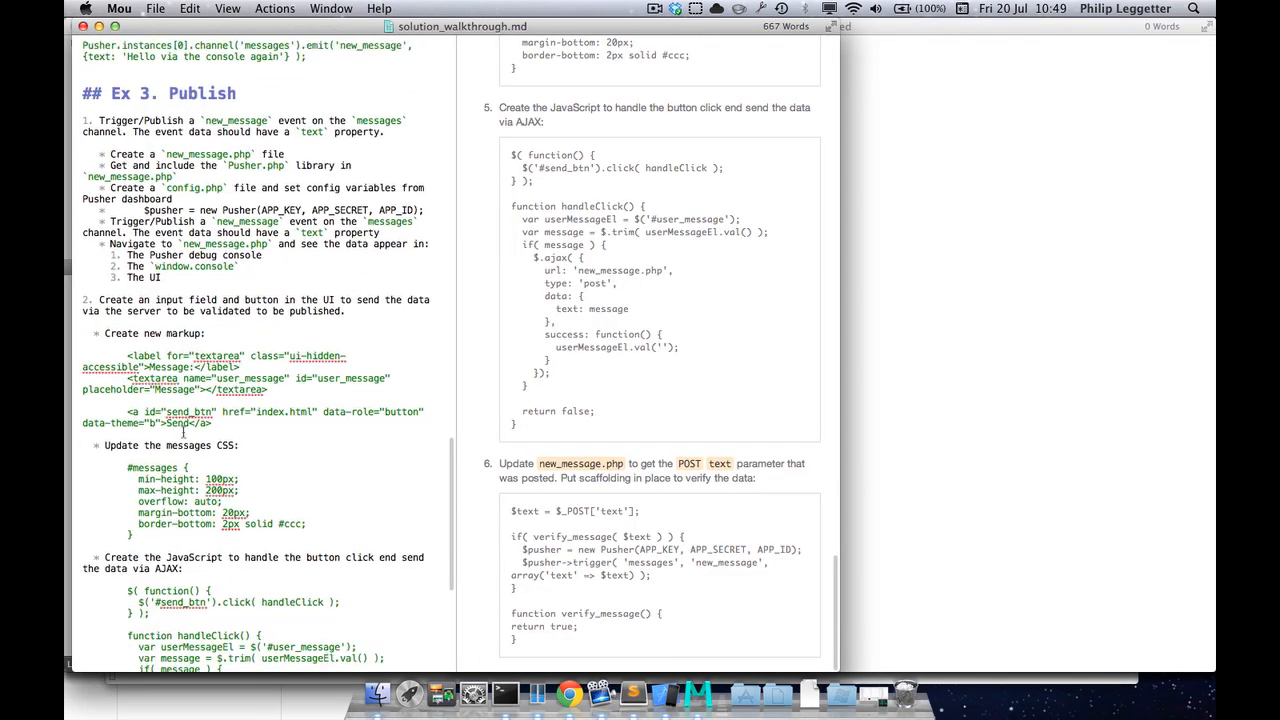
drag(128, 356, 210, 423)
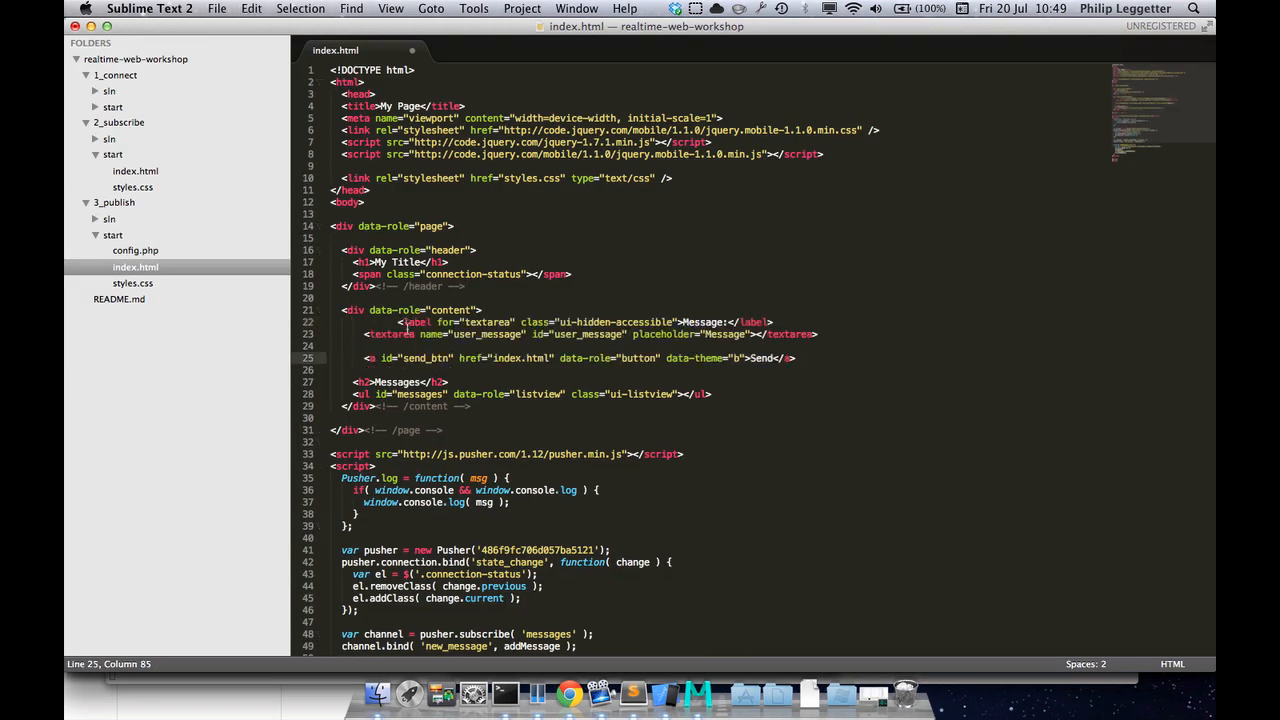
click(378, 322)
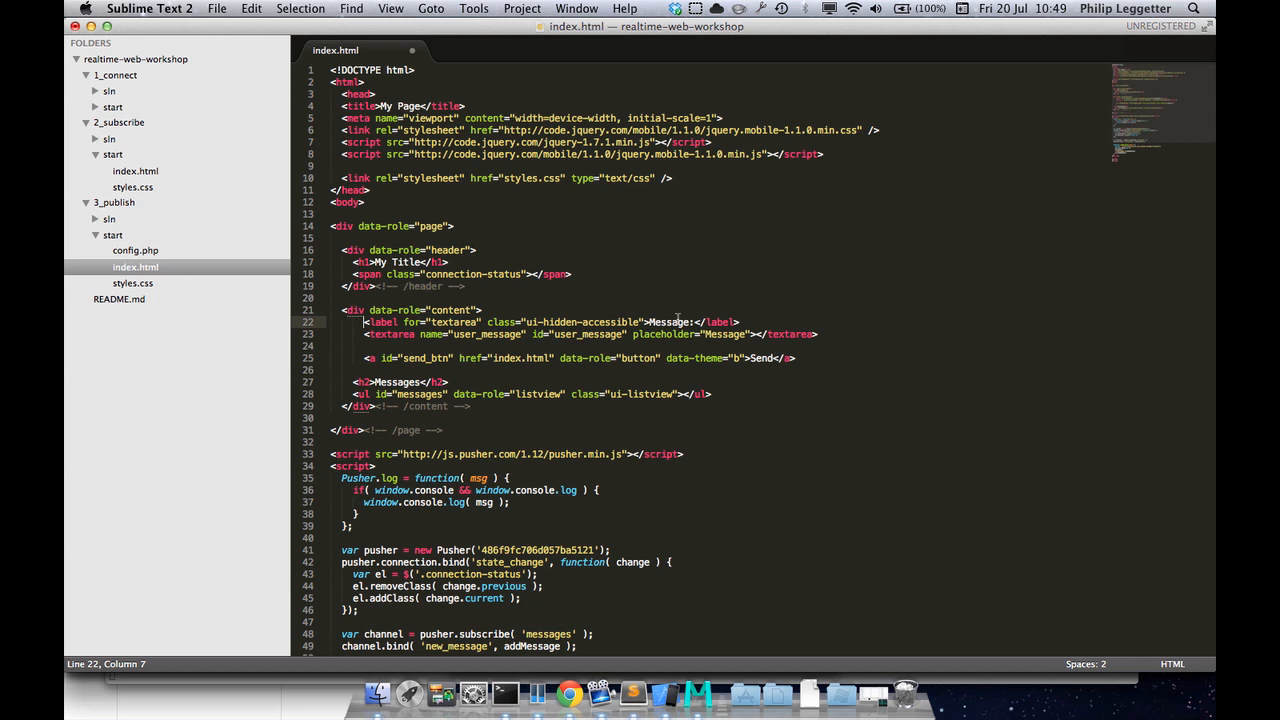
mouse_move(408, 338)
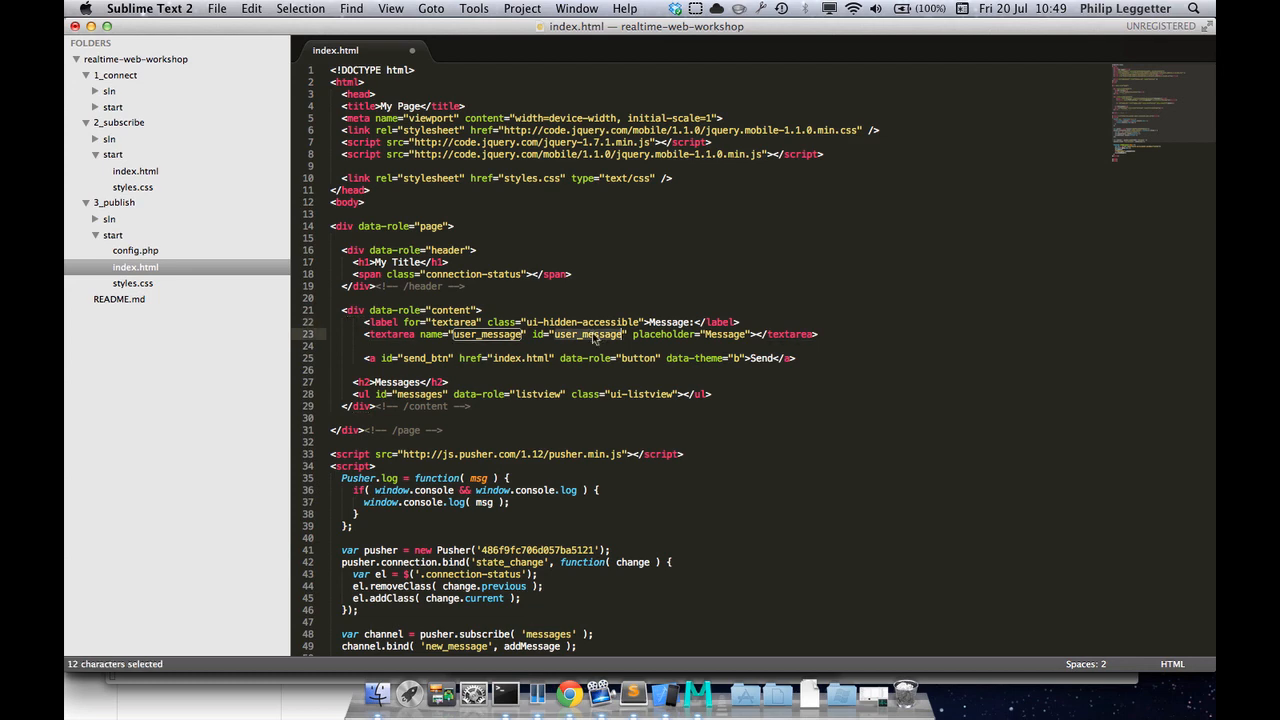
key(cmd+s)
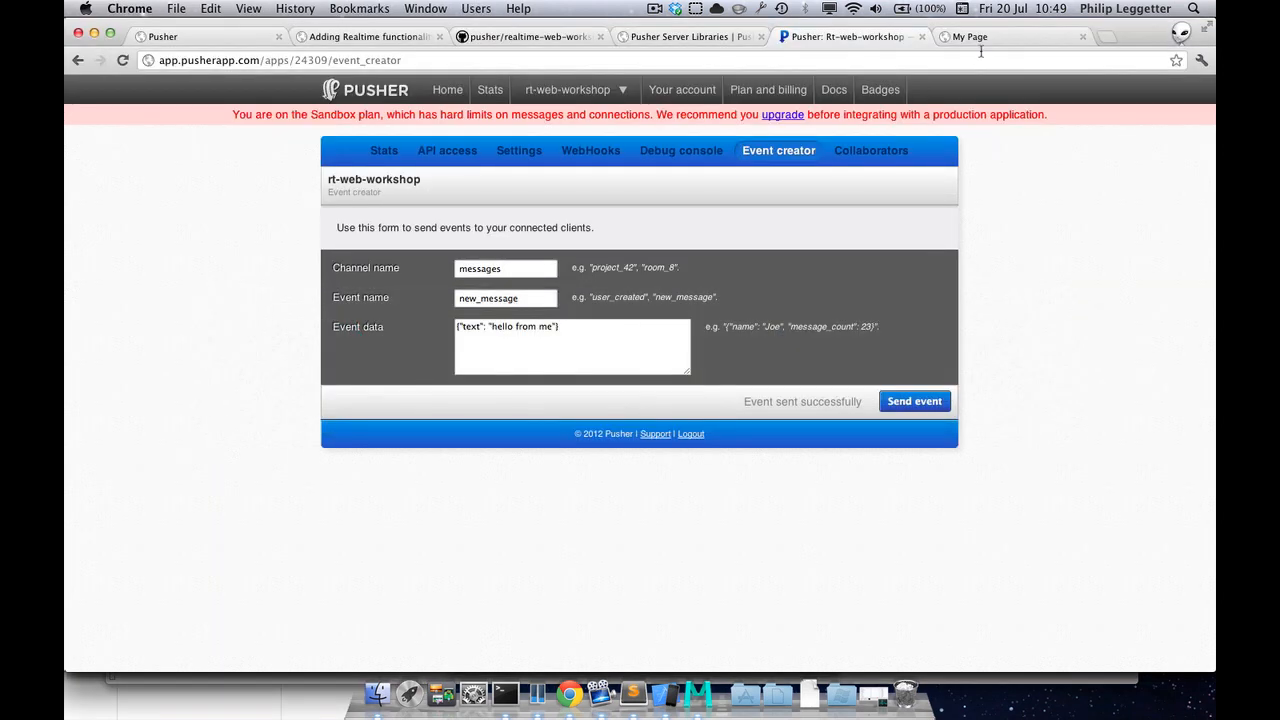
Load 3_publish/start in the My Page tab, then check the notes and return to index.html
click(968, 37)
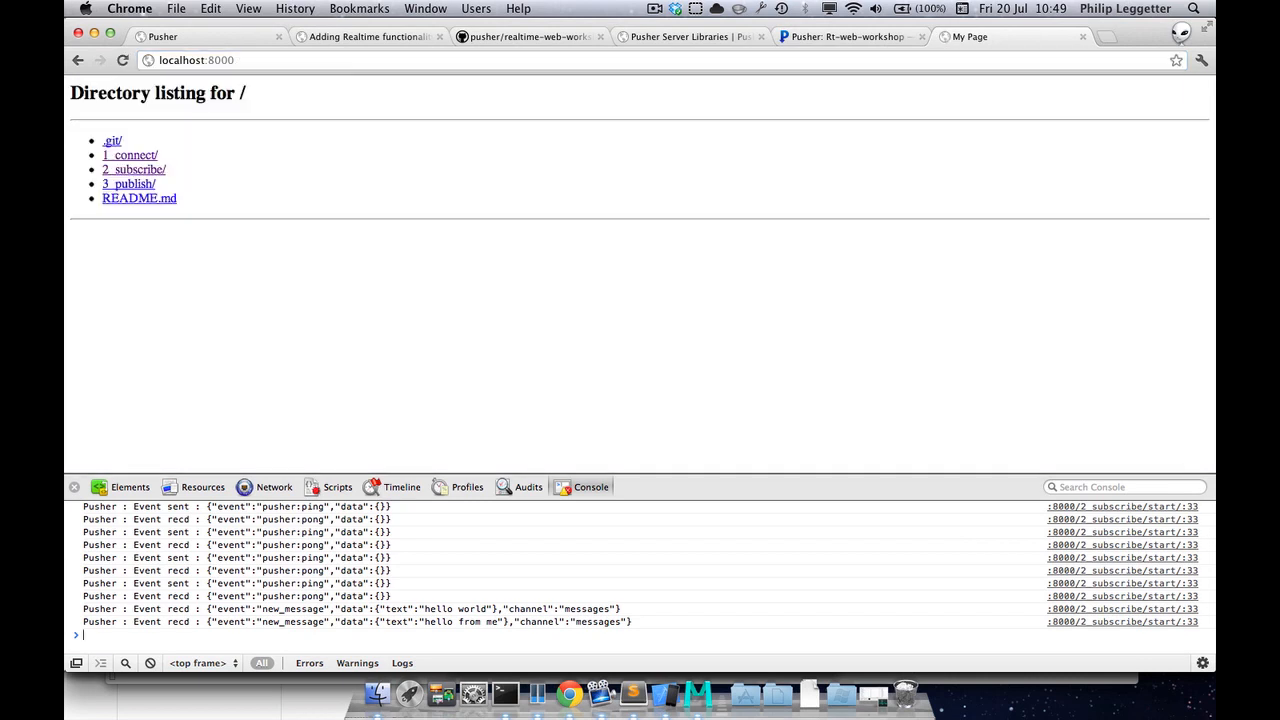
click(127, 183)
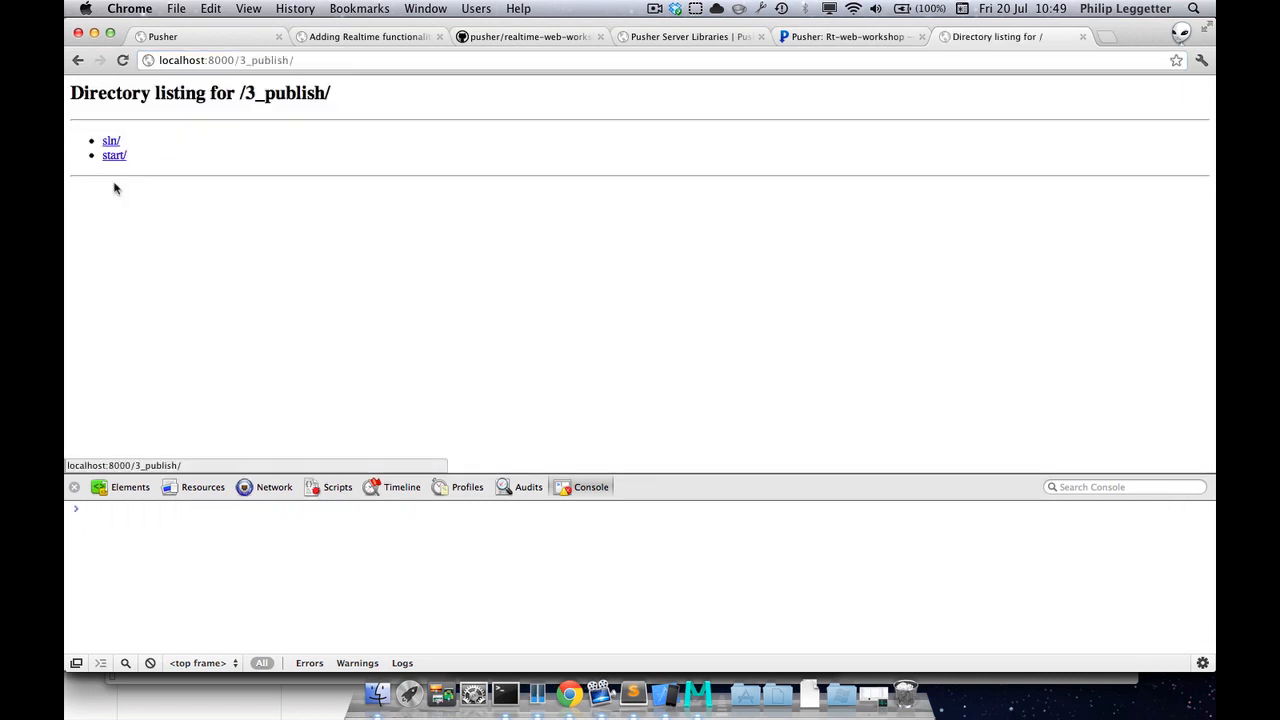
click(112, 155)
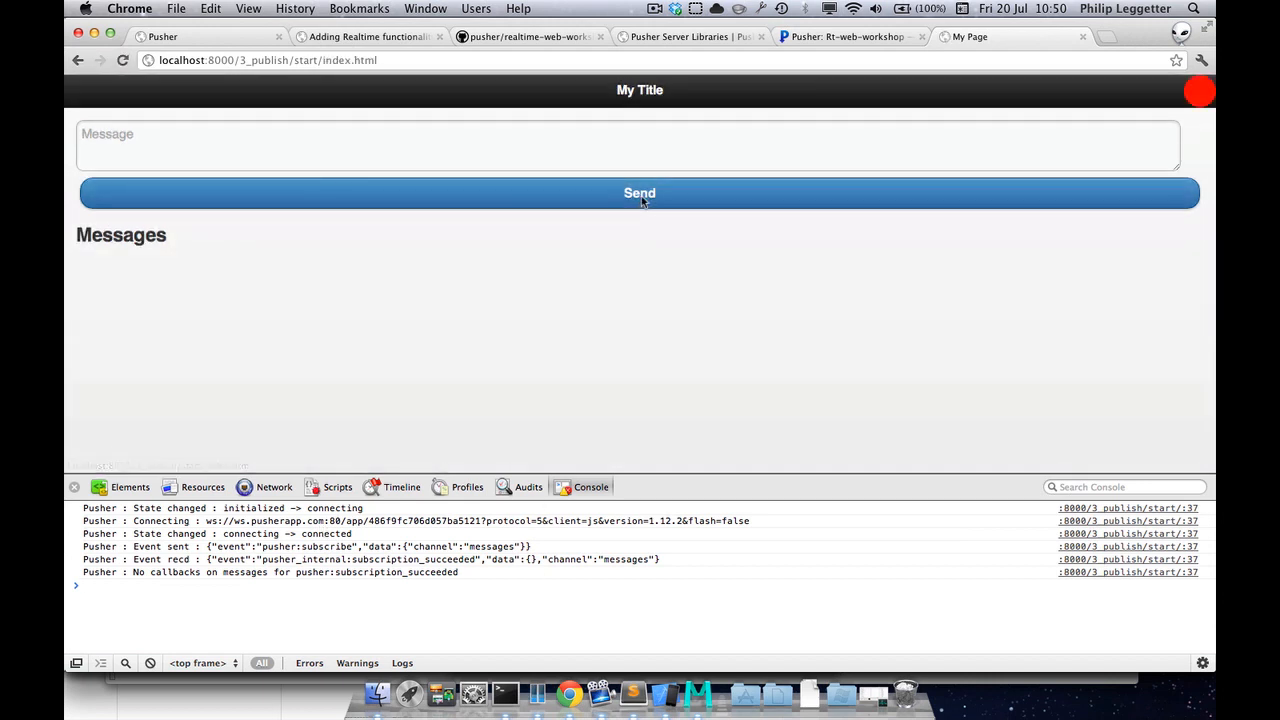
mouse_move(710, 298)
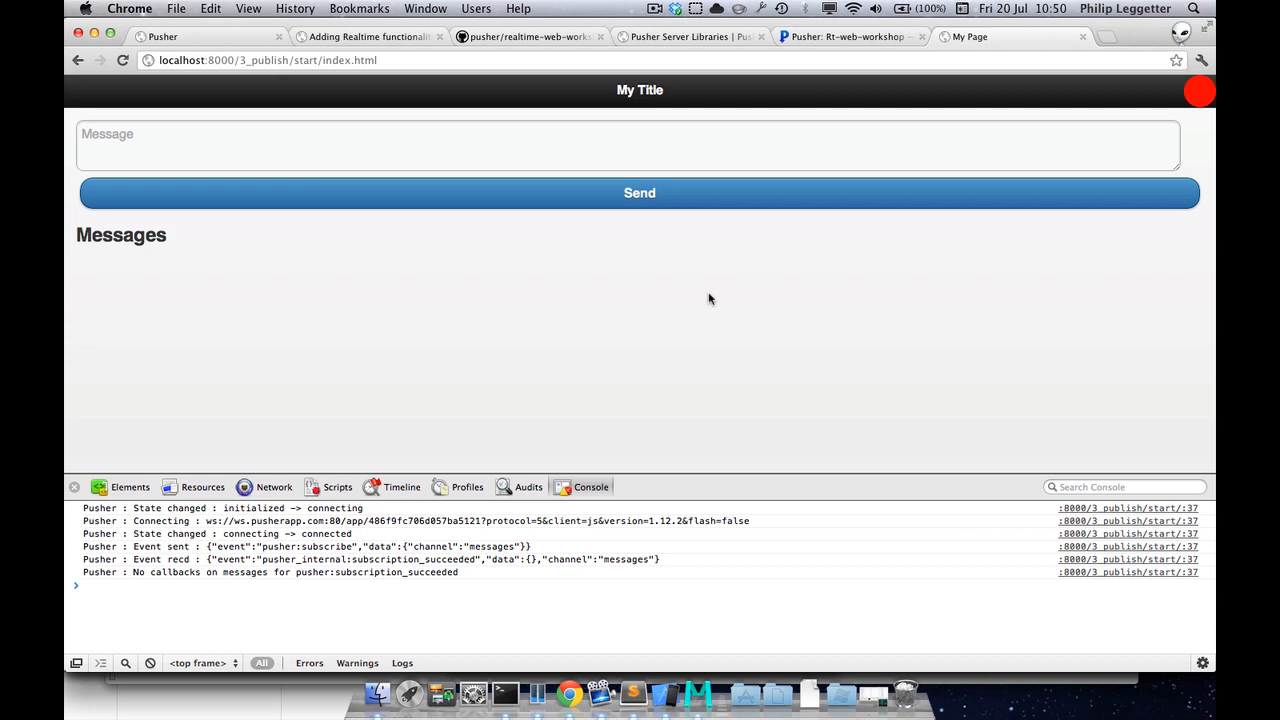
mouse_move(704, 350)
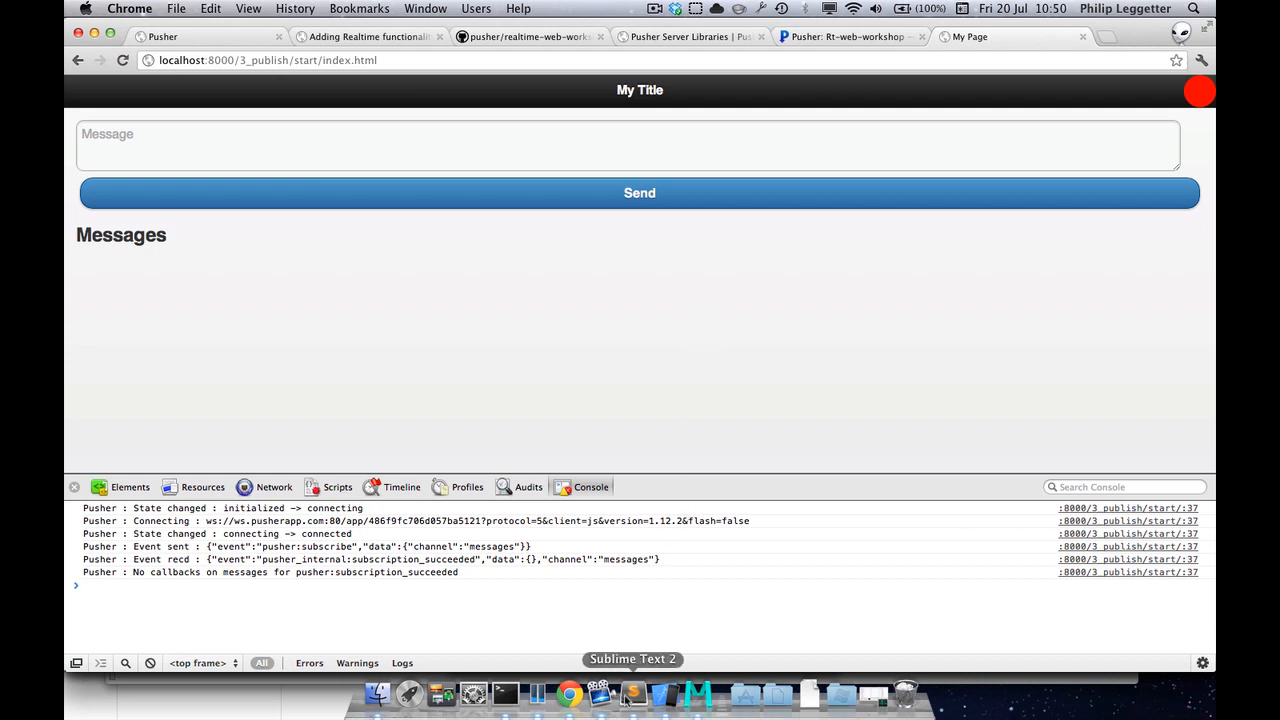
mouse_move(705, 694)
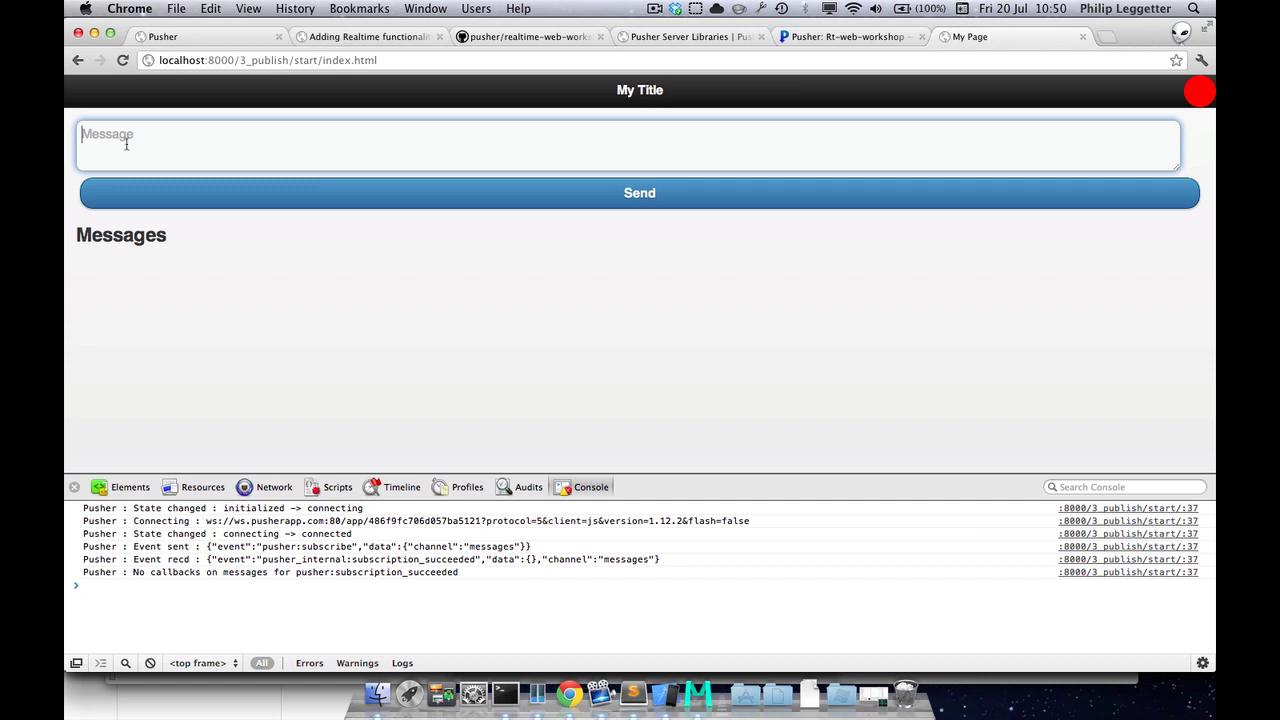
mouse_move(697, 695)
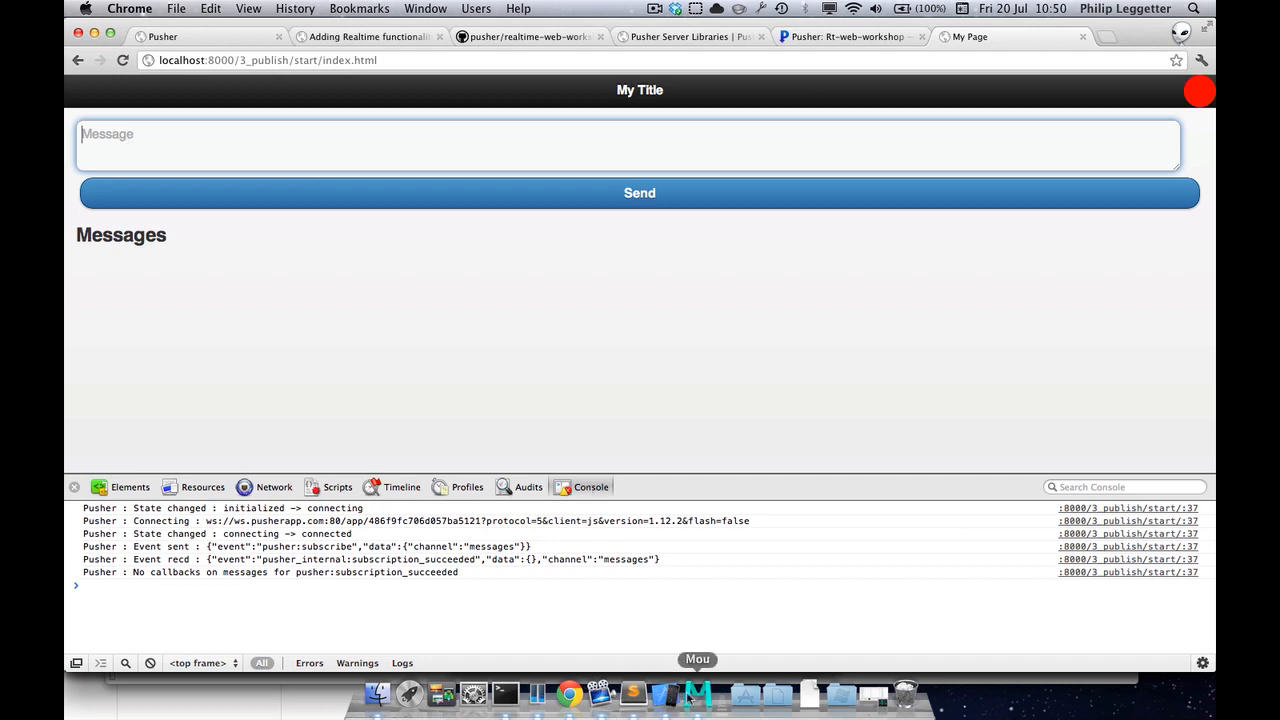
click(704, 691)
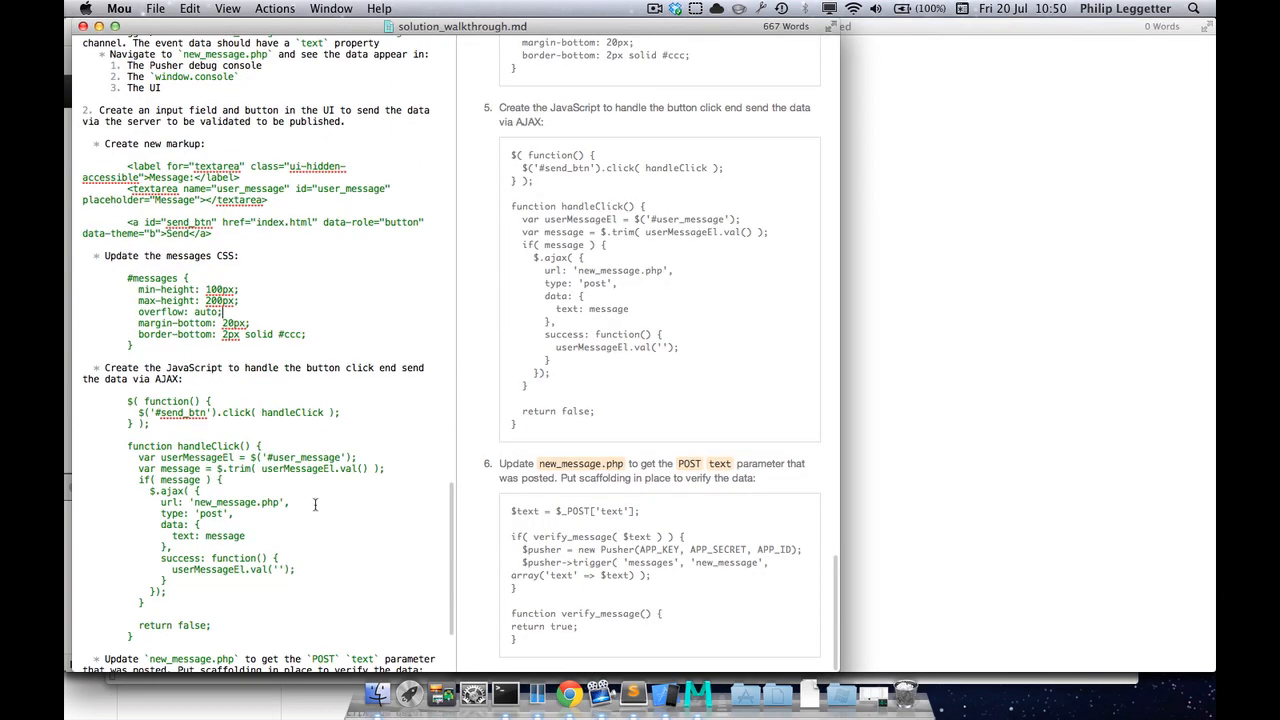
scroll(down, 3)
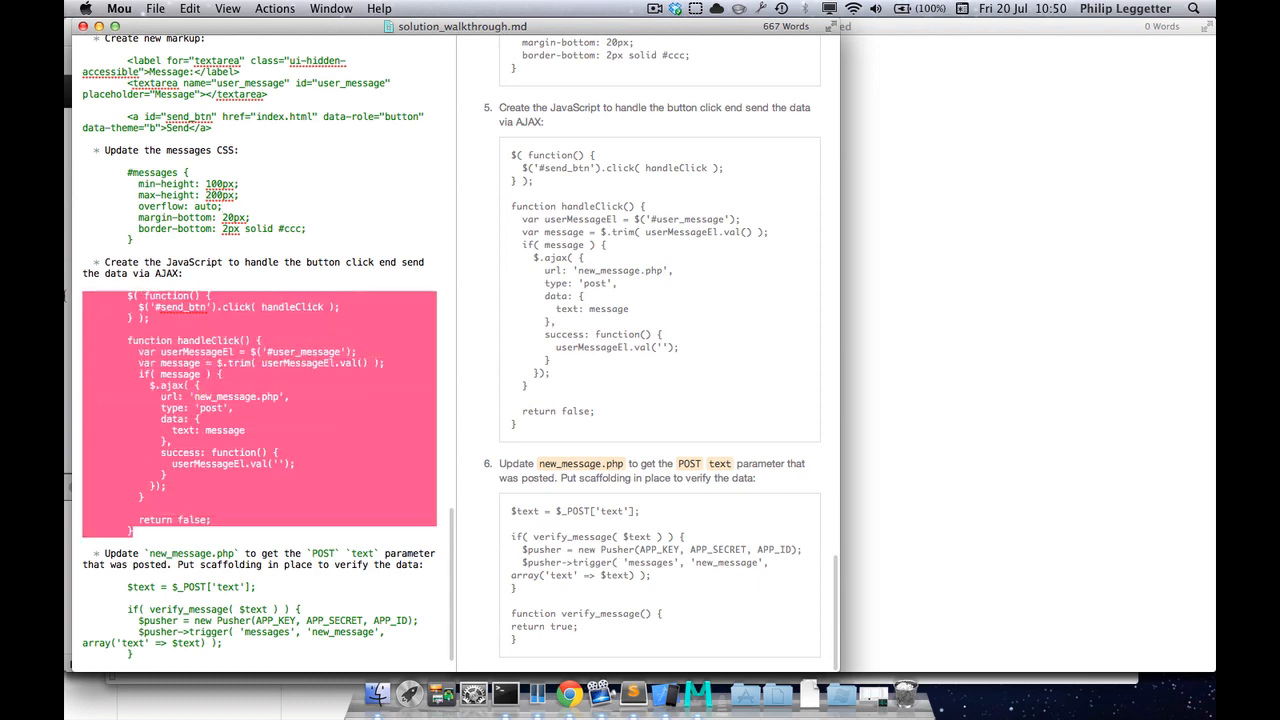
click(627, 693)
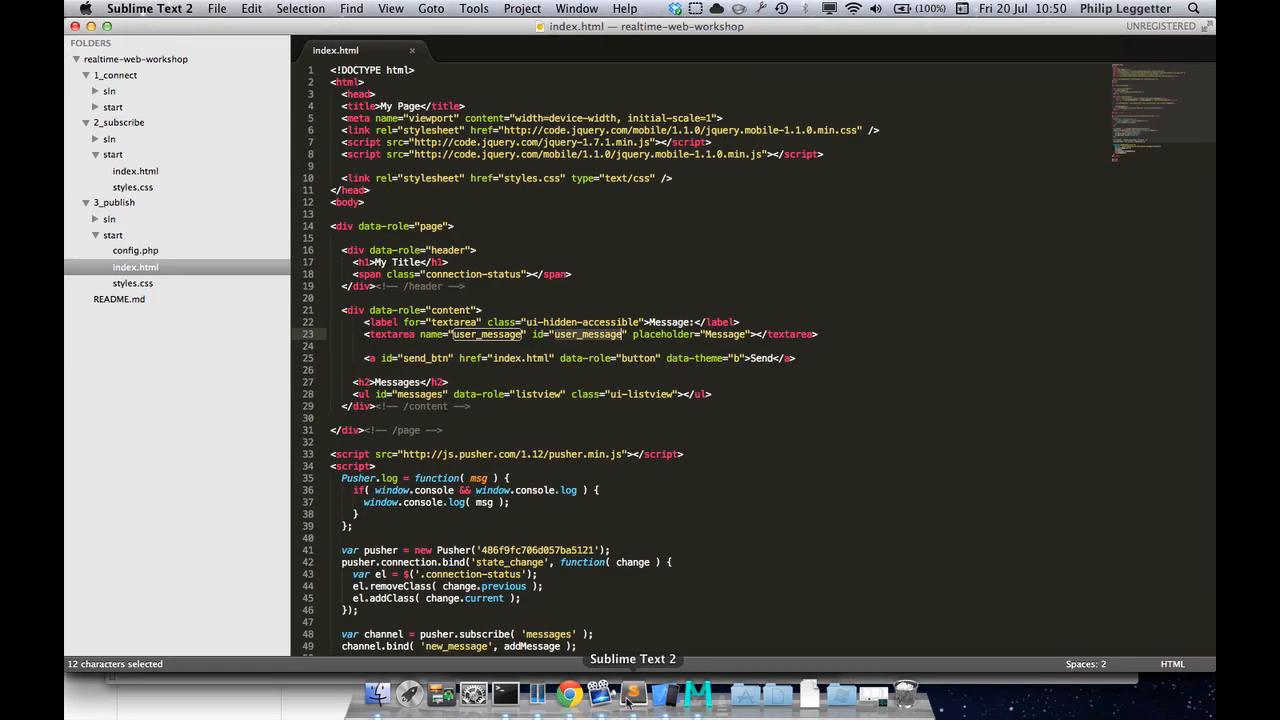
Outdent the pasted send_btn handler posting trimmed user_message text to new_message.php, and review its variables
scroll(down, 3)
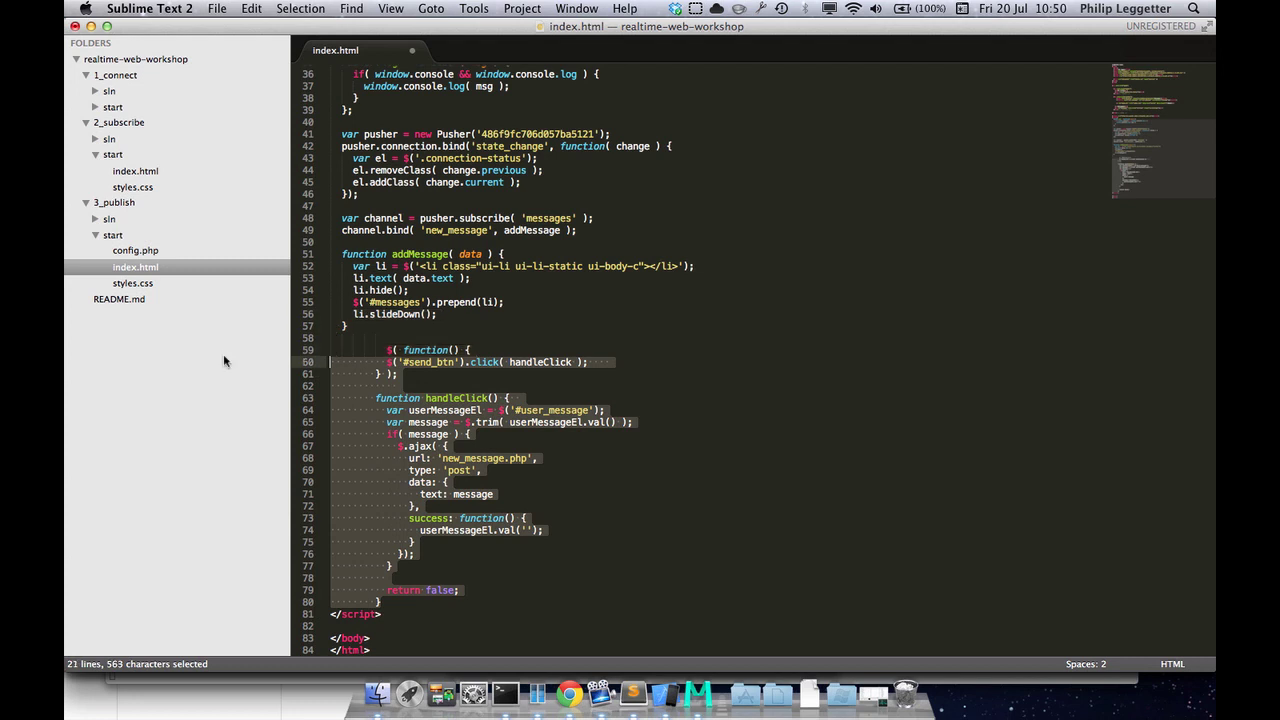
key(shift+tab)
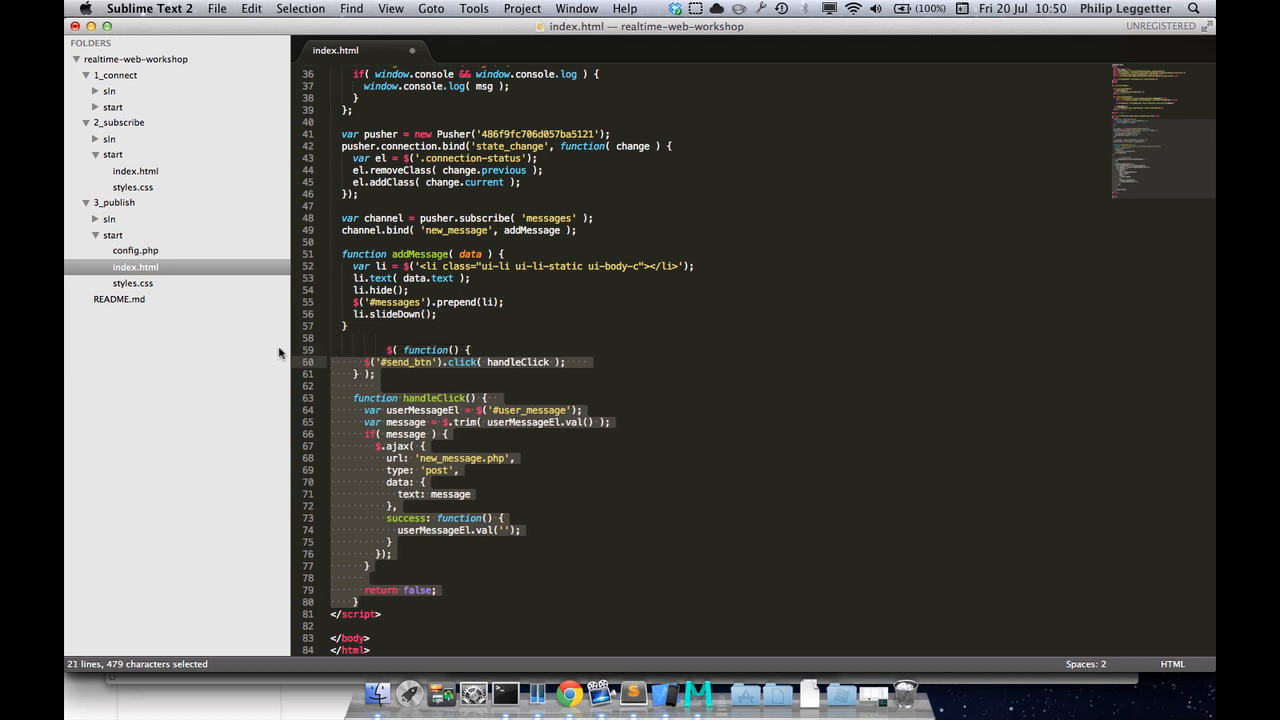
click(365, 350)
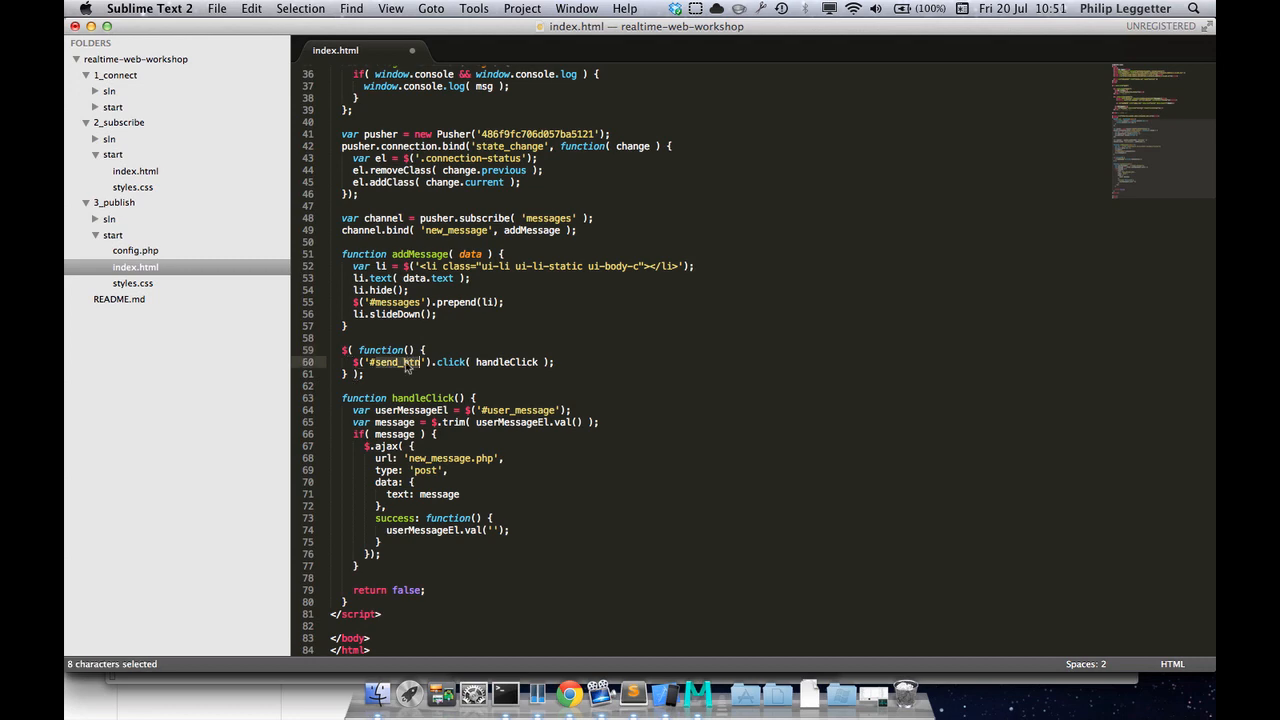
mouse_move(511, 350)
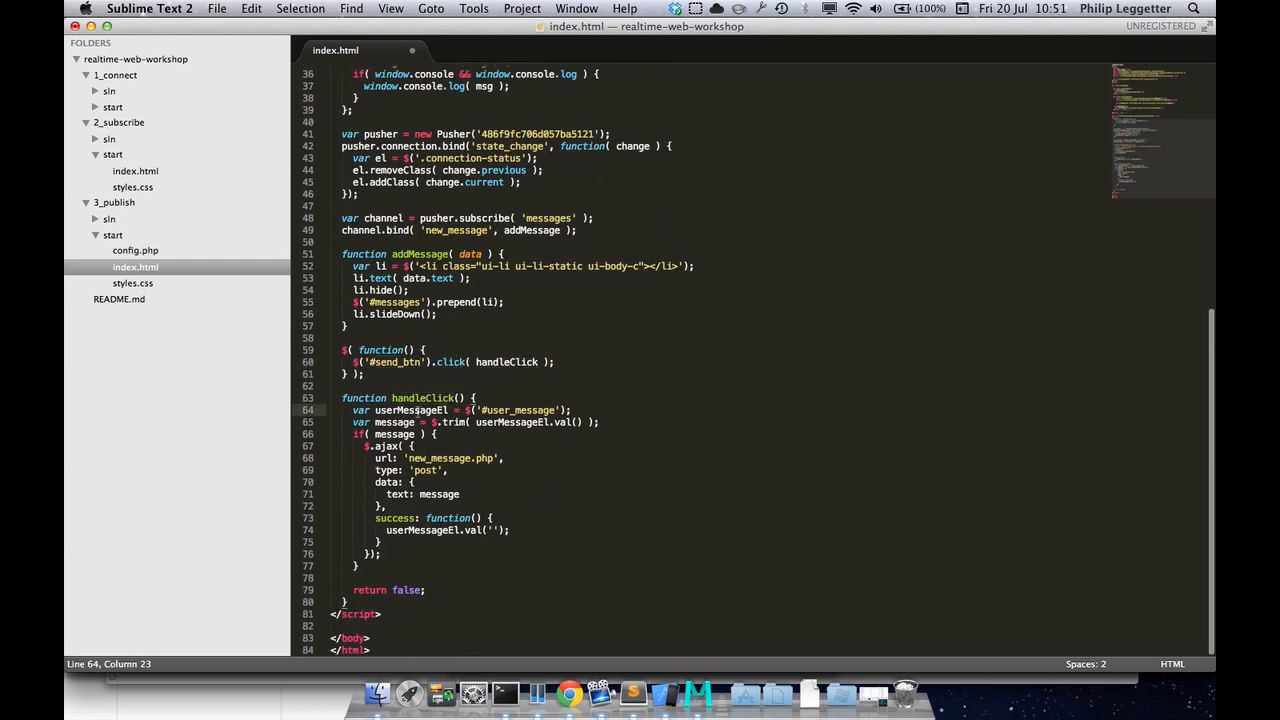
double_click(518, 410)
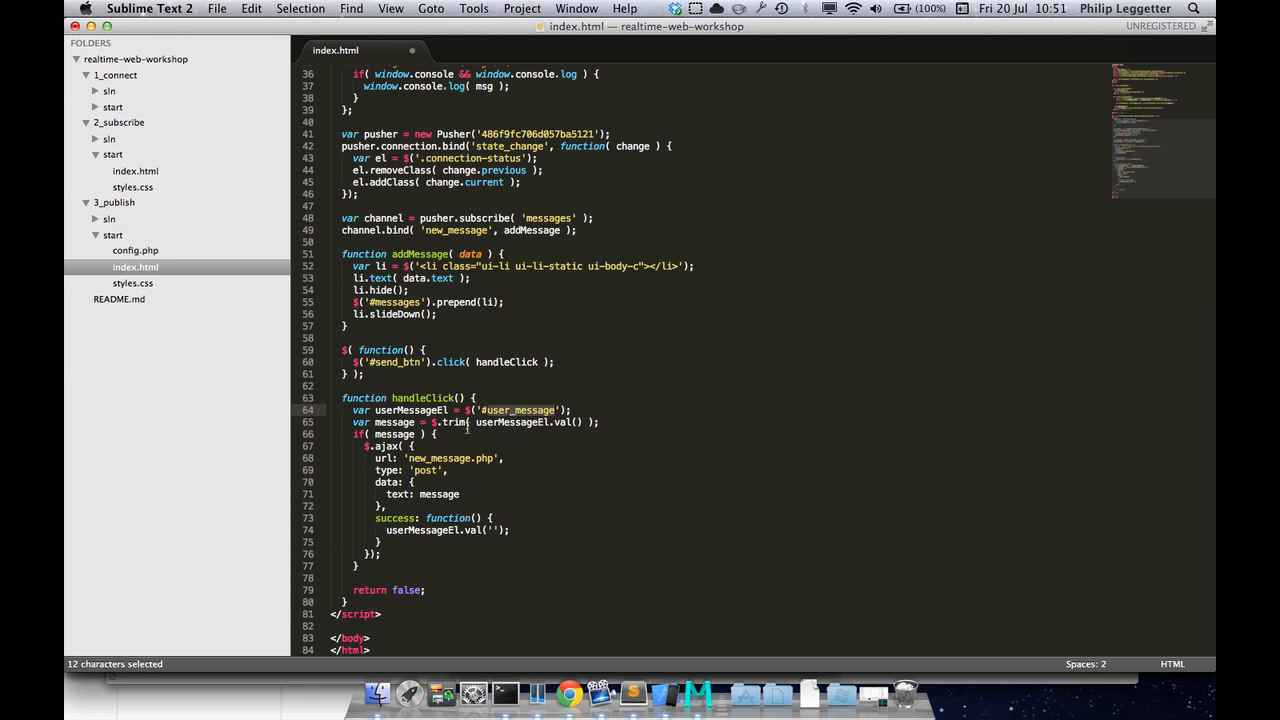
double_click(439, 494)
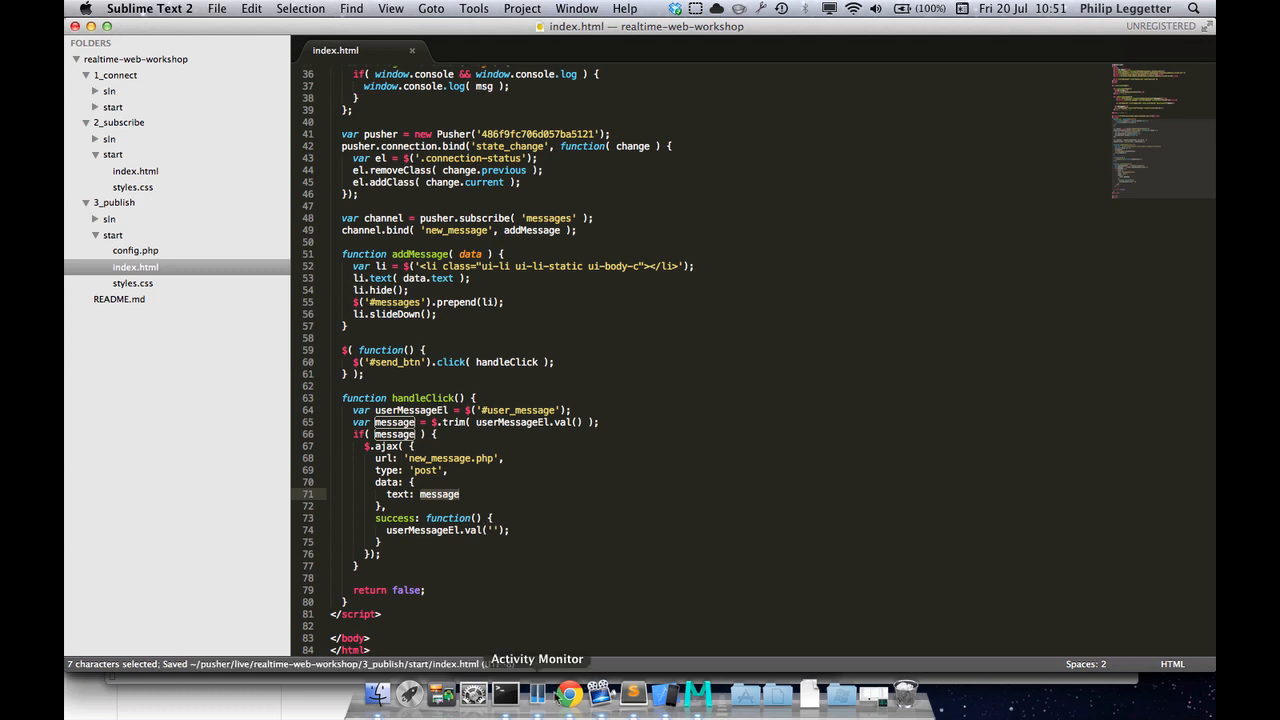
Return to the chat page in Chrome and open the Network panel's request list
click(566, 691)
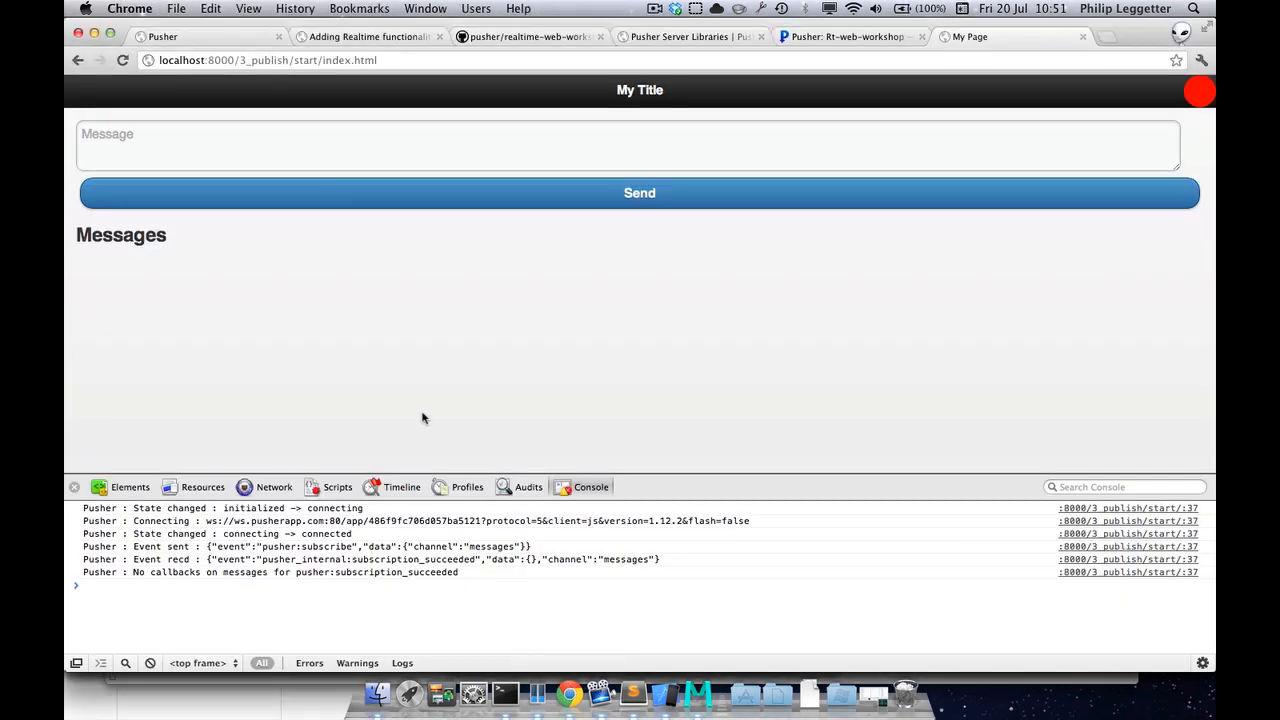
click(274, 487)
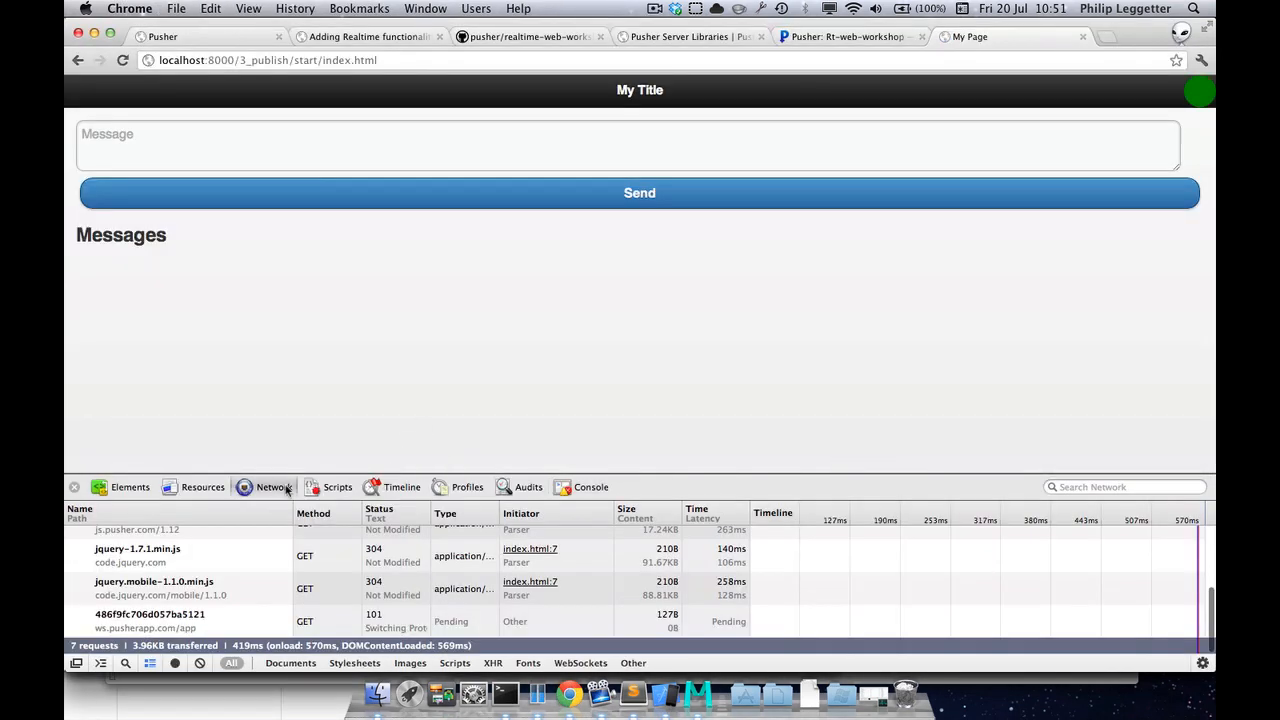
right_click(155, 583)
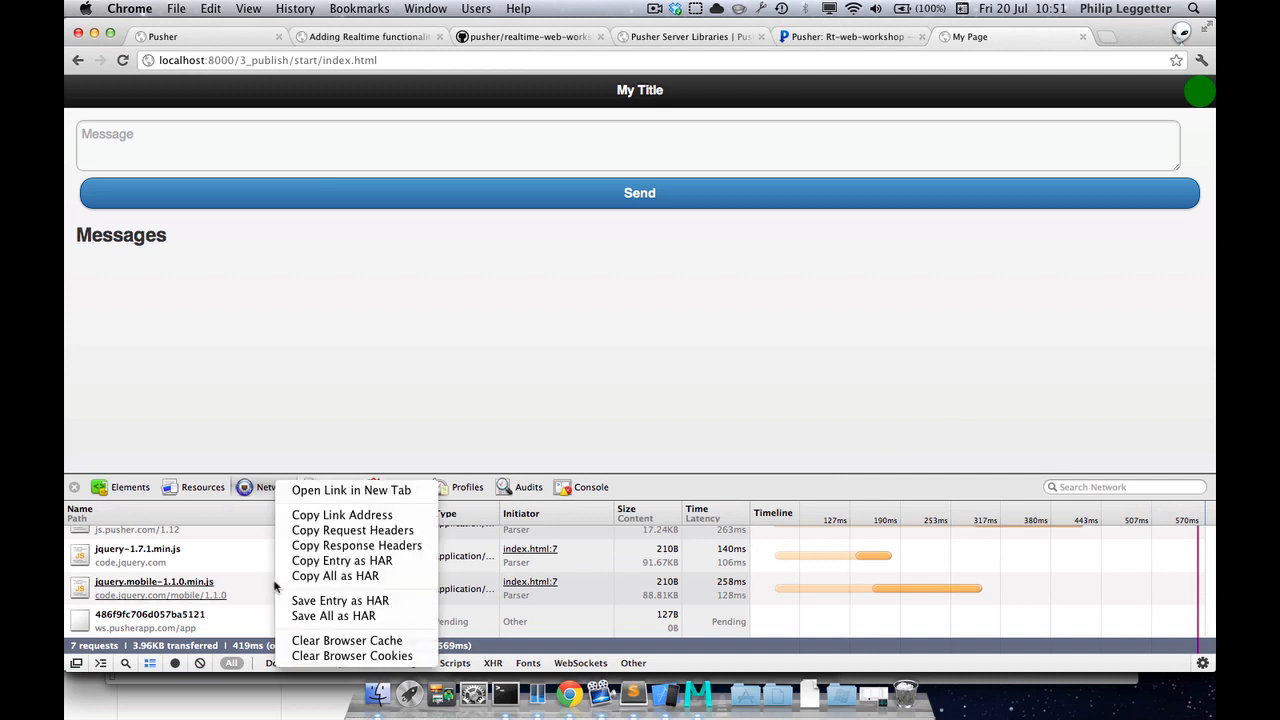
click(295, 433)
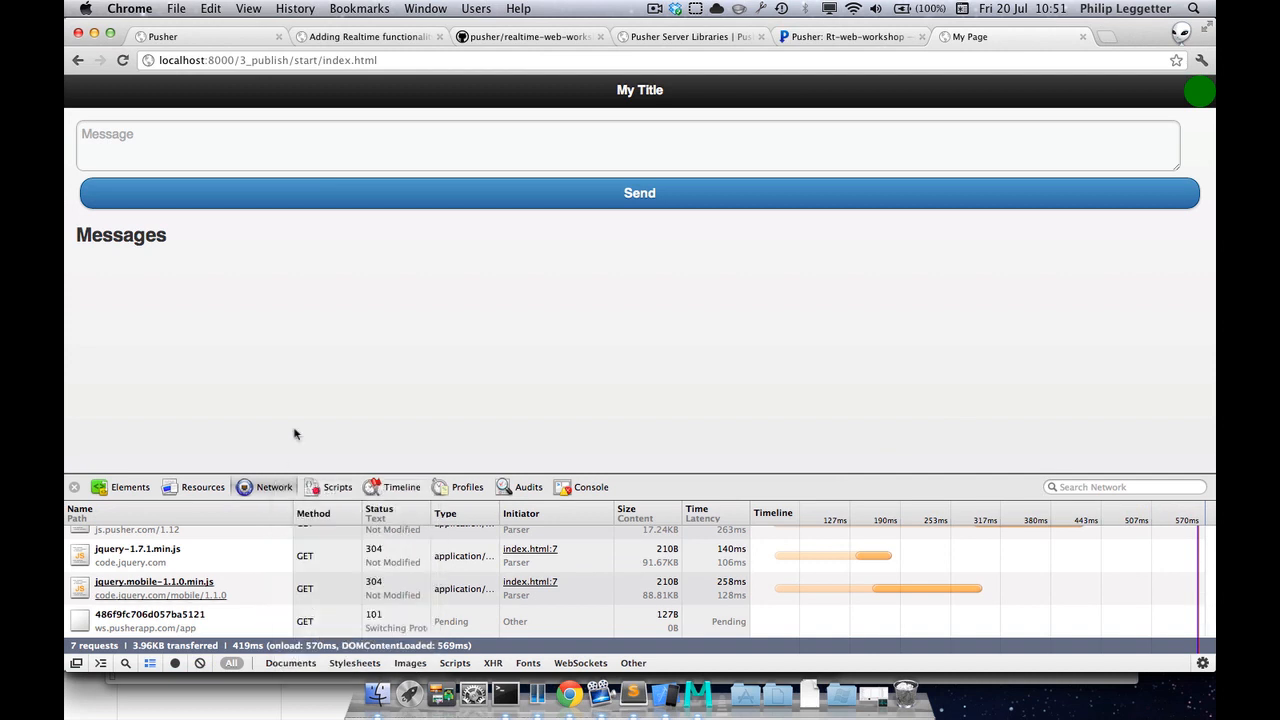
mouse_move(591, 200)
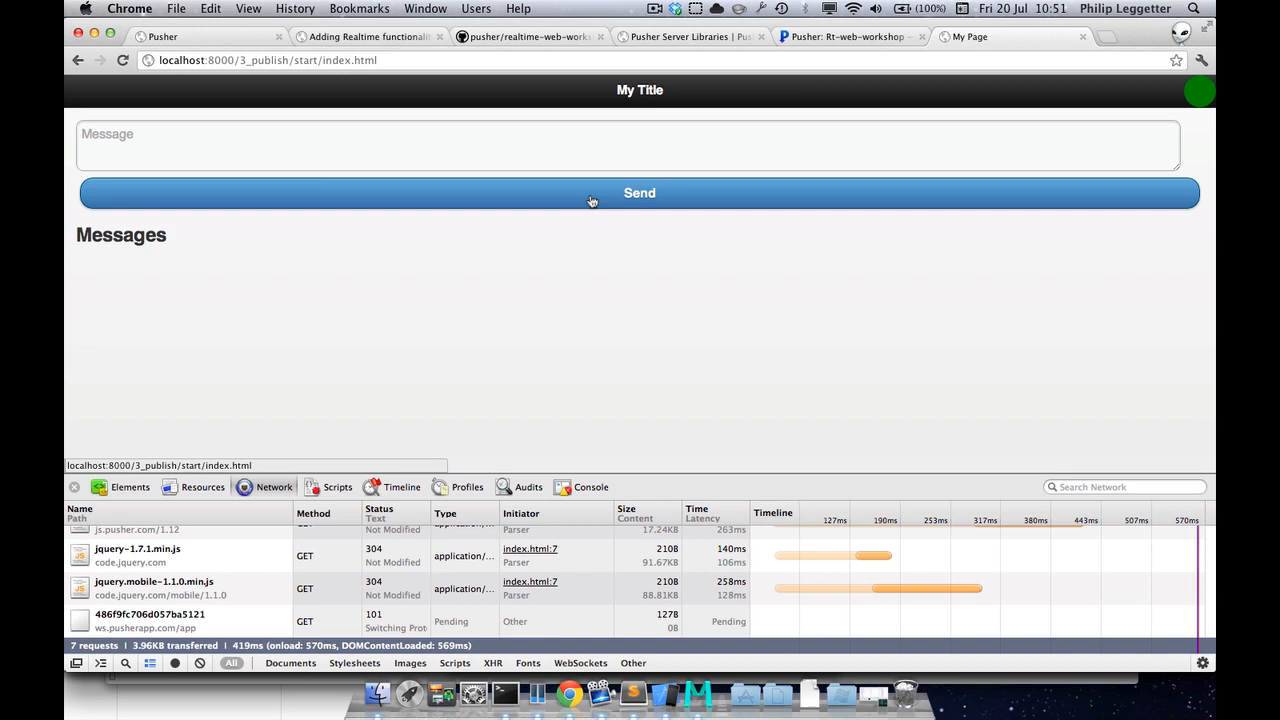
Send "Hello" and inspect new_message.php's headers and its 501 unsupported-method response
click(456, 144)
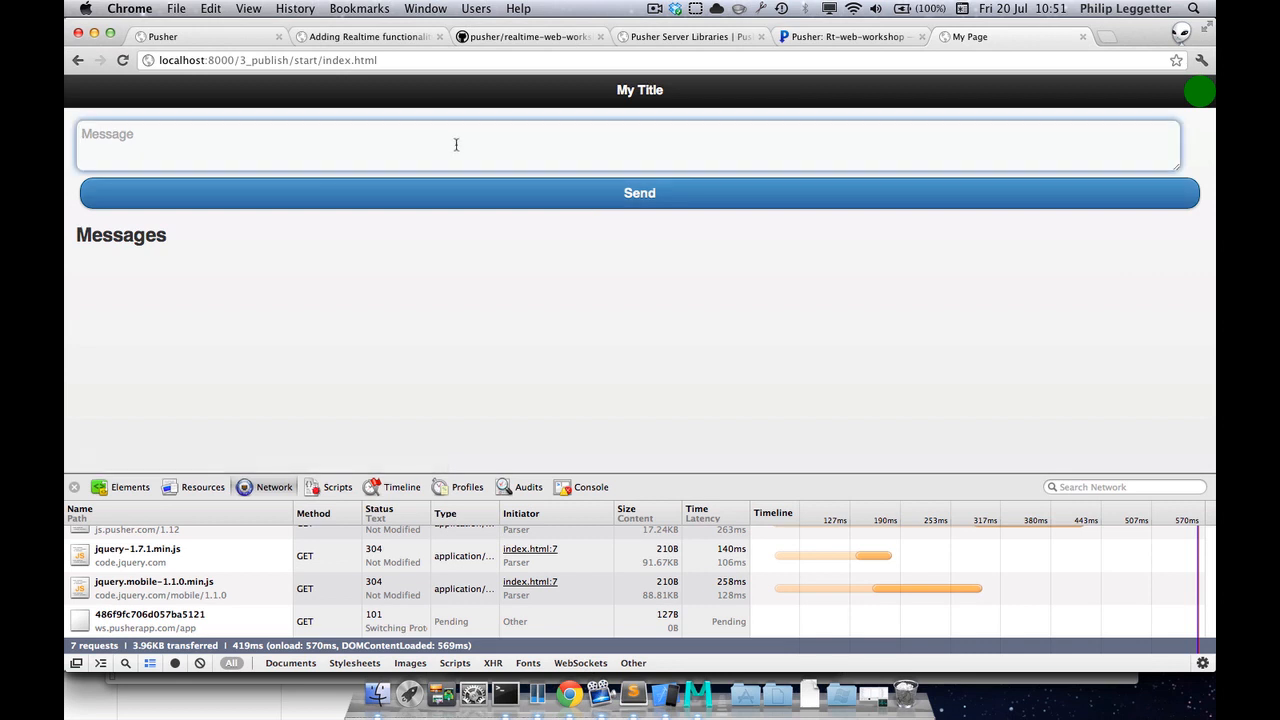
text(Hello)
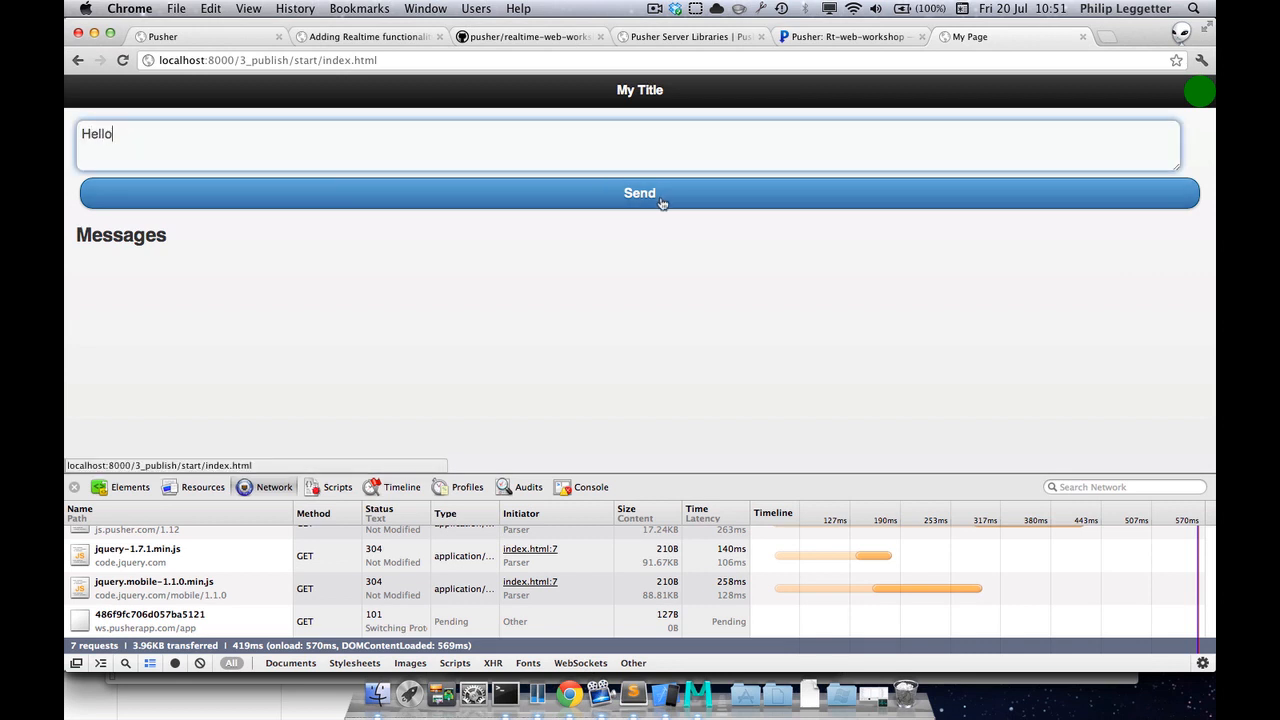
click(657, 199)
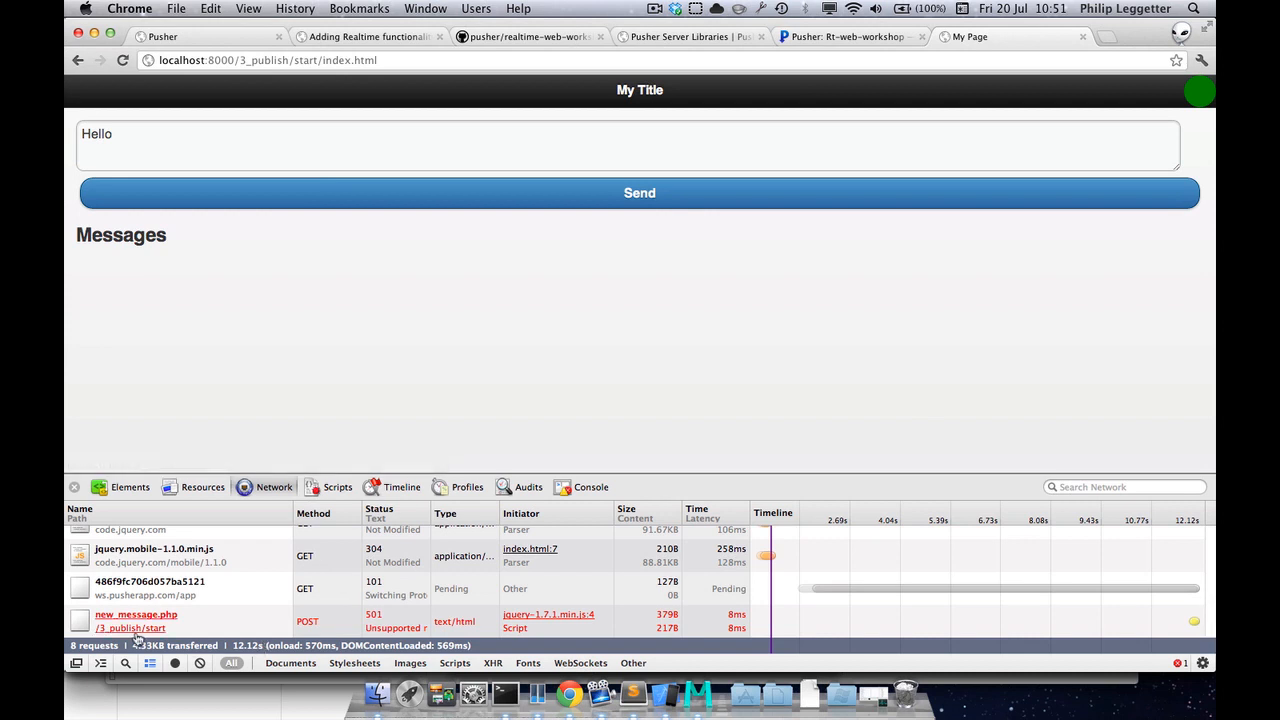
click(135, 614)
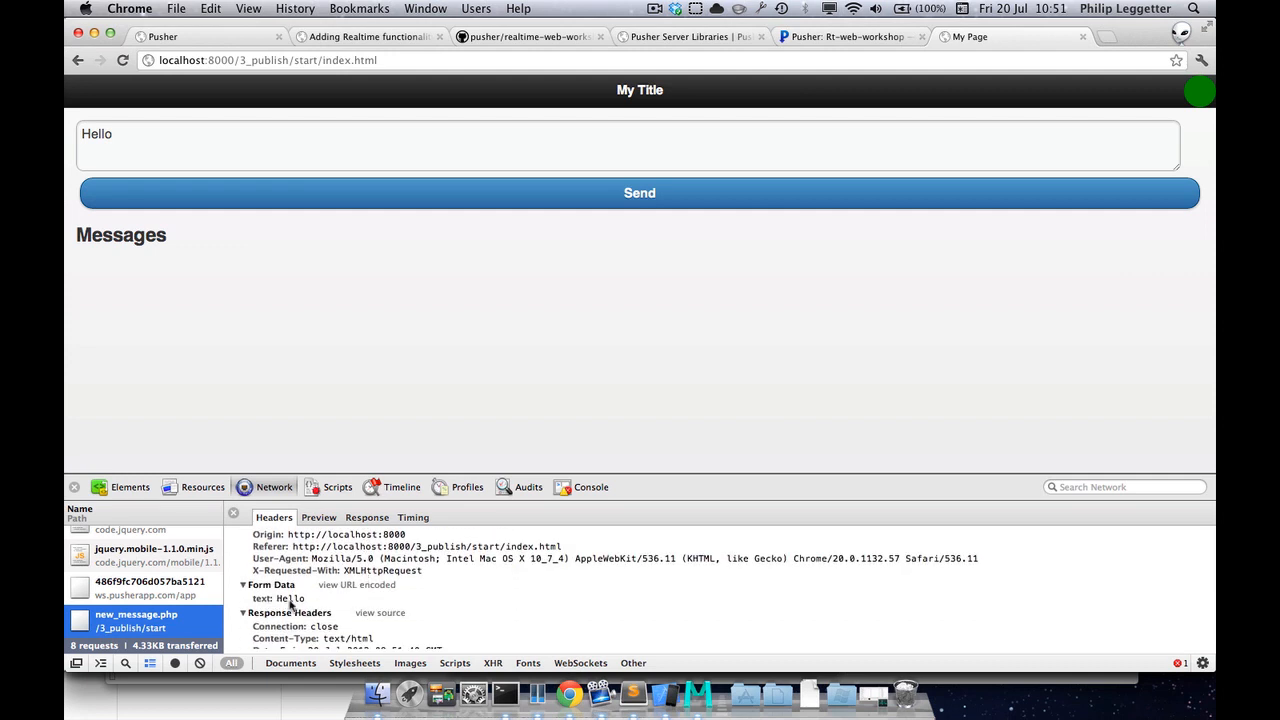
click(367, 517)
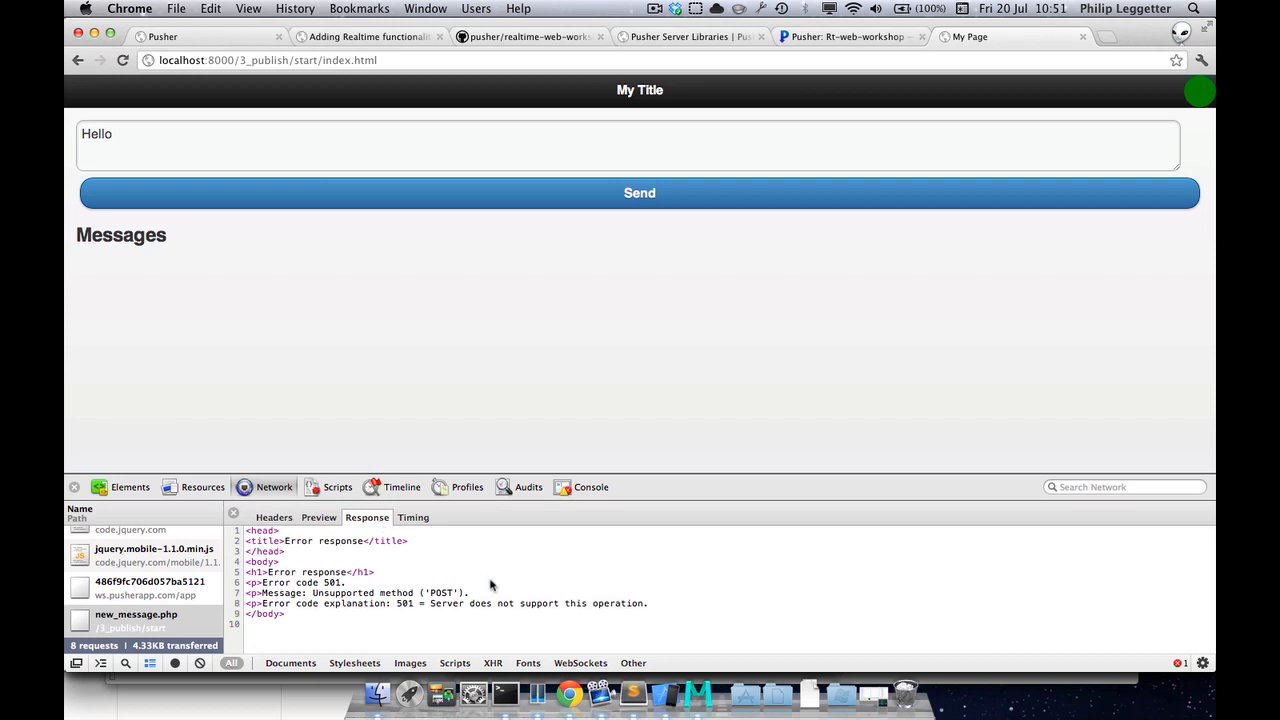
mouse_move(548, 625)
text(ne)
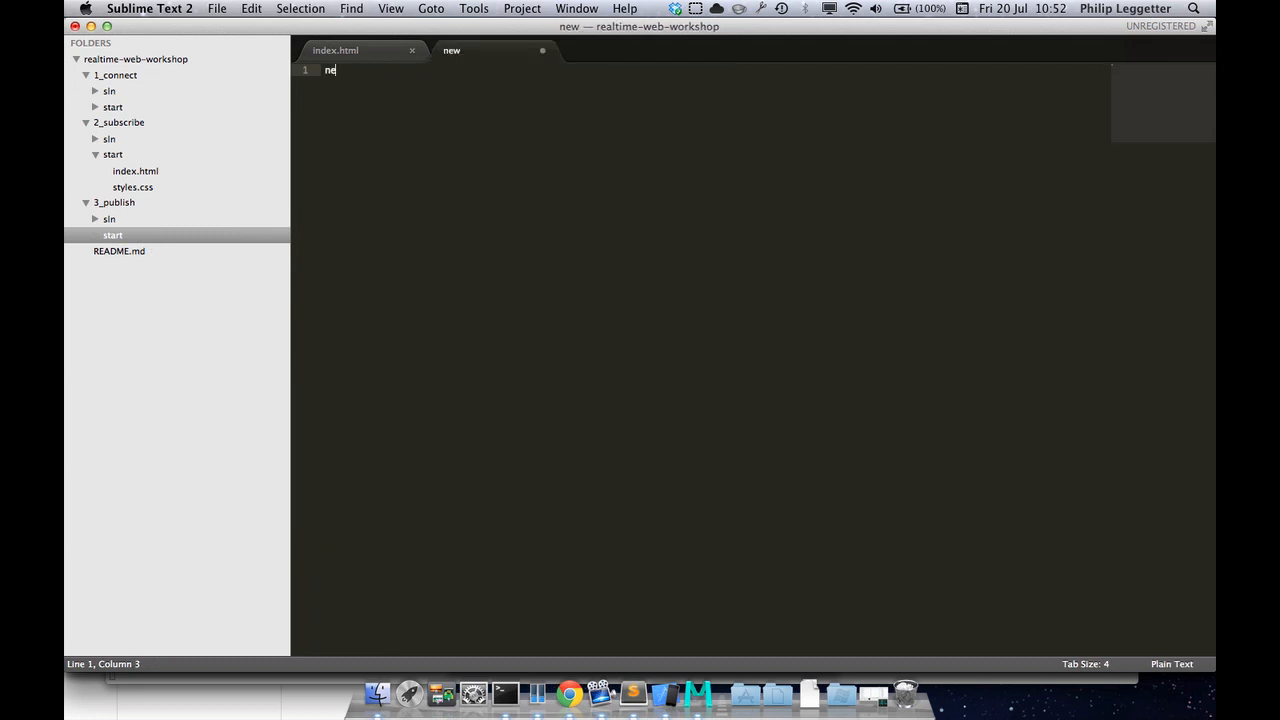
Create new_message.php in 3_publish/start containing just <?php ?> tags, then switch apps
key(backspace)
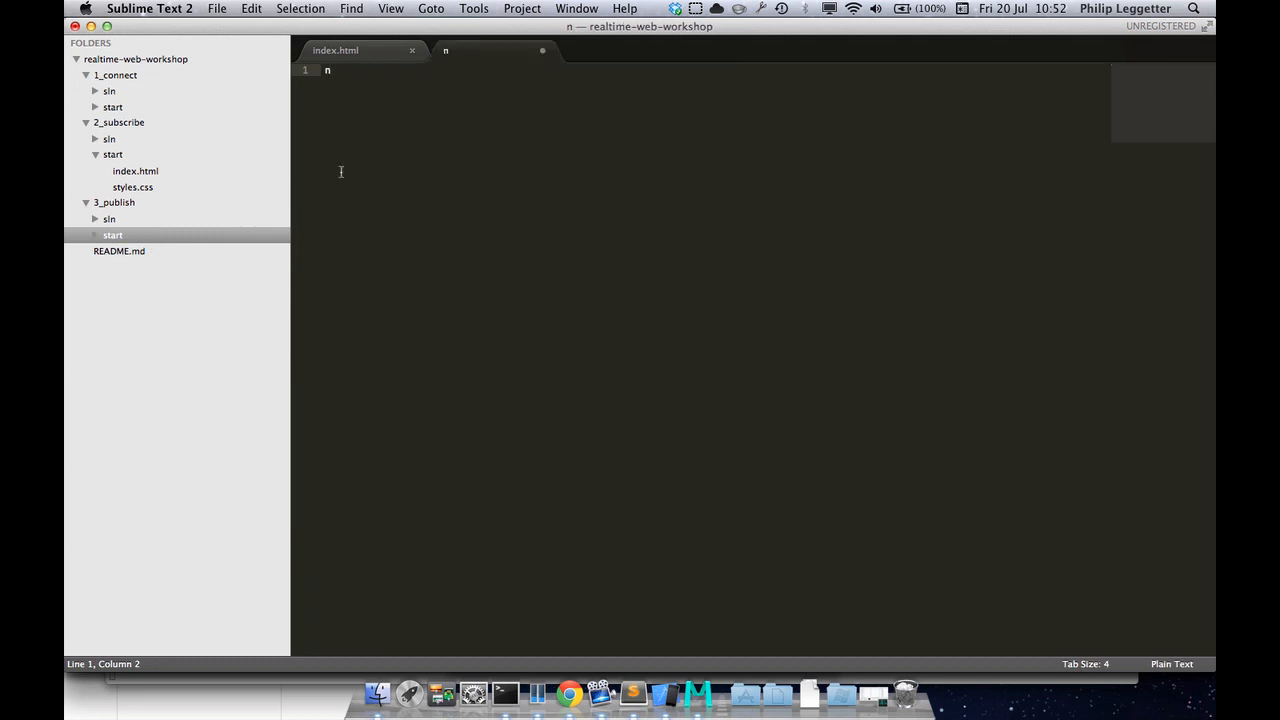
text(<?php)
text(new_message.php)
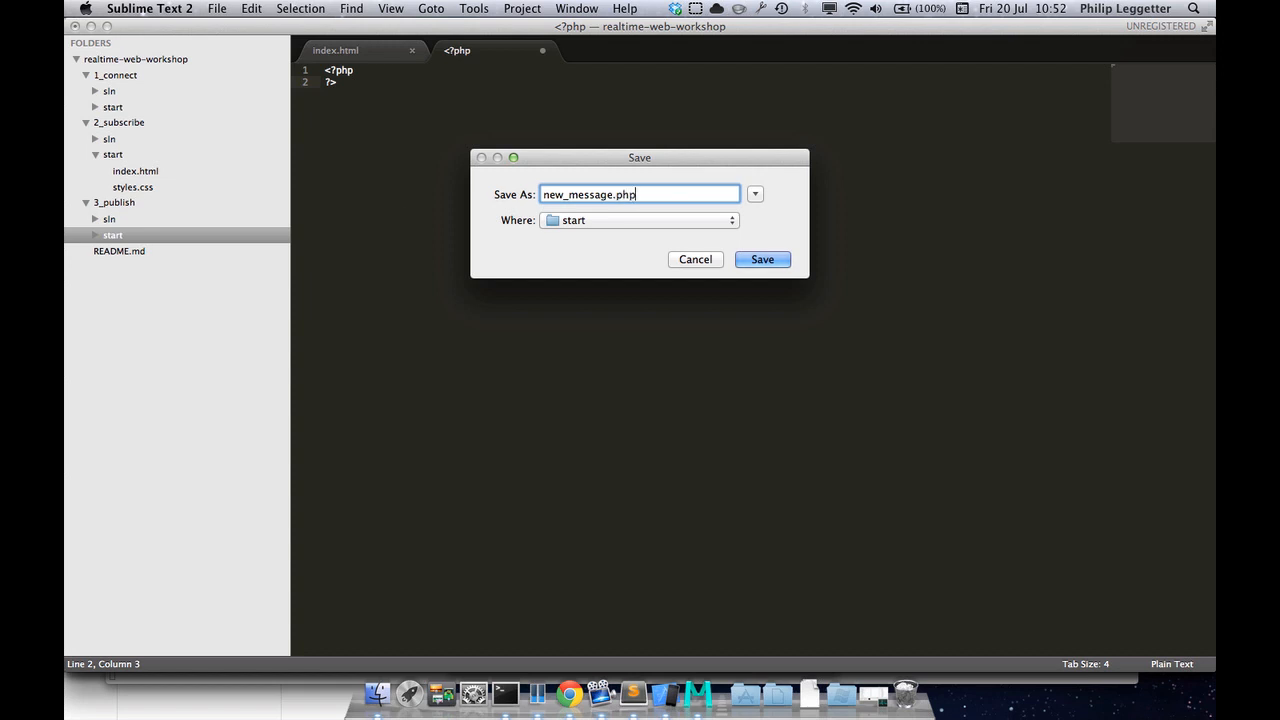
click(762, 259)
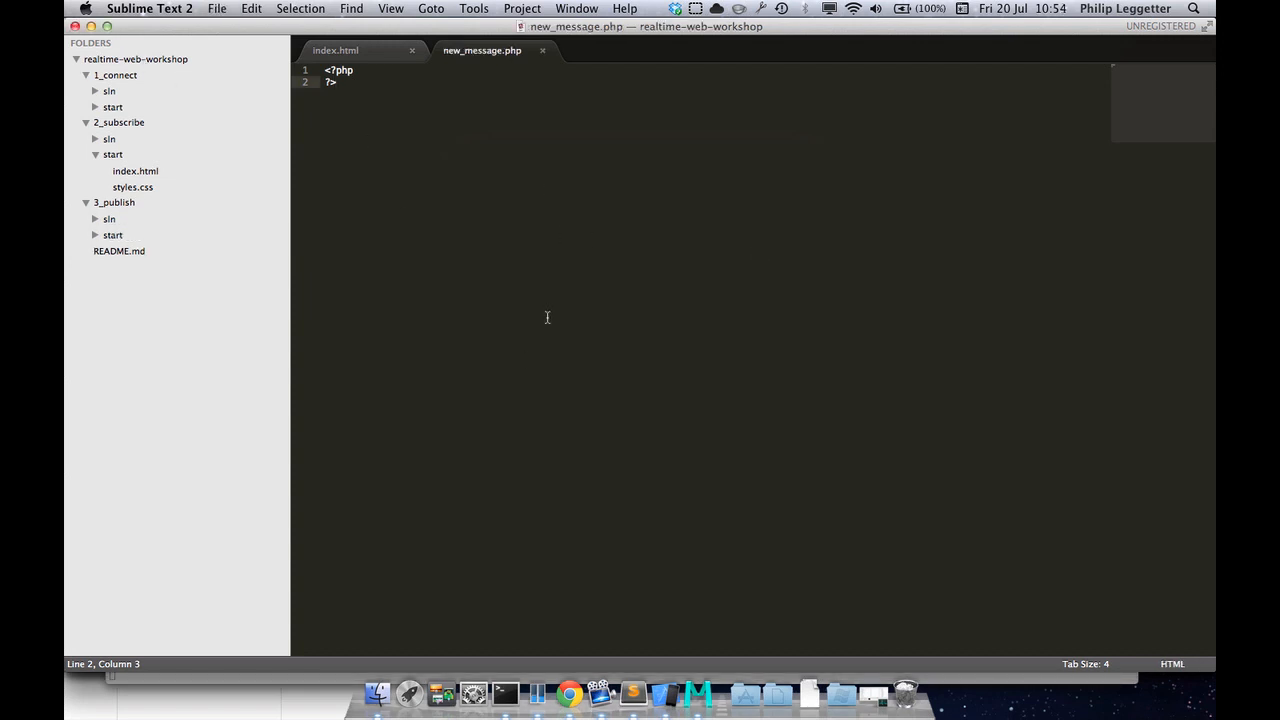
mouse_move(474, 348)
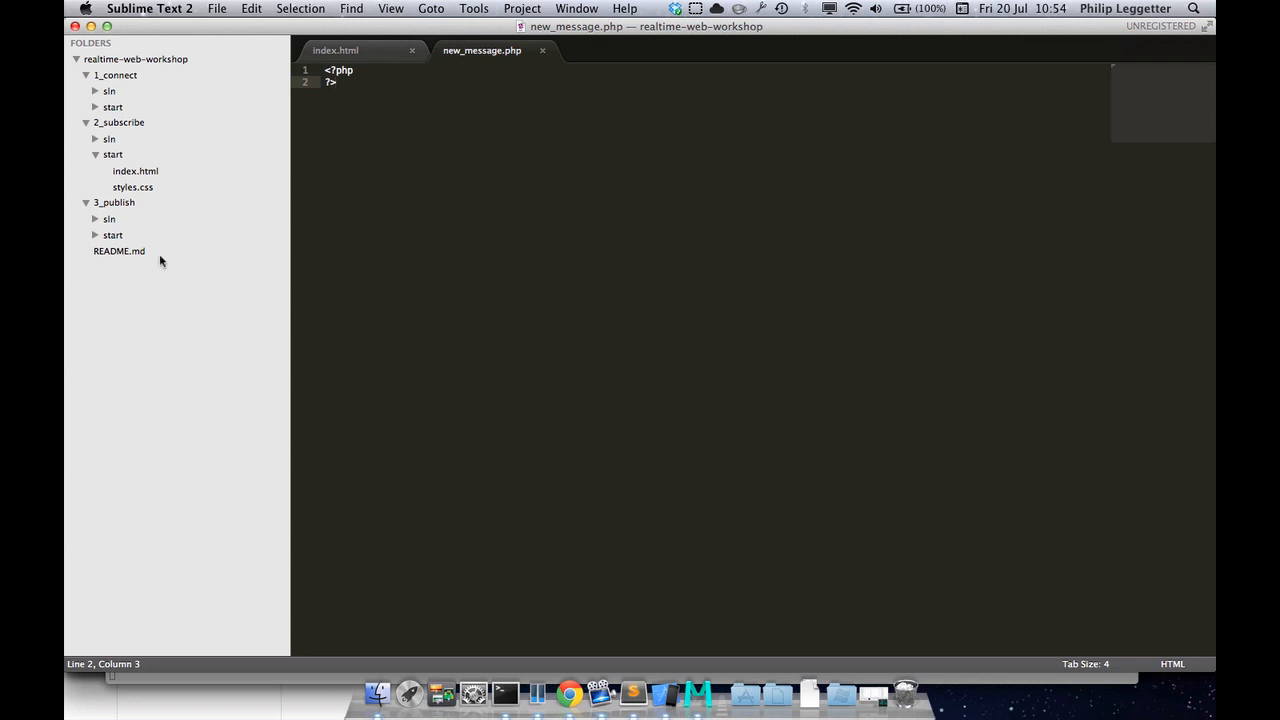
key(Cmd+Tab)
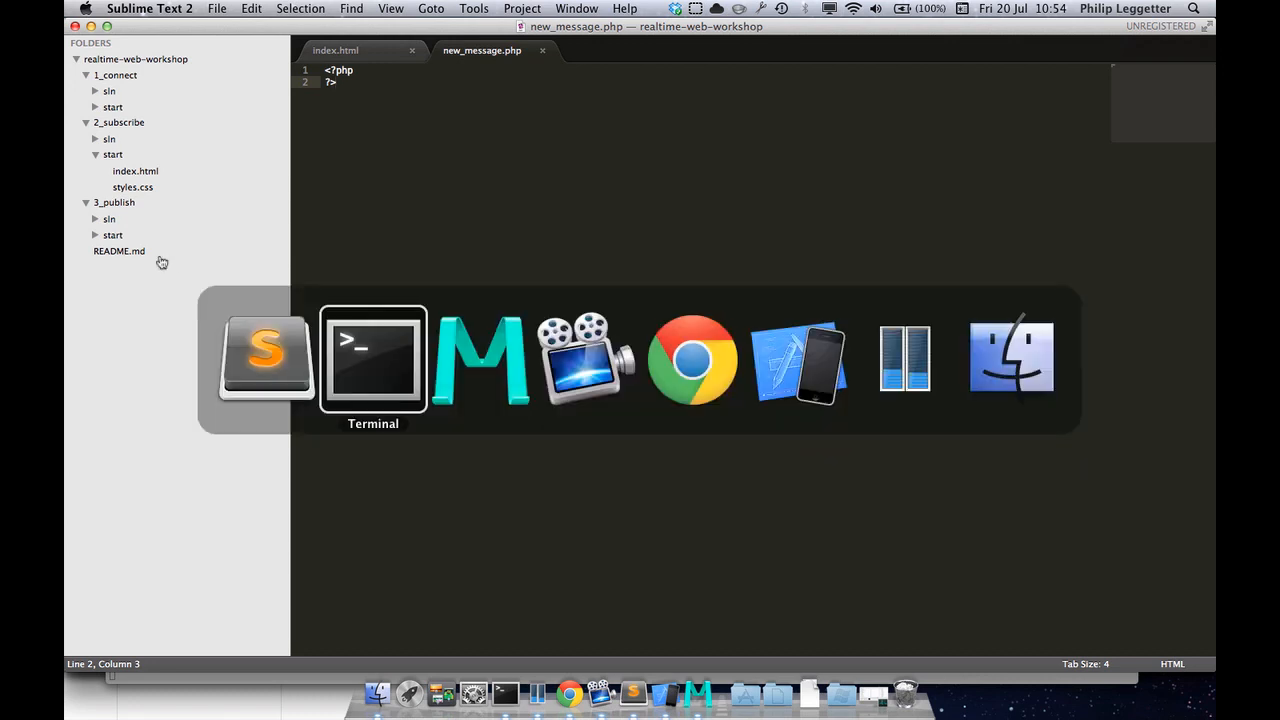
Follow the docs' PHP link to squeeks/Pusher-PHP and open lib/Pusher.php as Raw
click(692, 360)
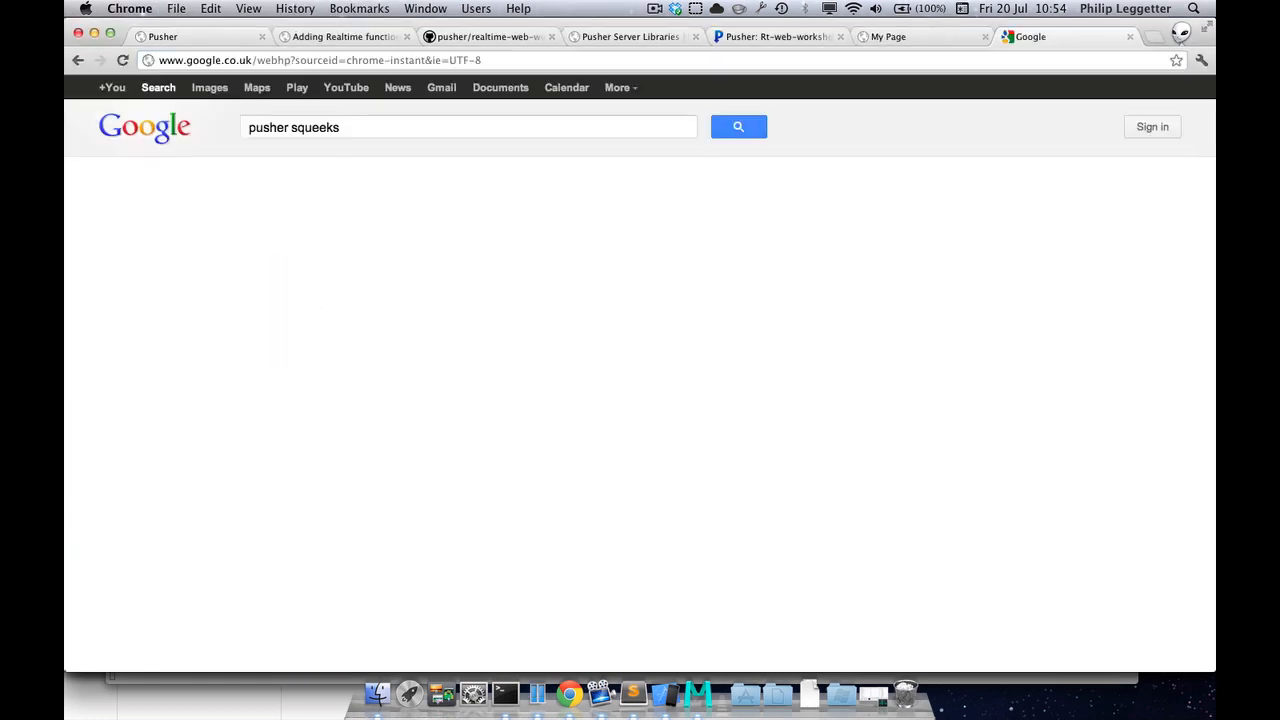
click(738, 126)
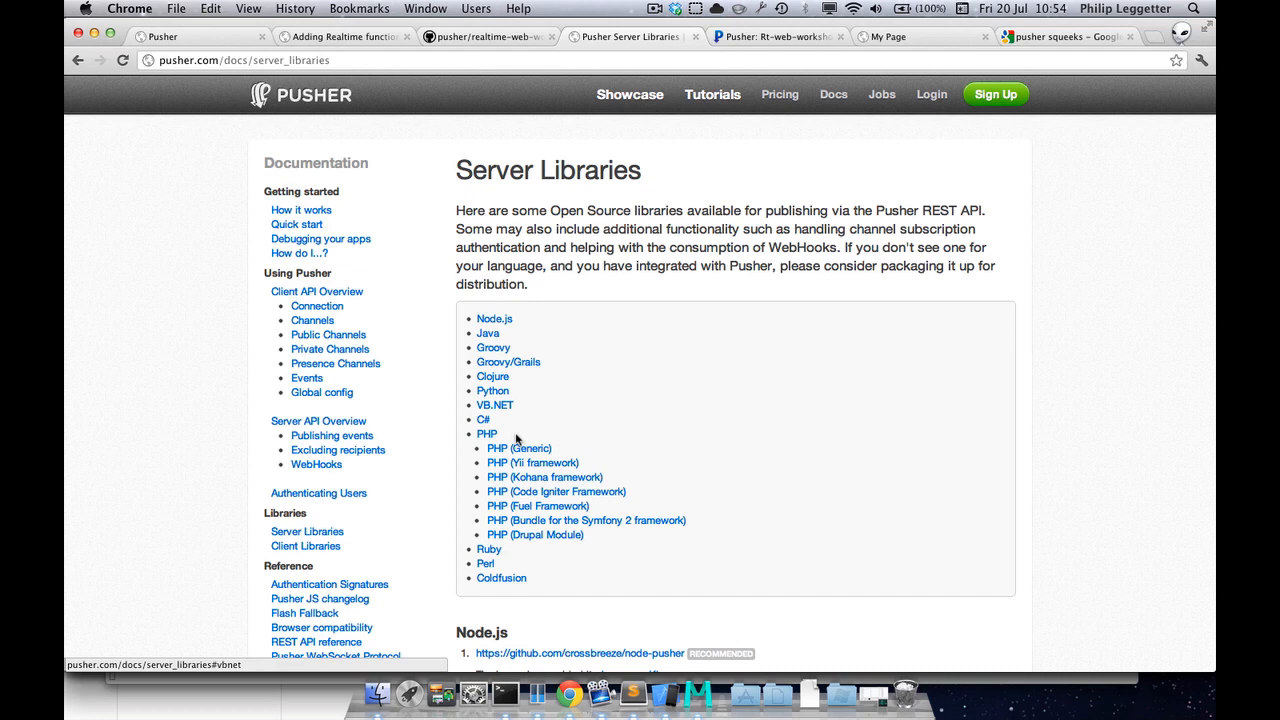
click(486, 434)
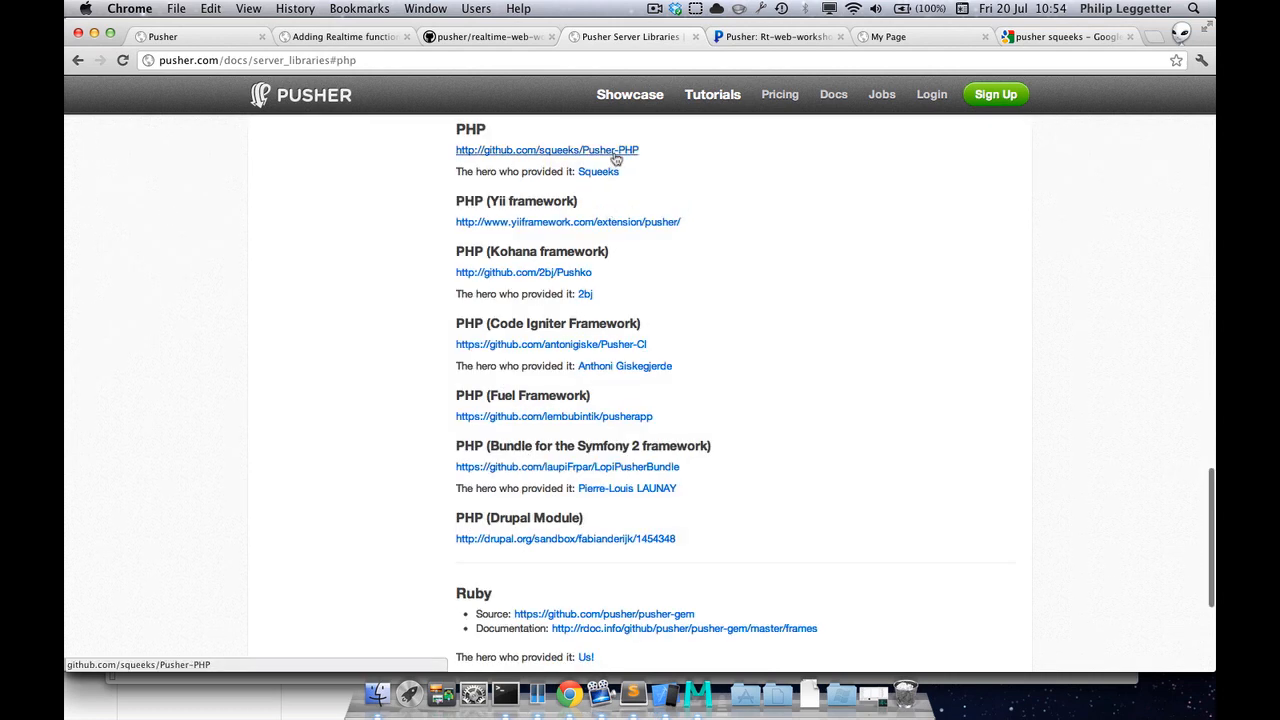
click(552, 150)
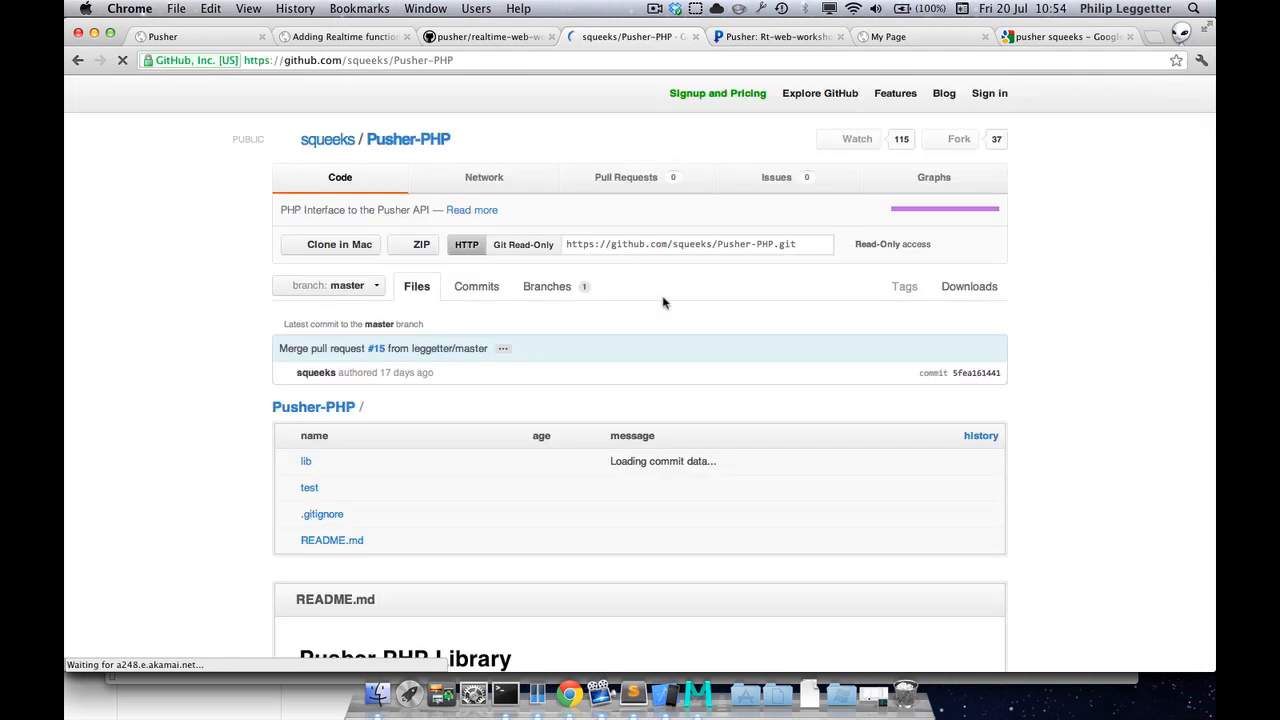
click(306, 461)
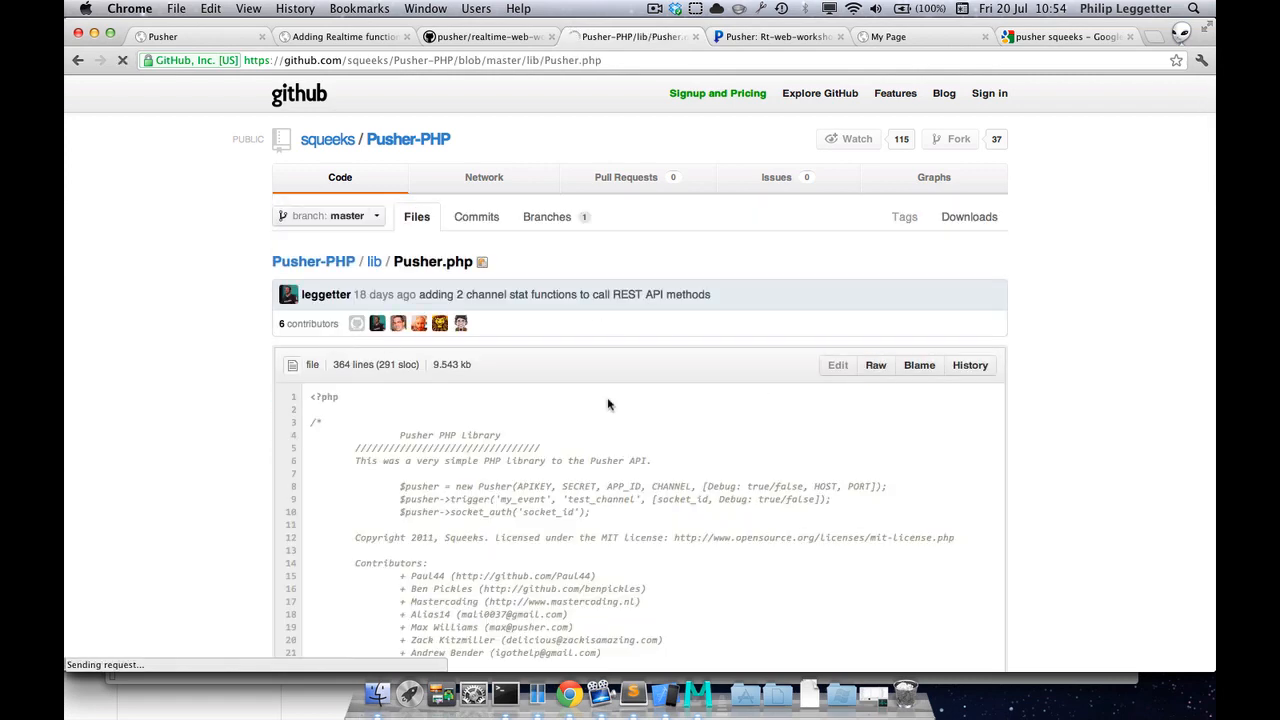
click(875, 365)
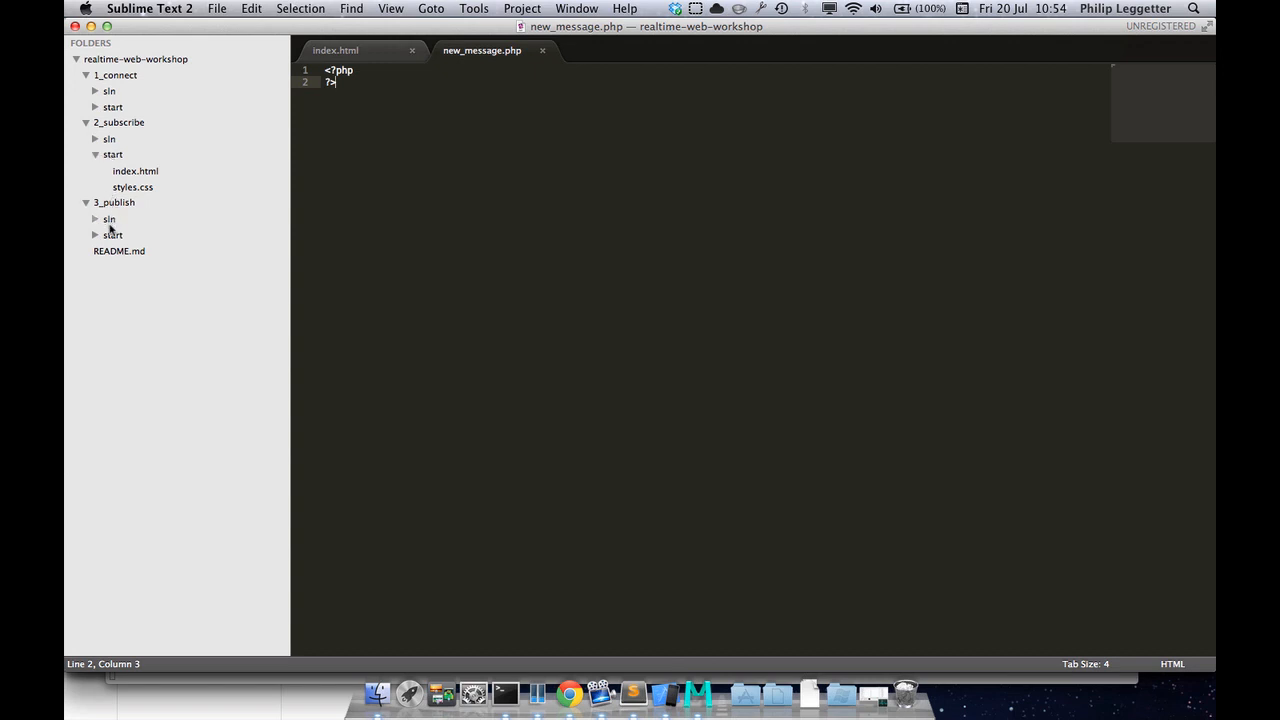
Save the pasted library code as Pusher.php in 3_publish/start, dropping the .html extension
click(112, 235)
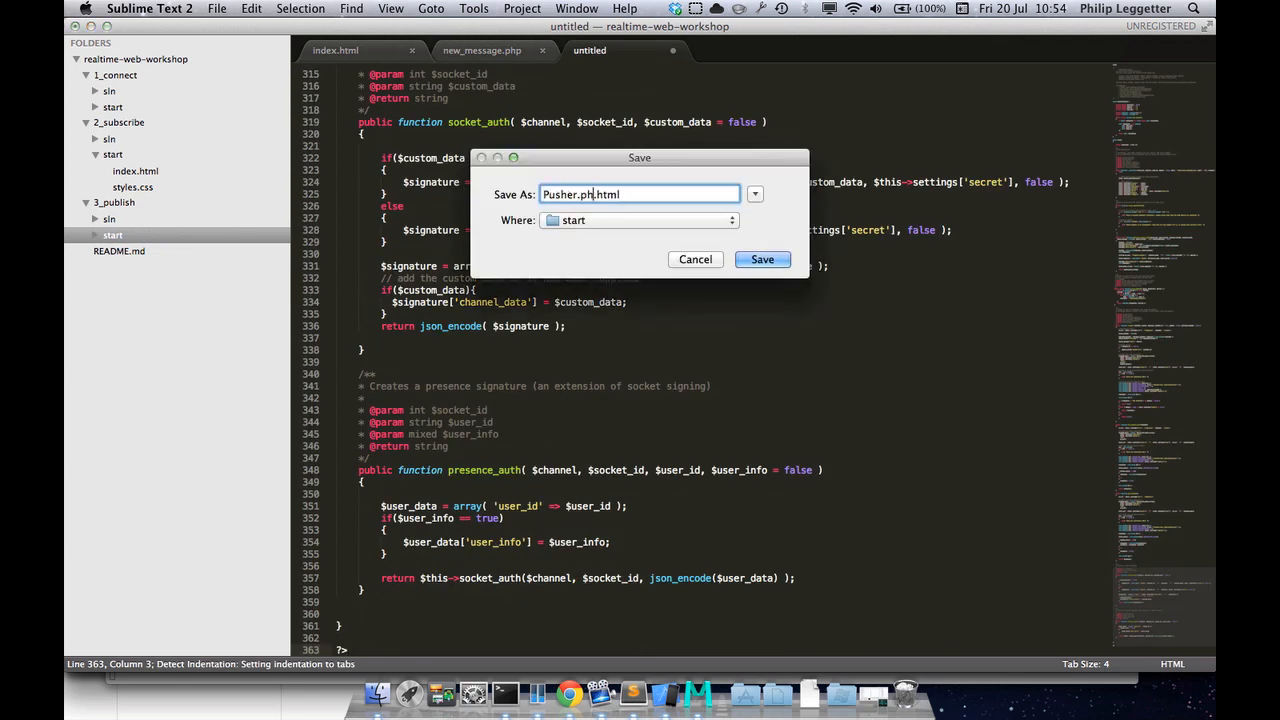
key(backspace)
text(p)
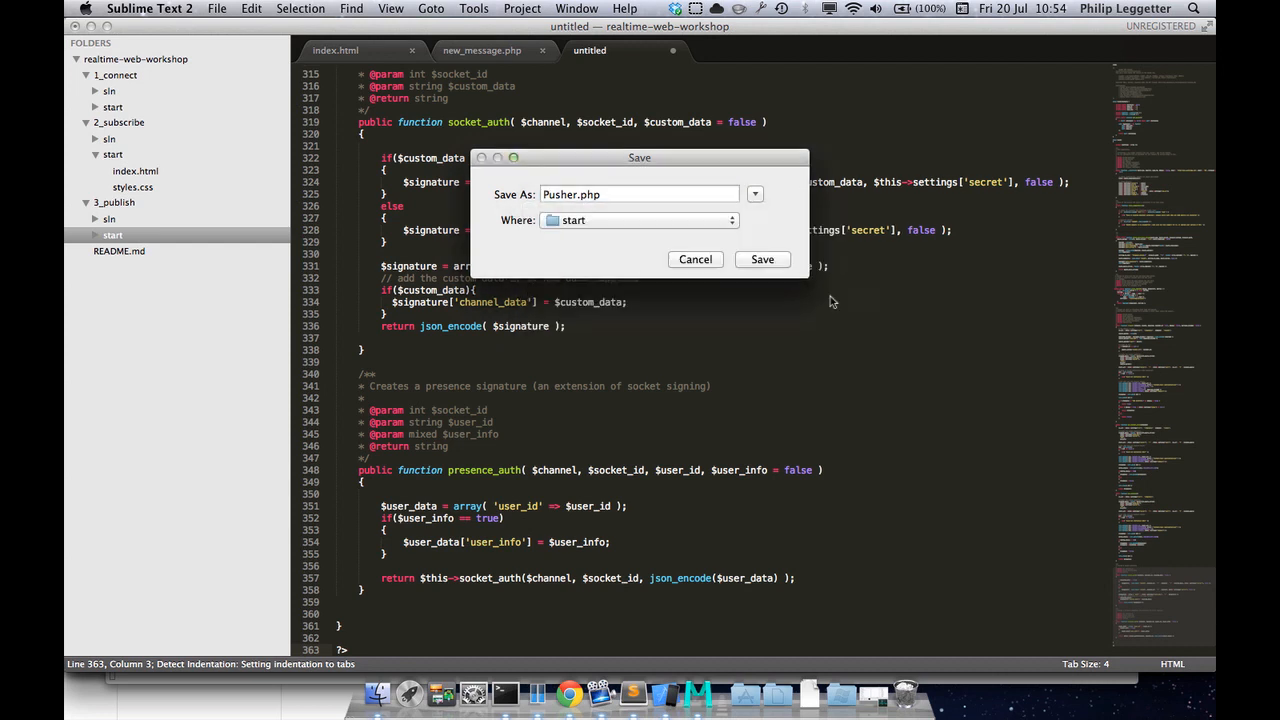
click(762, 259)
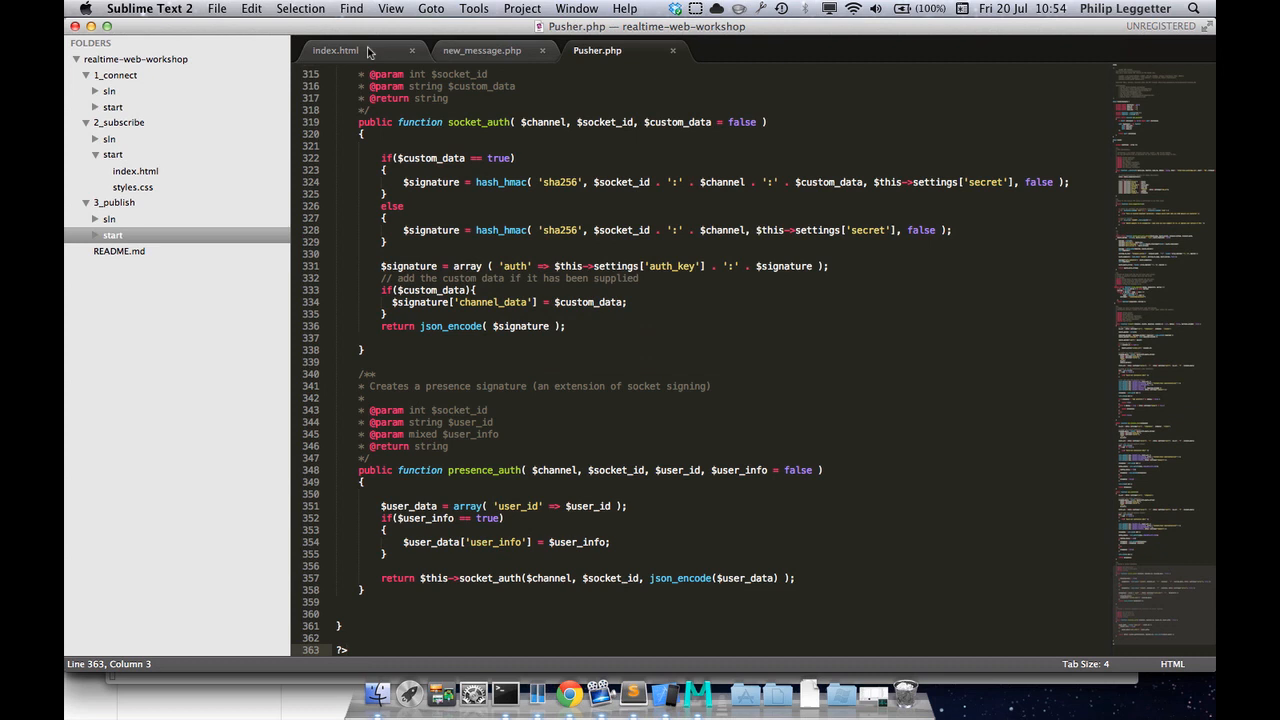
mouse_move(366, 52)
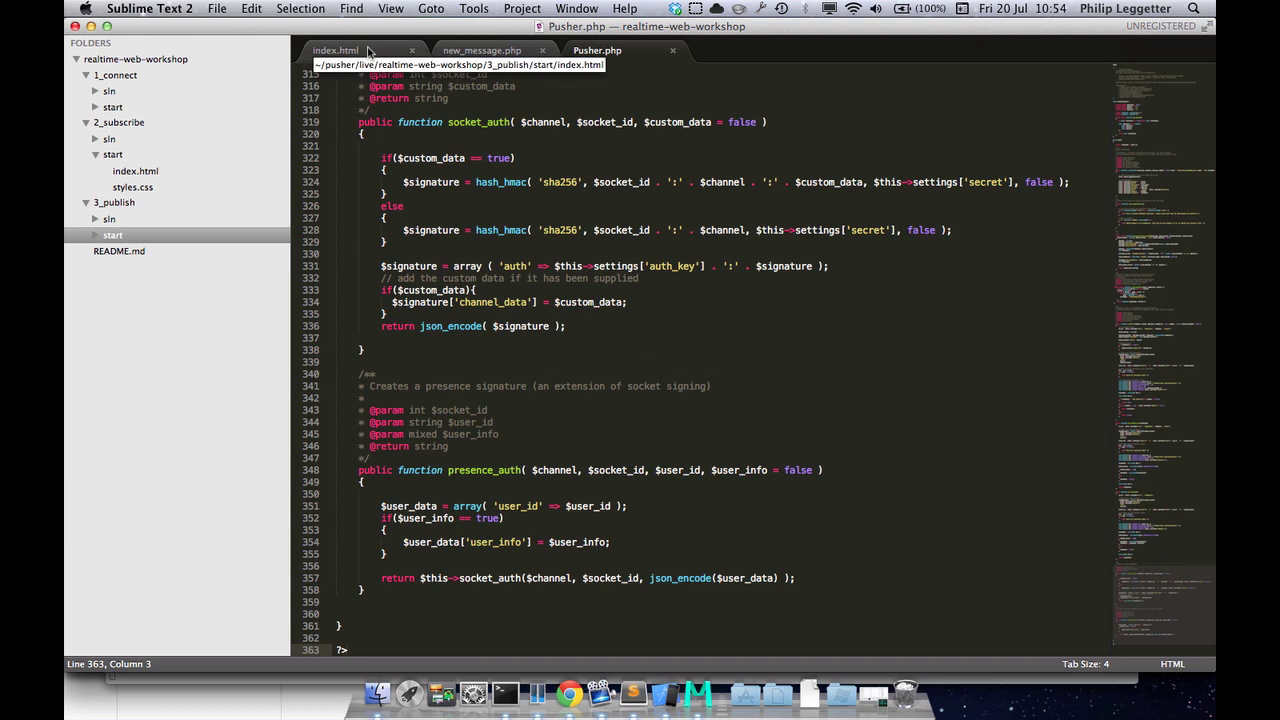
Add include( 'Pusher.php' ); on line 2 of new_message.php and save it
click(485, 50)
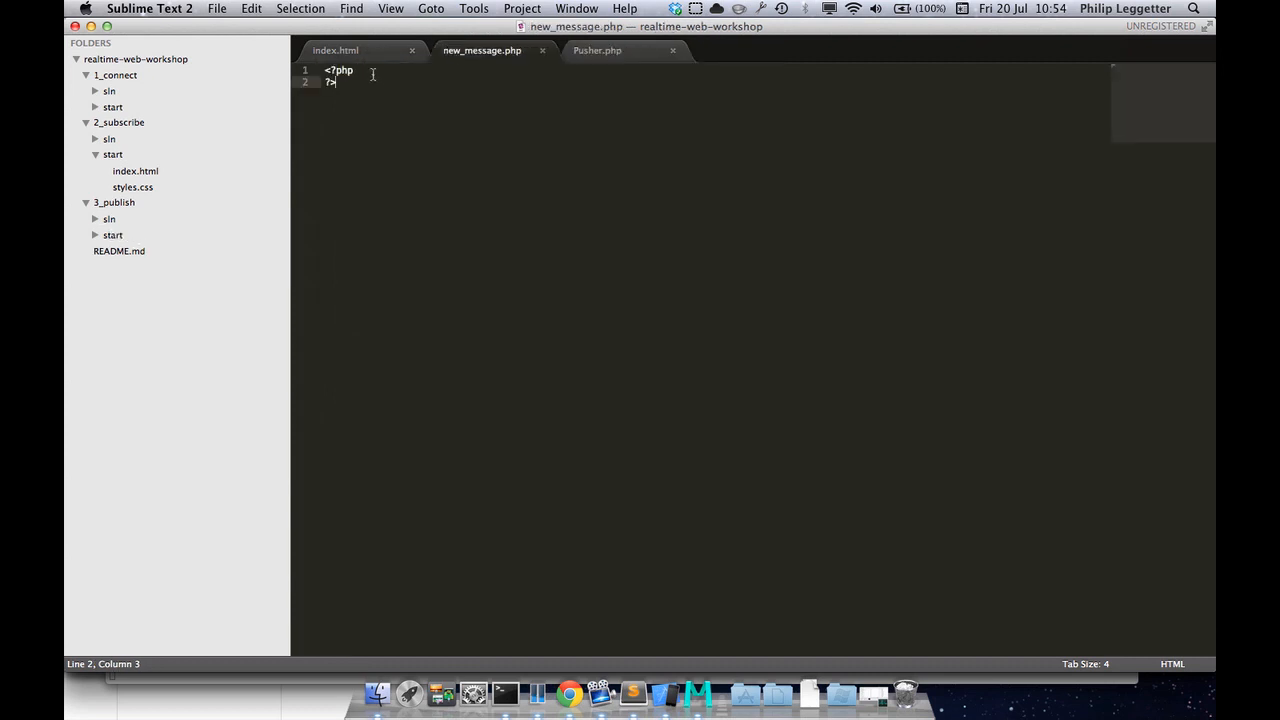
text(include( 'P)
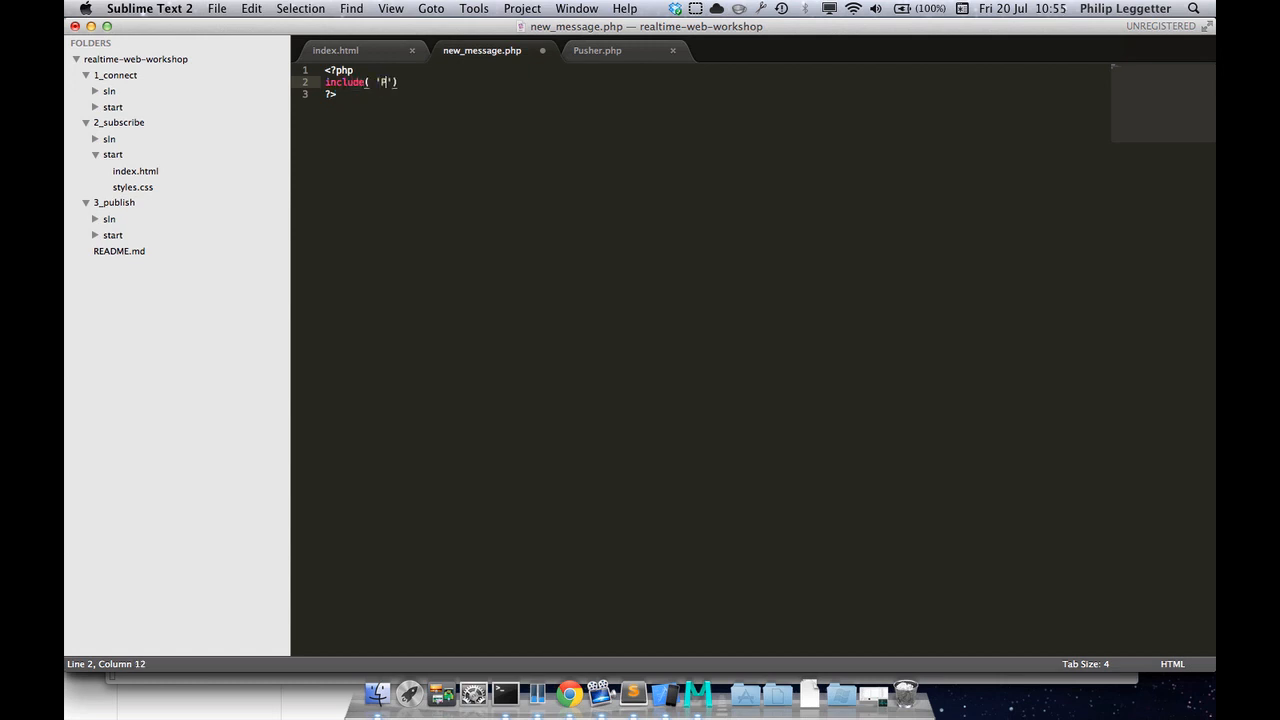
text(usher.php)
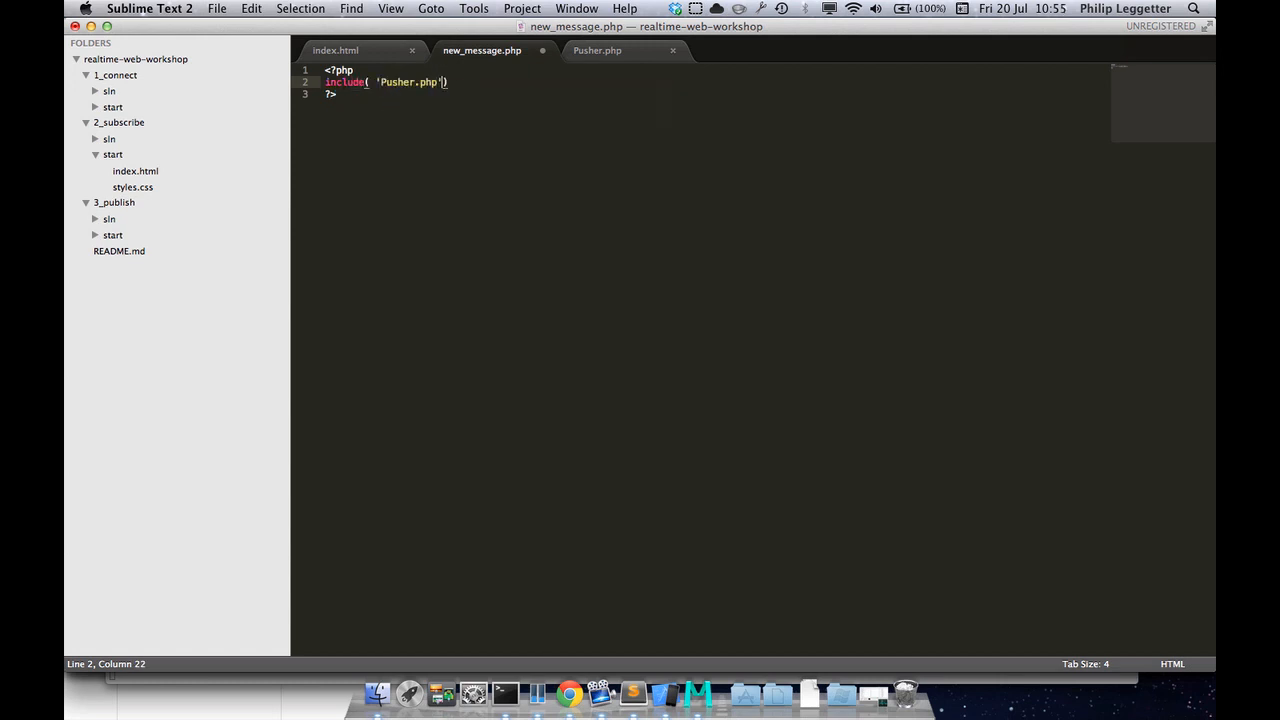
key(cmd+s)
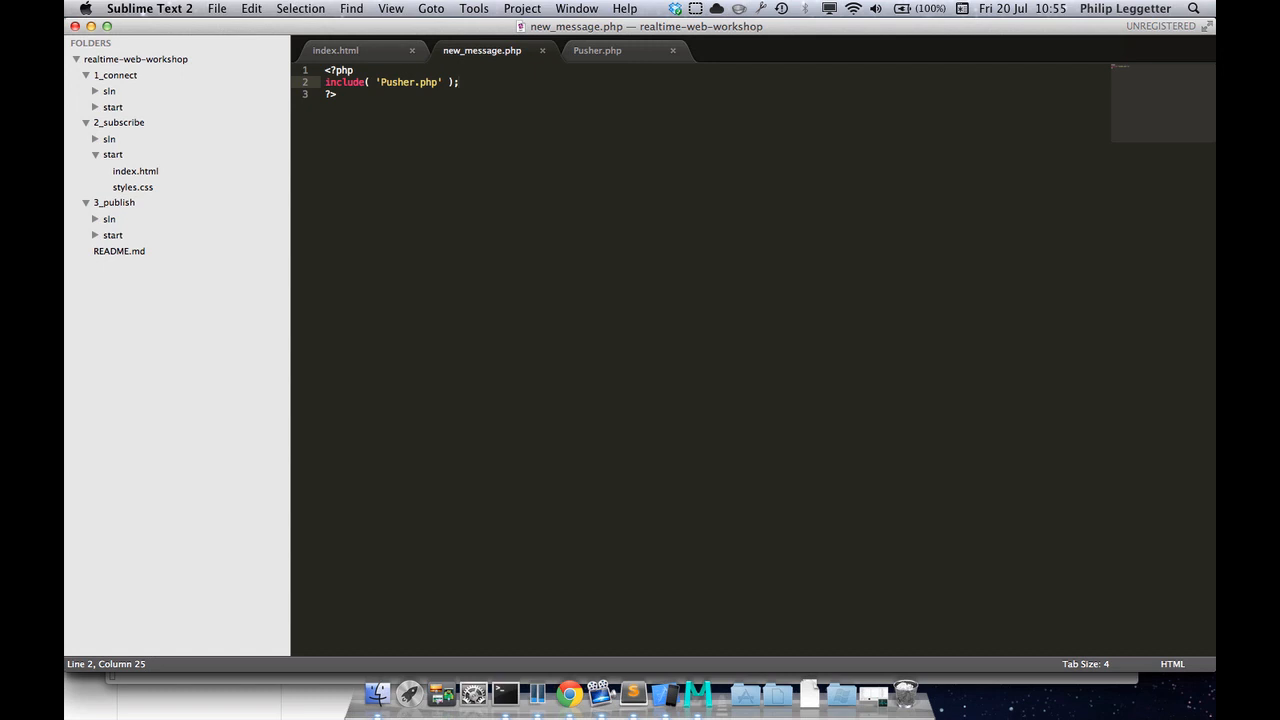
key(cmd+tab)
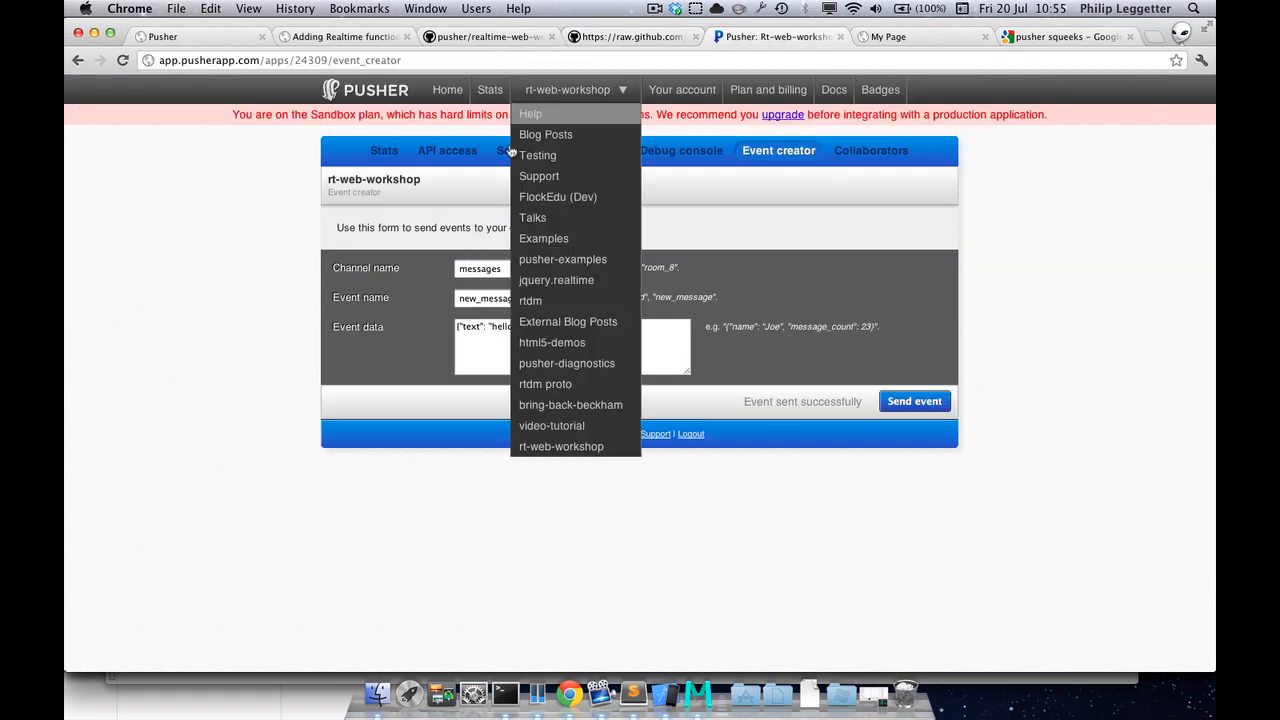
Open the rt-web-workshop app's API access page and copy its key and secret
click(446, 150)
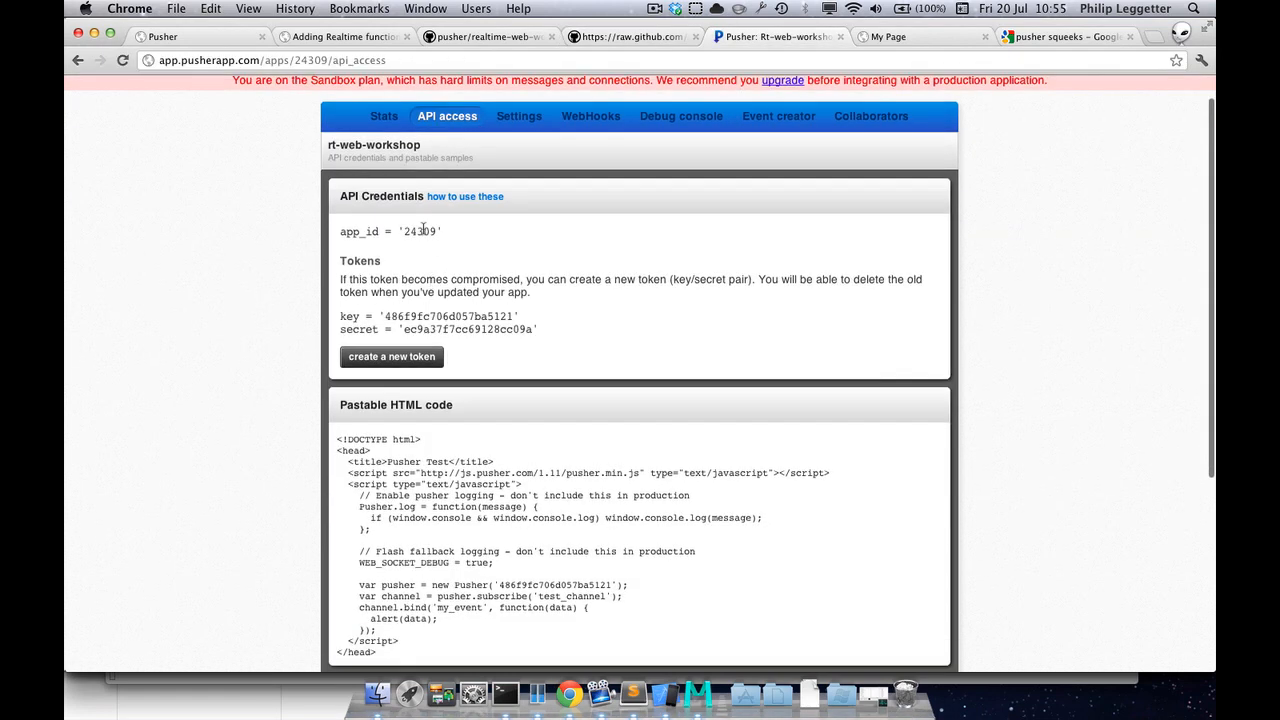
double_click(449, 316)
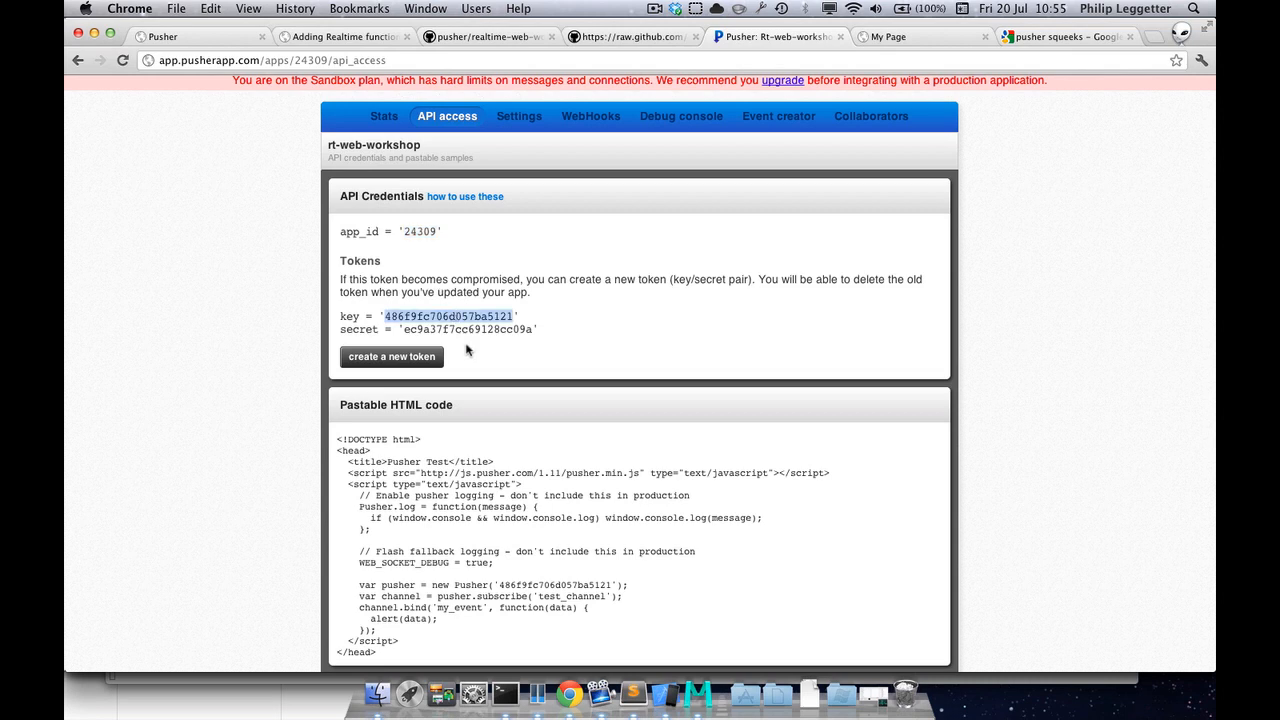
double_click(469, 329)
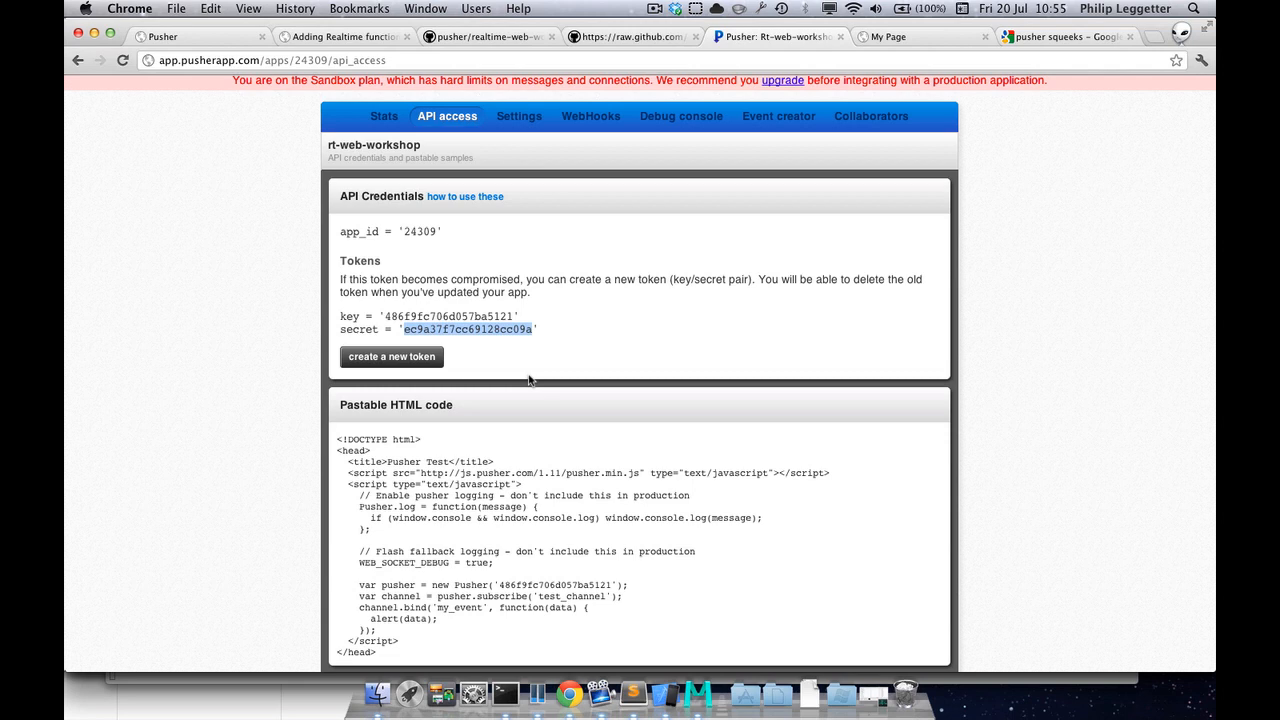
mouse_move(668, 411)
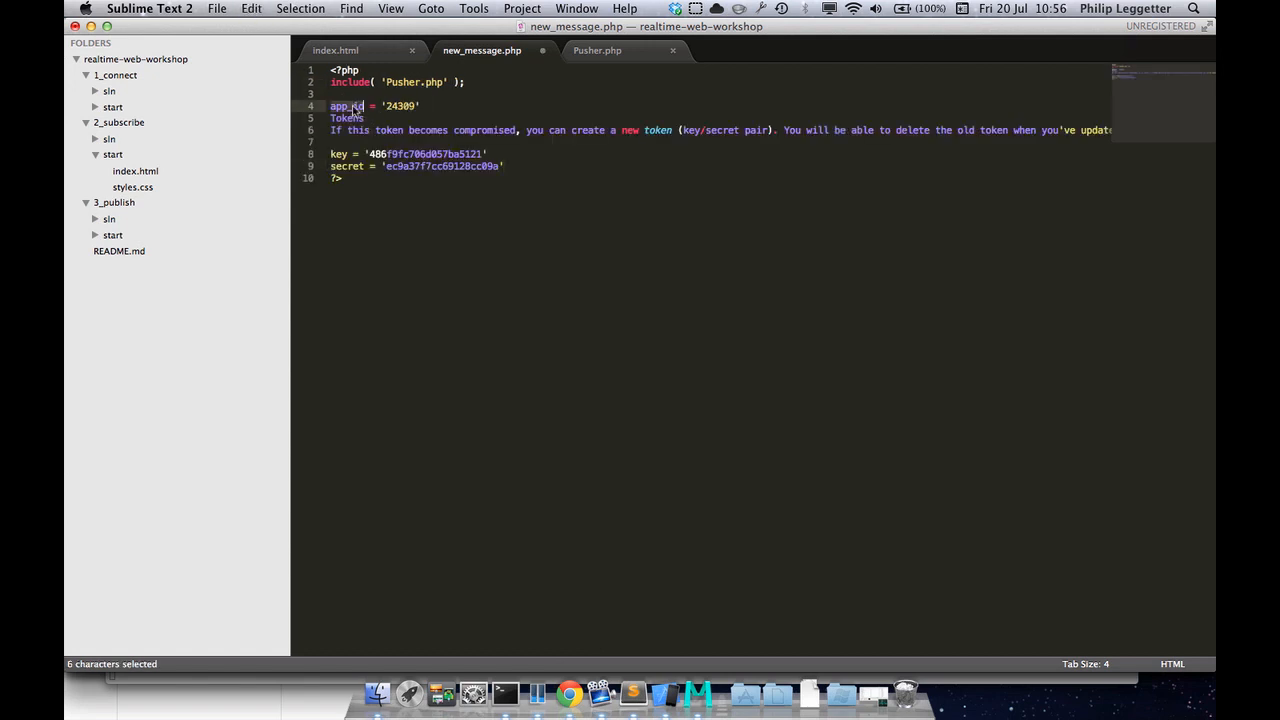
Turn the pasted credentials into APP_ID, APP_KEY and APP_SECRET define() constants and save
text(define())
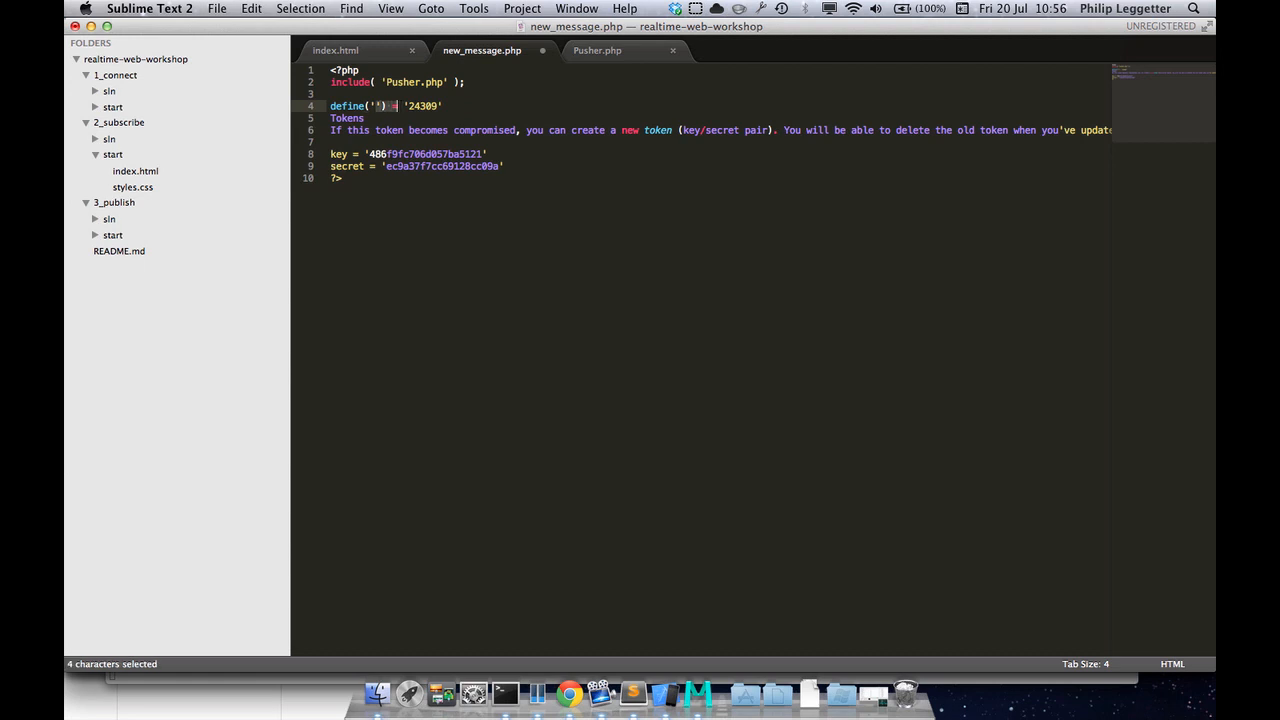
text(APP_KEY)
click(410, 154)
text(define('APP)
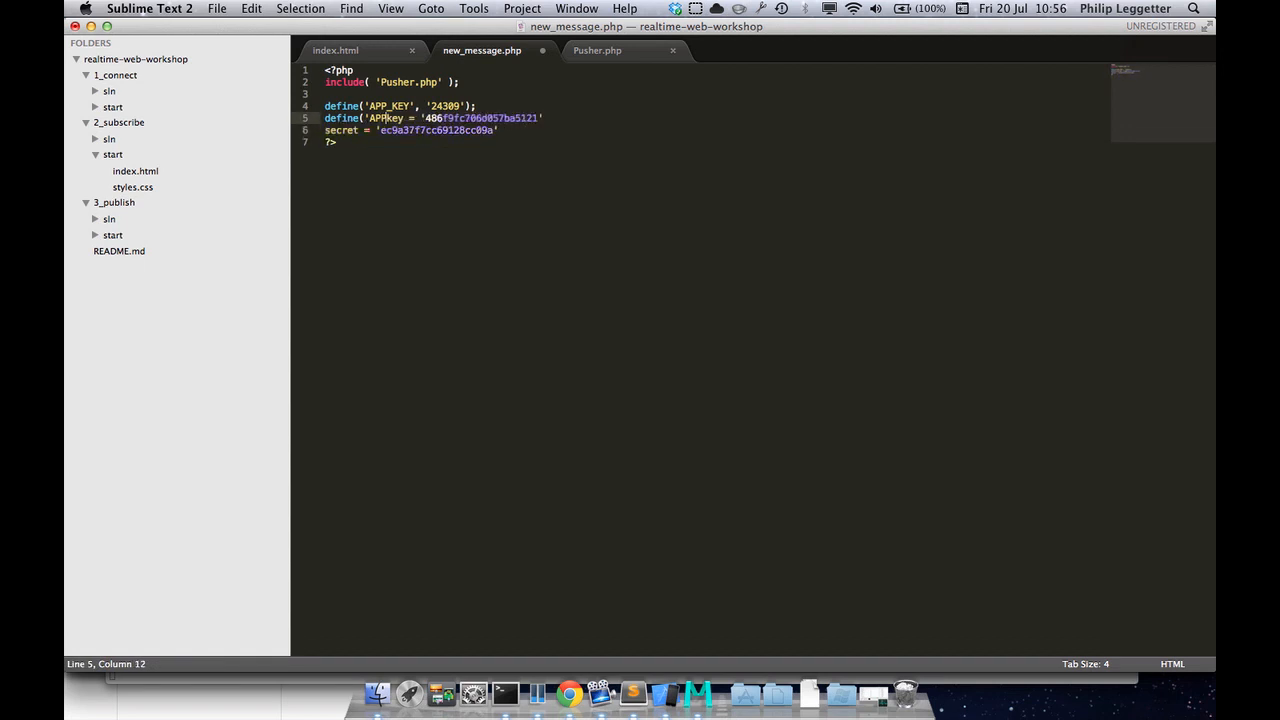
text(_KEY',)
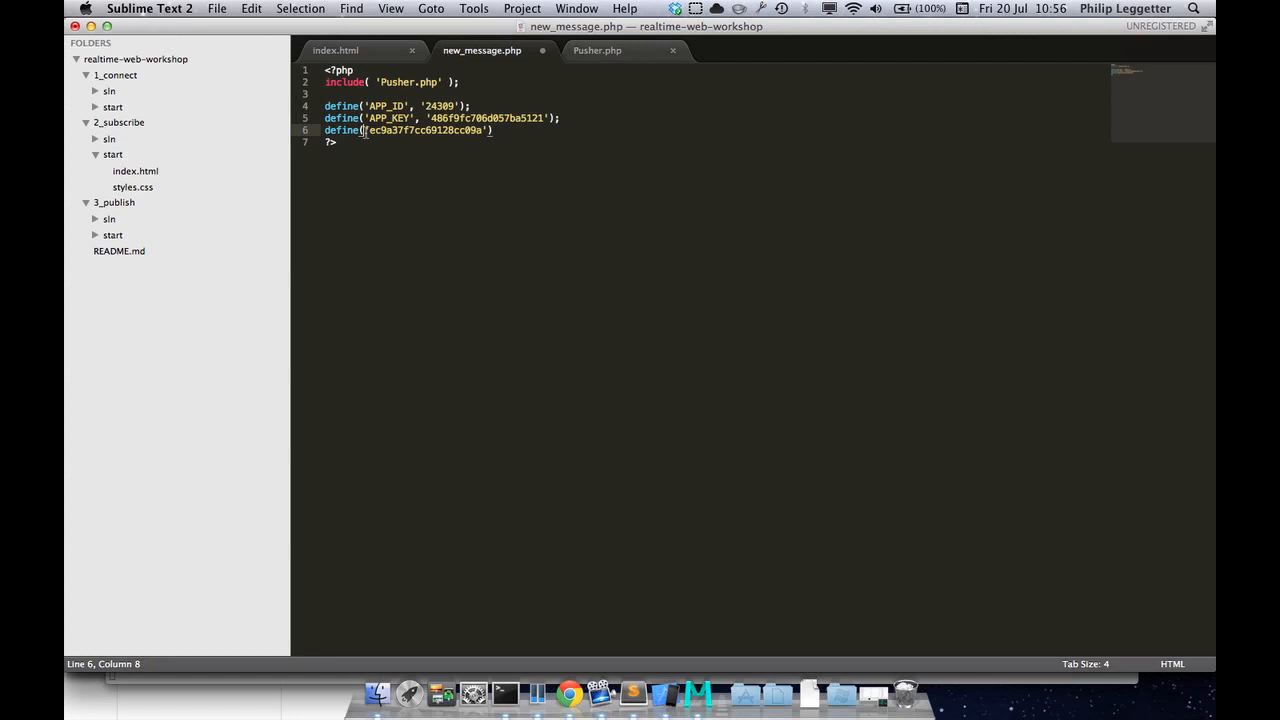
text(APP_SECRET',)
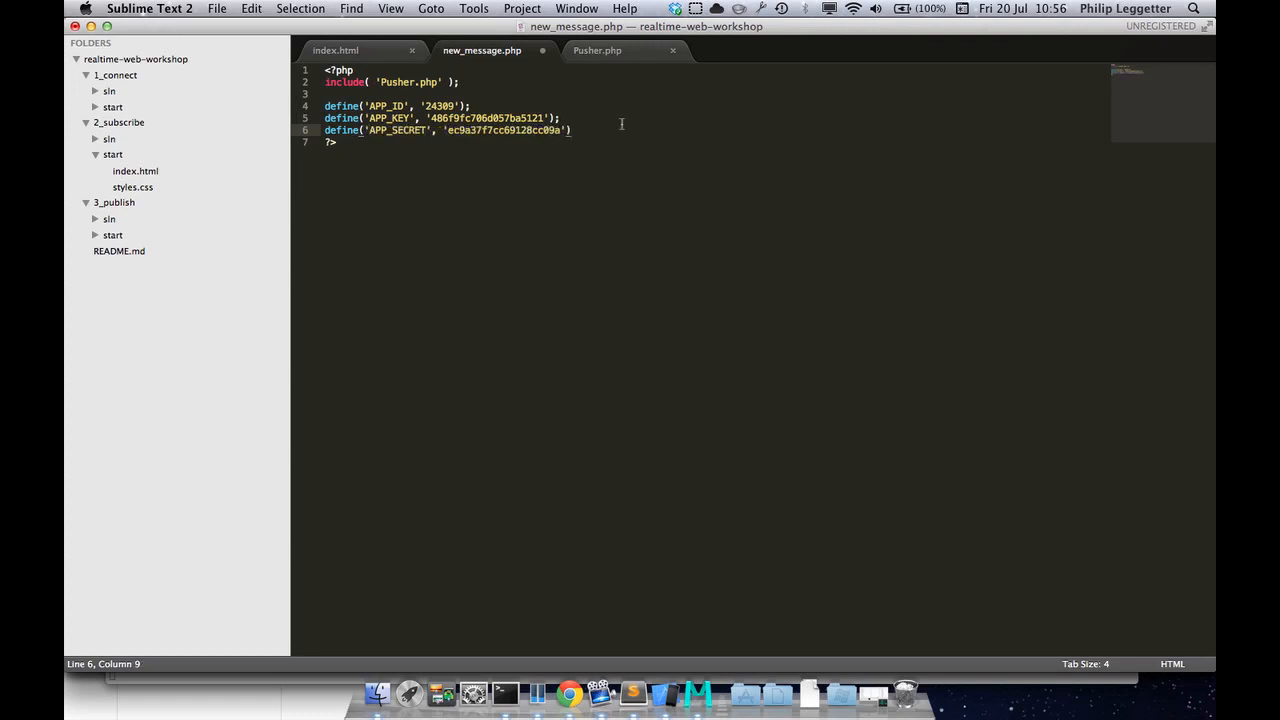
key(cmd+s)
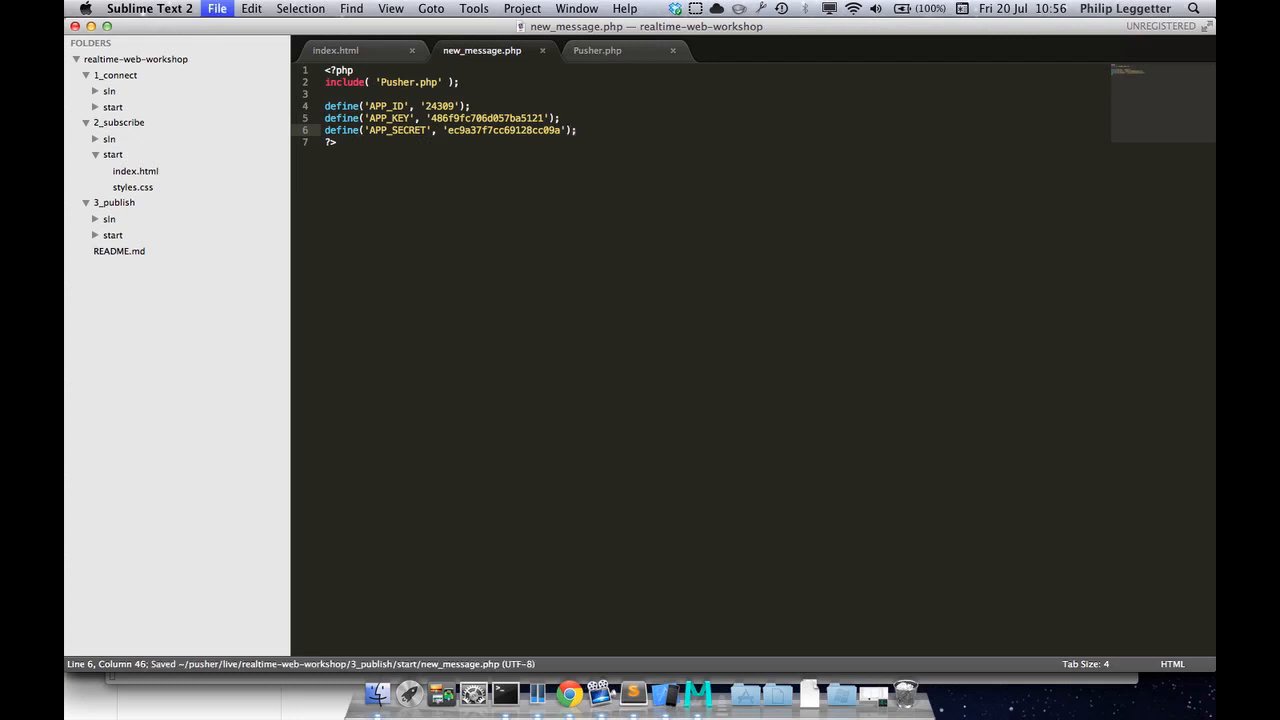
Create the client with $pusher = new Pusher(APP_KEY, APP_SECRET, APP_ID);
text($)
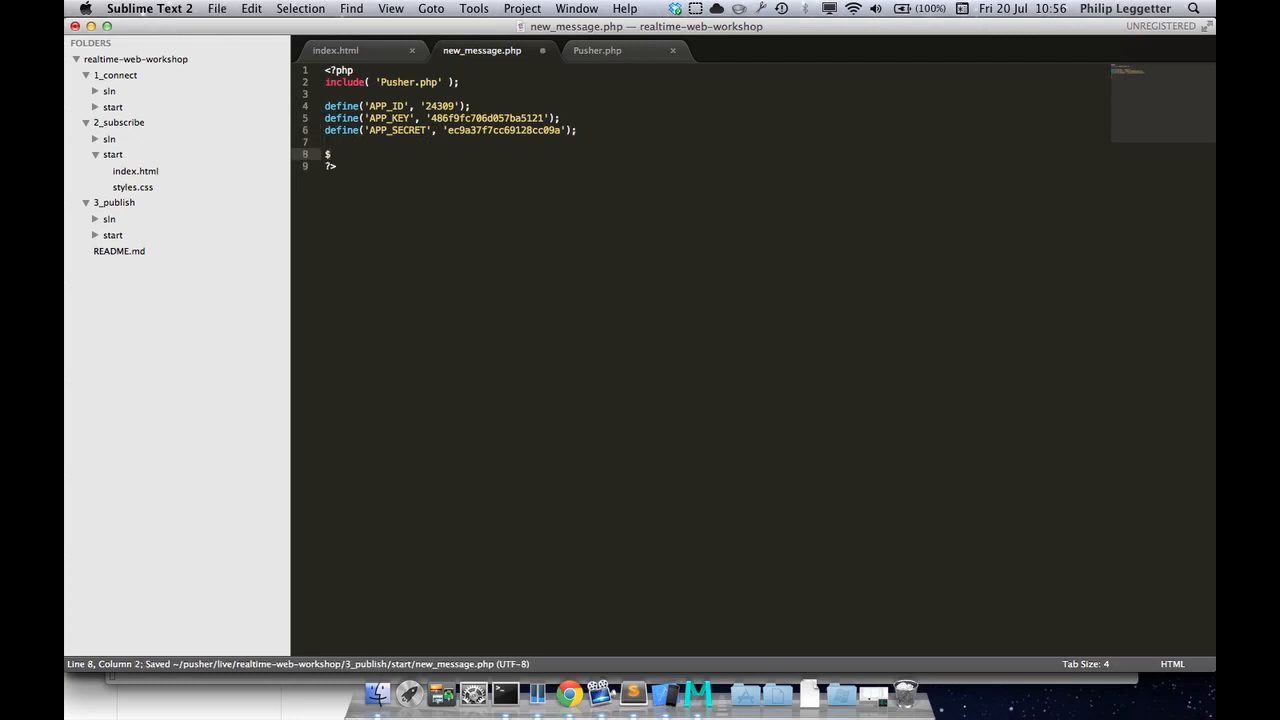
text(pusher = new)
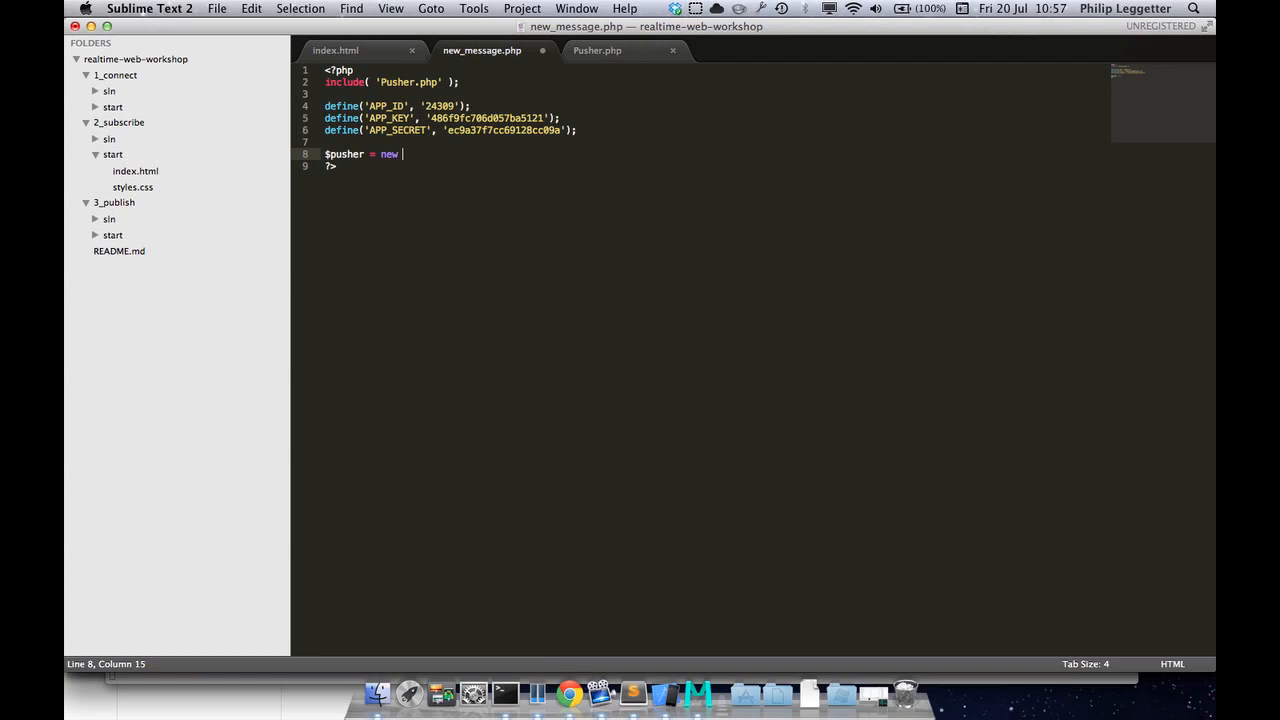
text(Pusher())
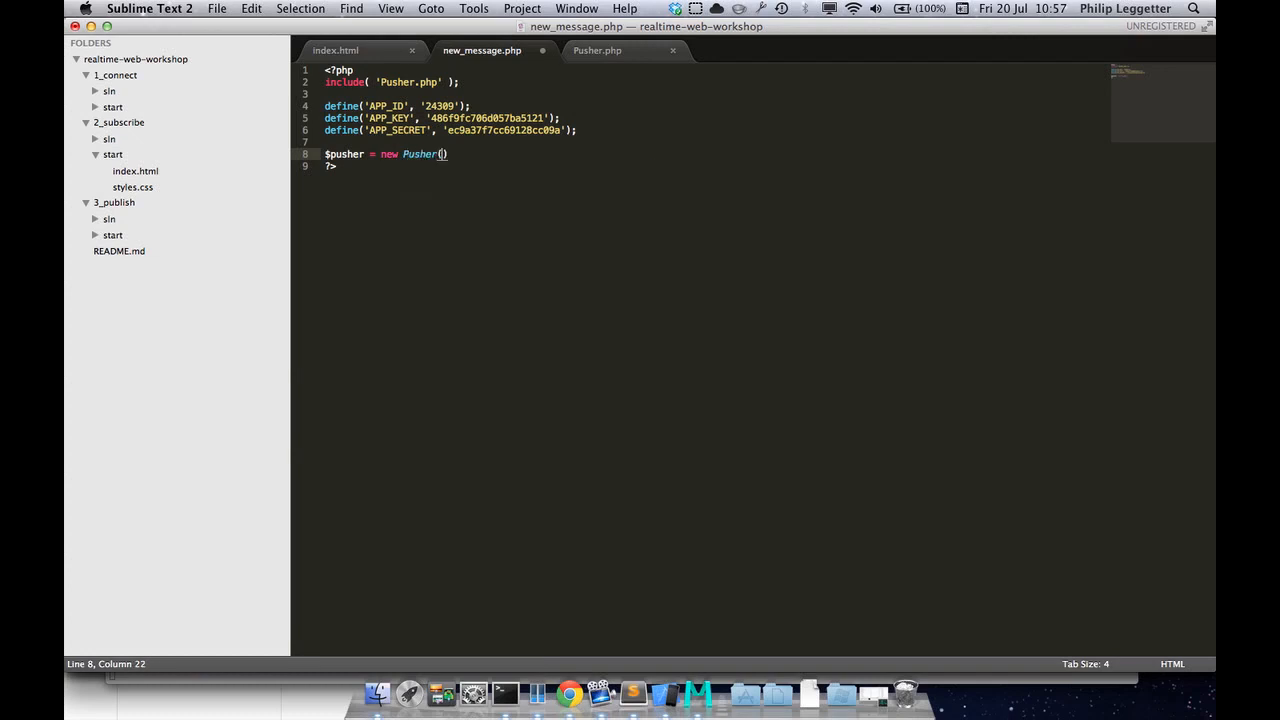
text(APP_KEY,)
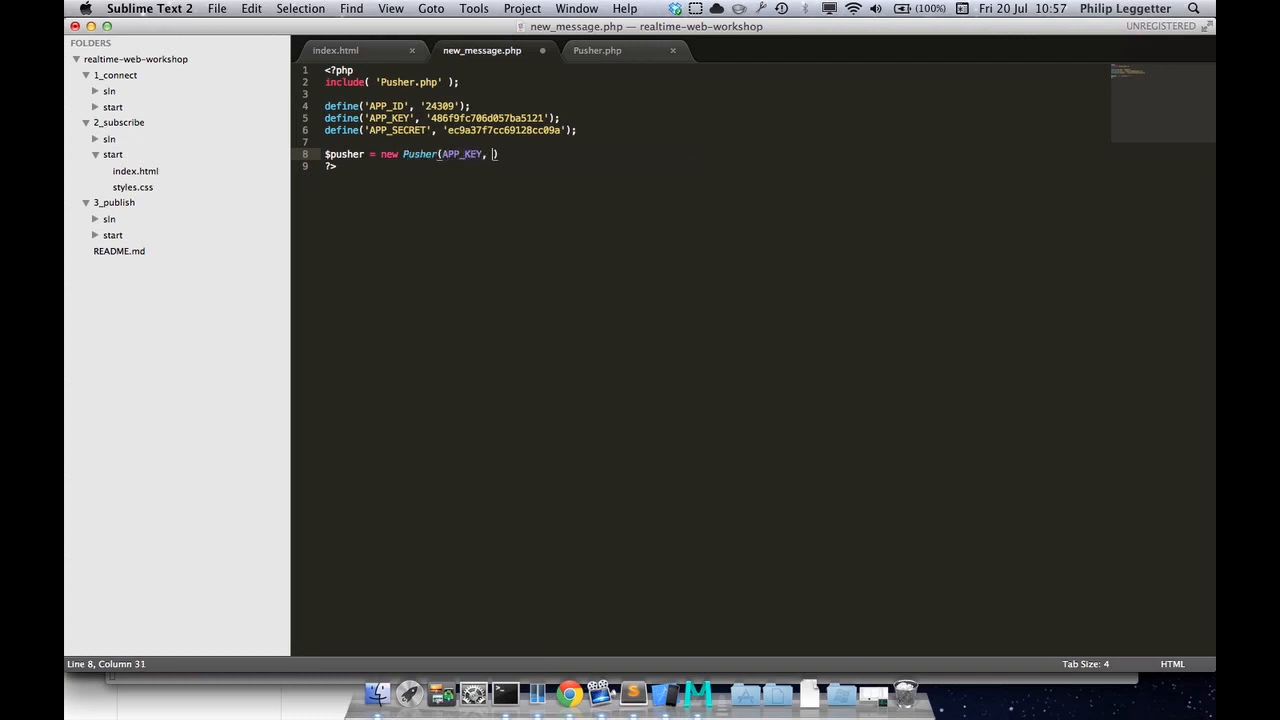
text(APP_SECRET, APP_ID)
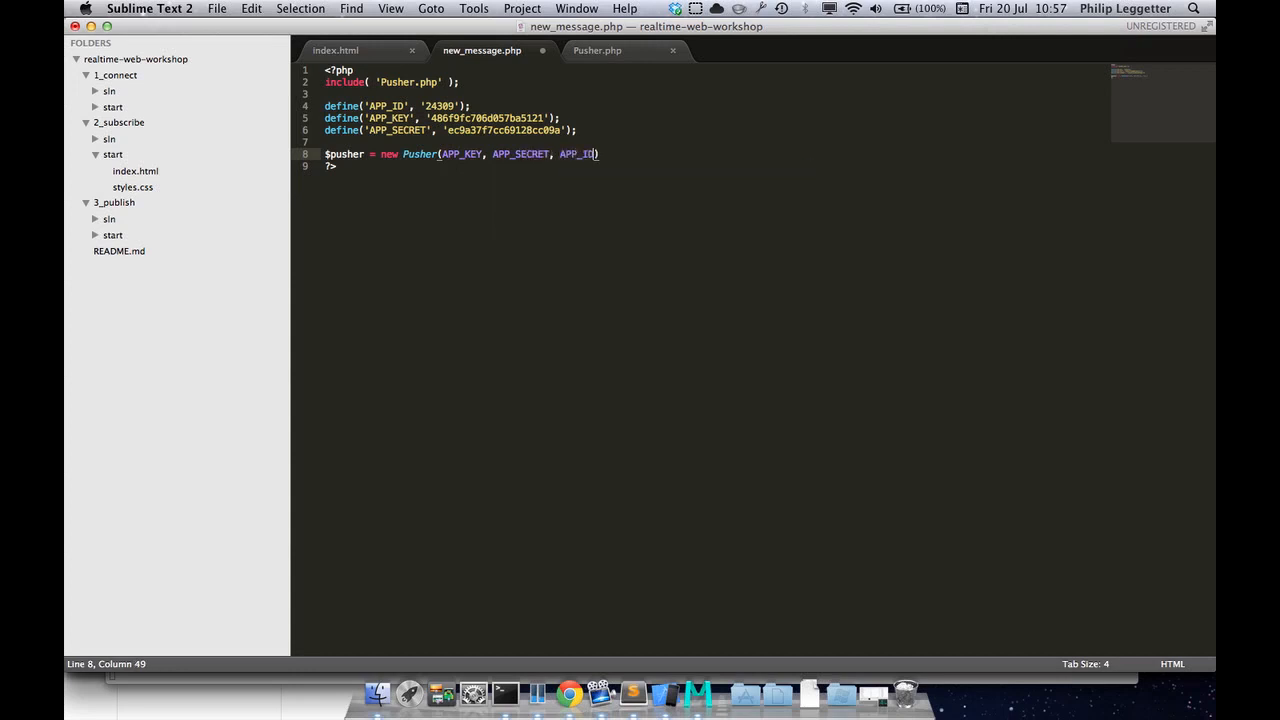
text();)
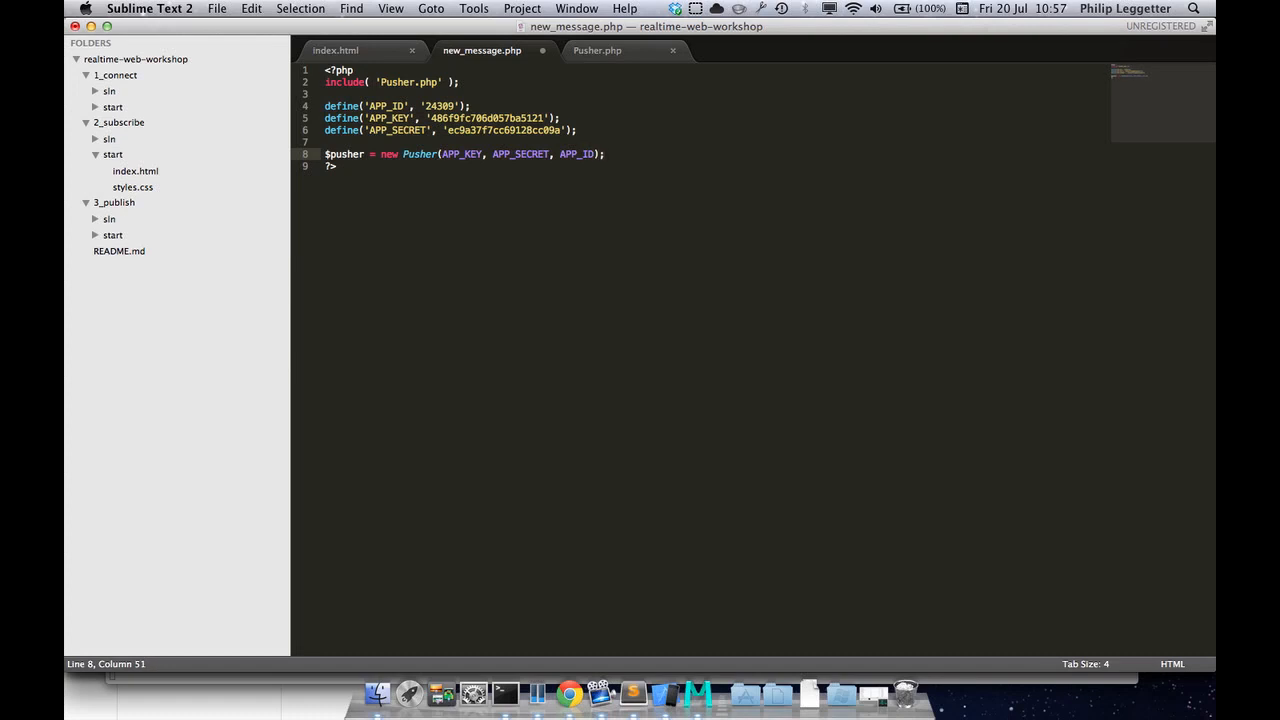
Trigger 'new_message' on 'messages' with text 'hello from the server'
text($)
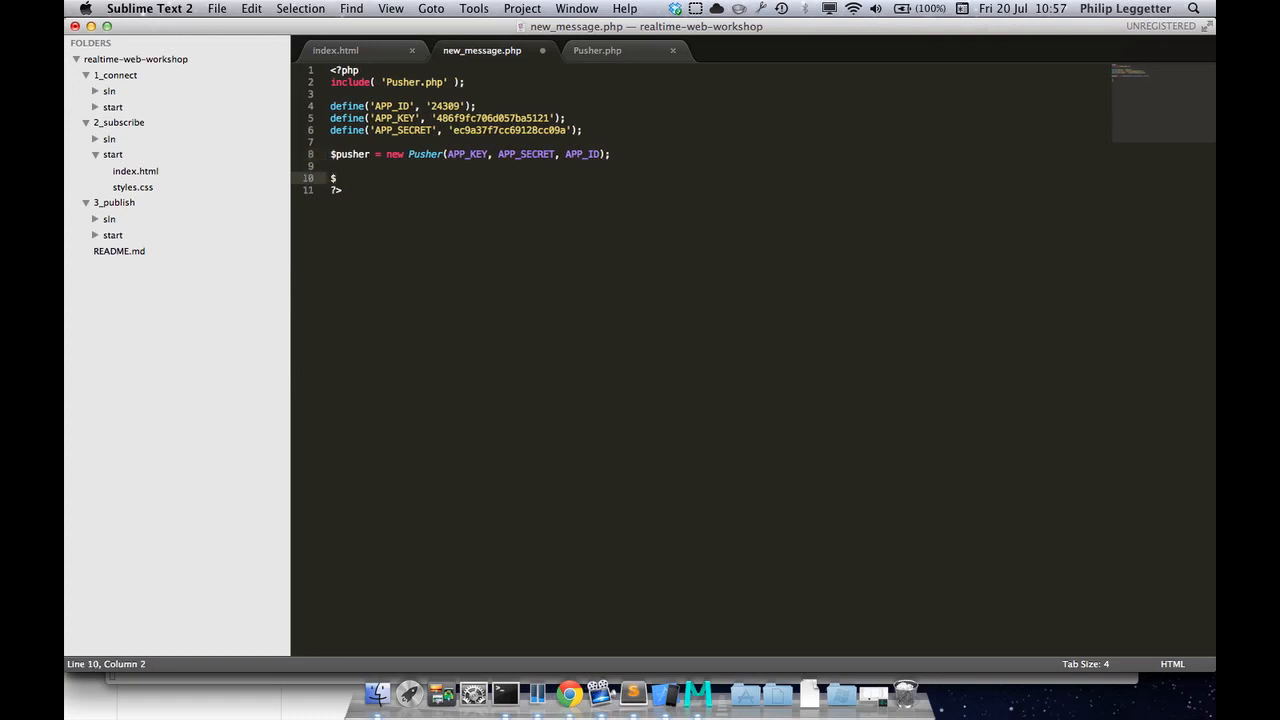
text(pusher->)
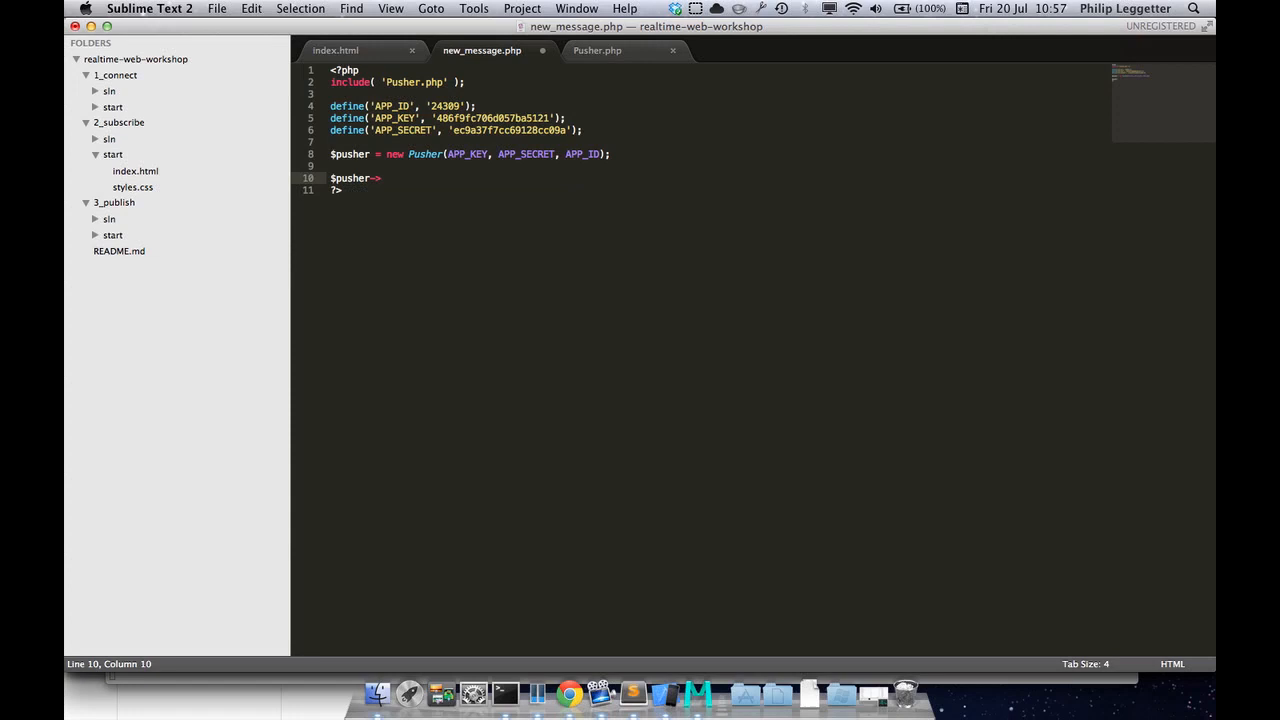
text(t)
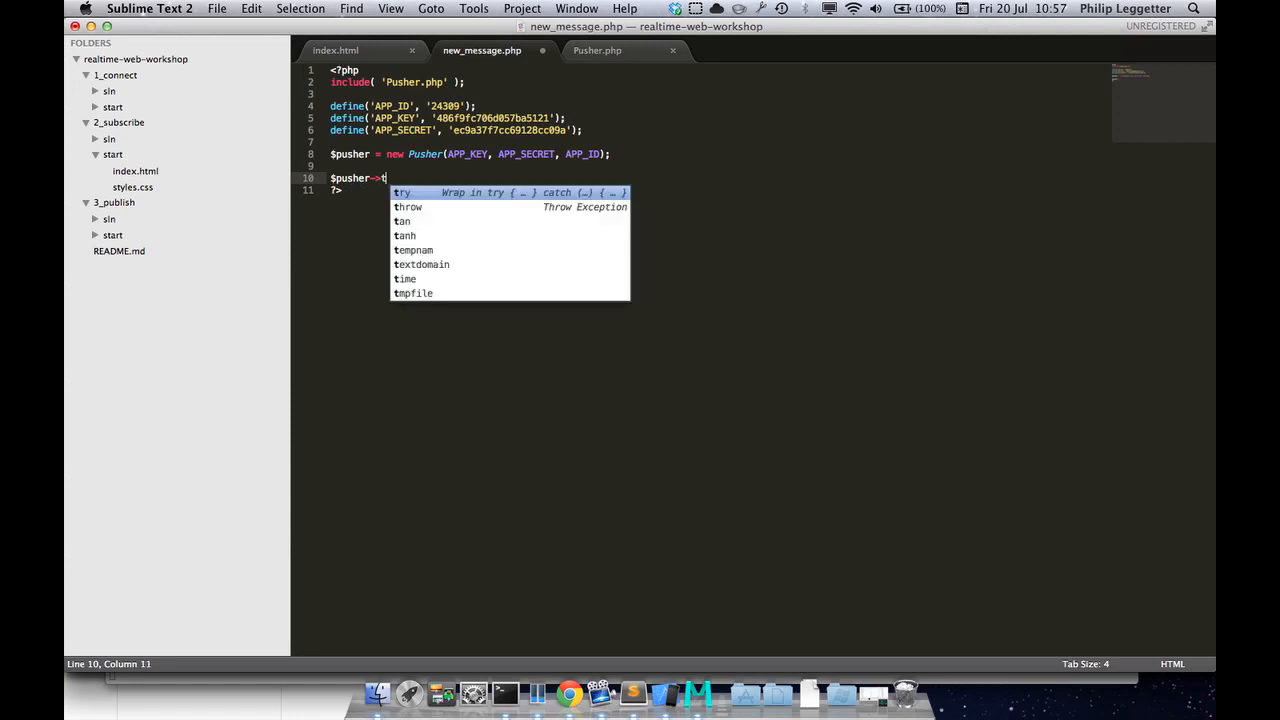
text(rigger(''))
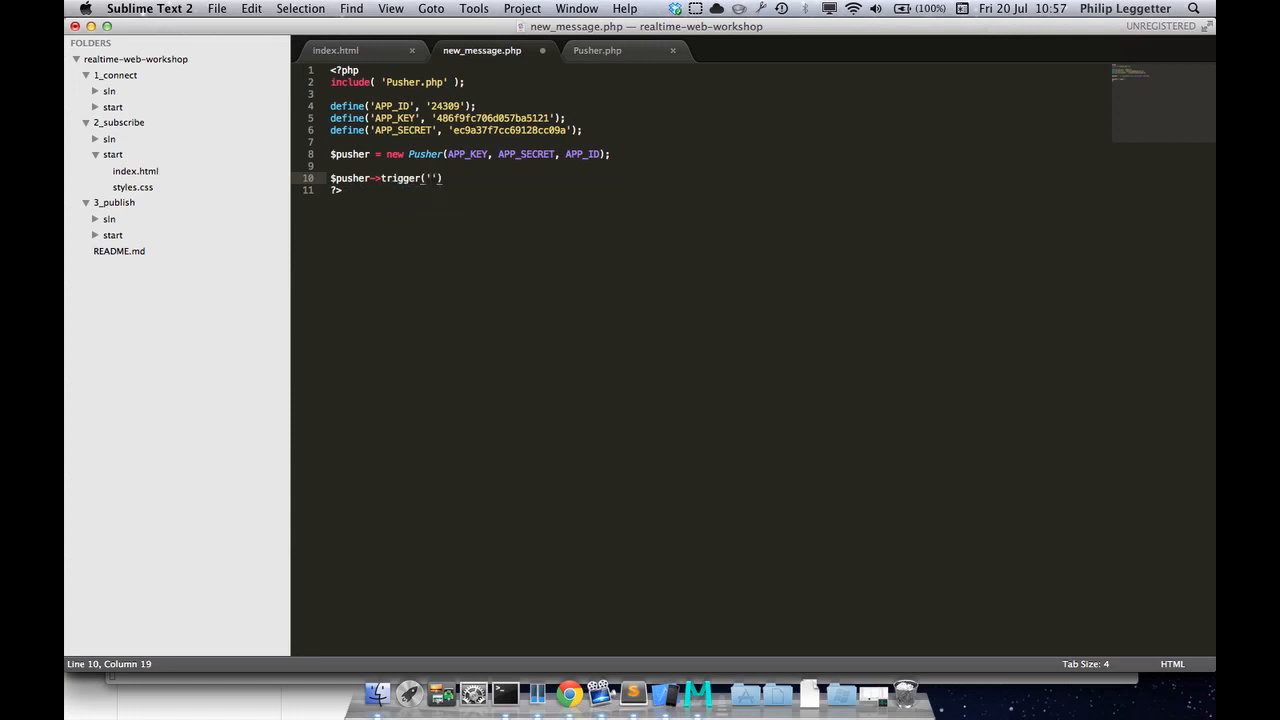
text(messages)
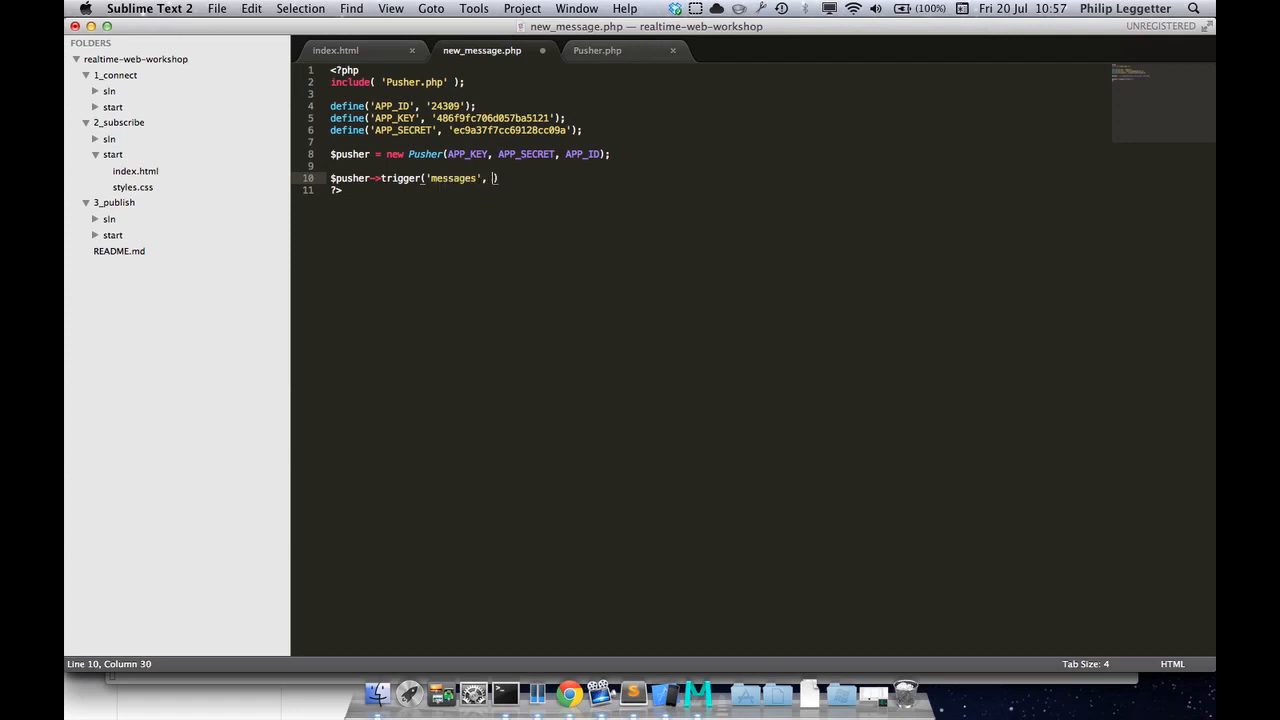
text('new_message', array( 'text)
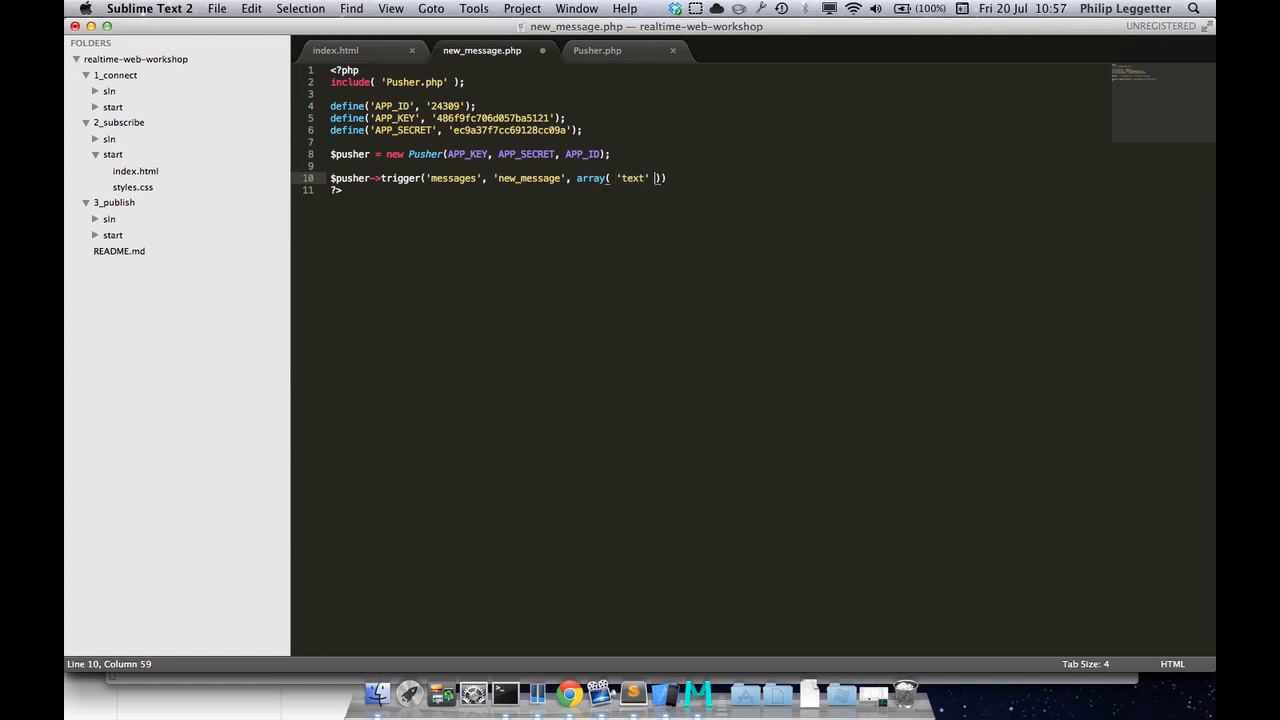
text(=> '')
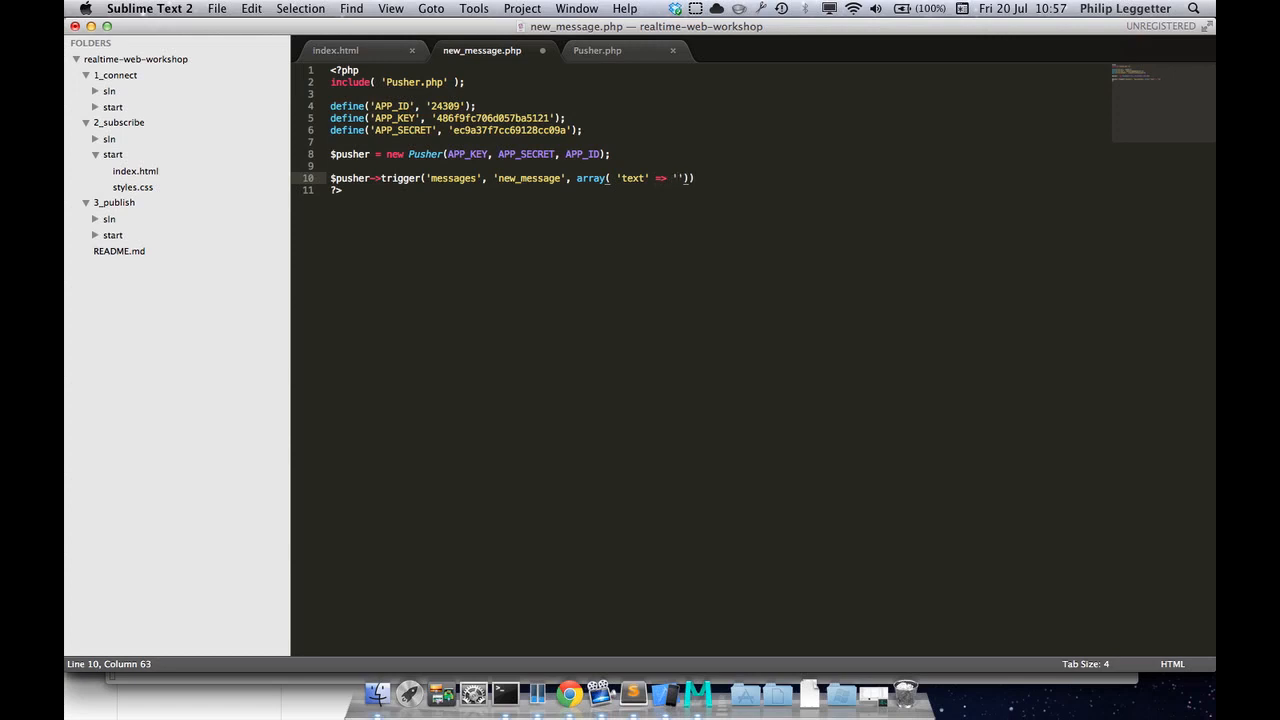
text(hello from the server)
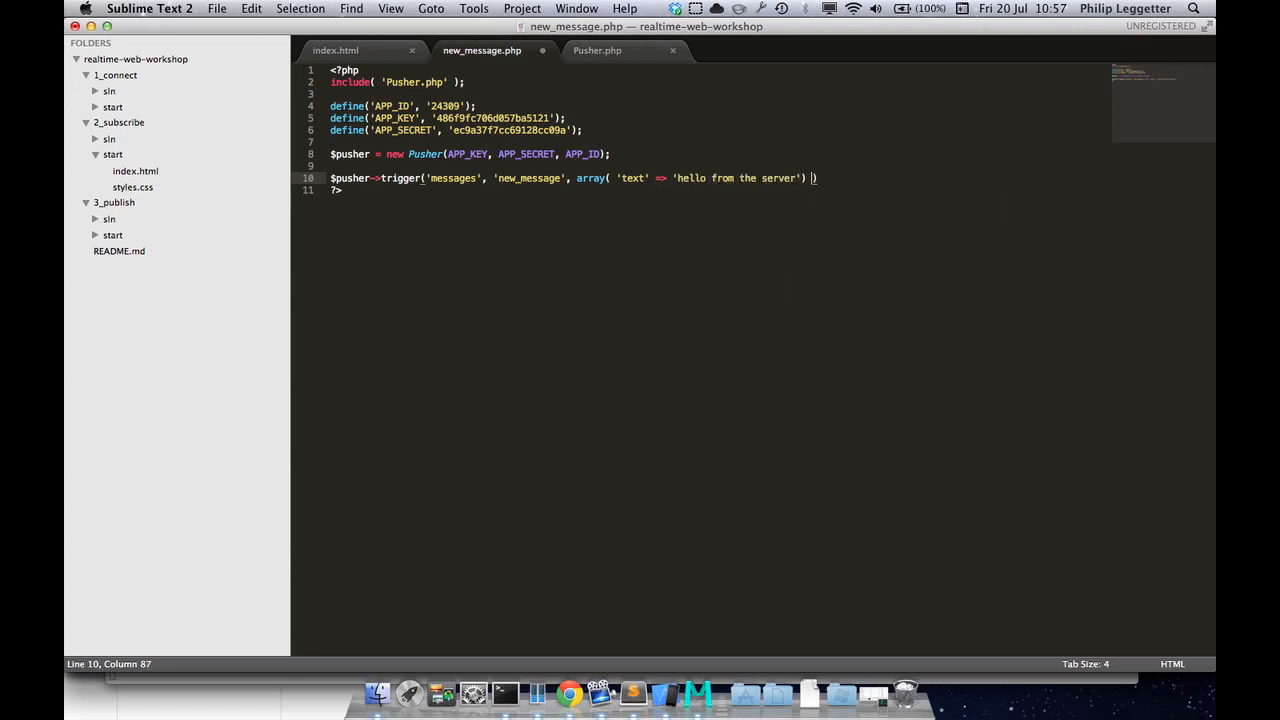
text();)
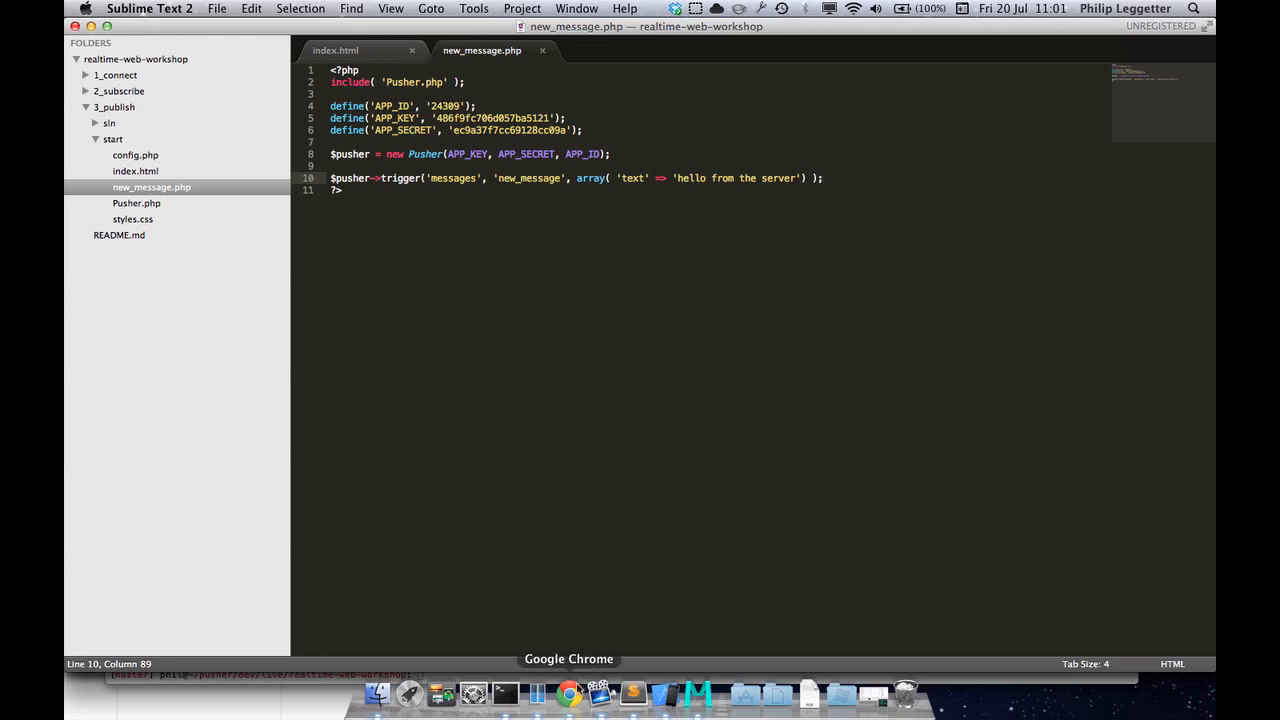
Load new_message.php in Chrome and expand the debug console's 'hello from the server' API message
click(563, 695)
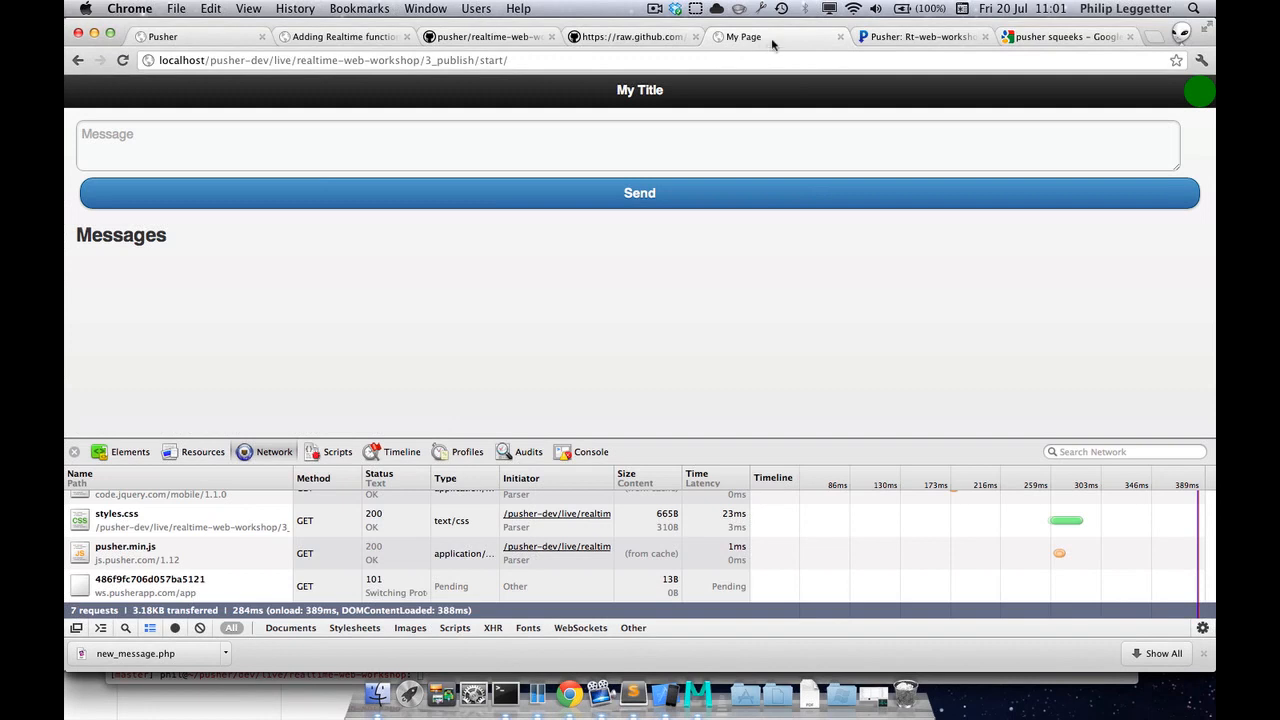
click(350, 60)
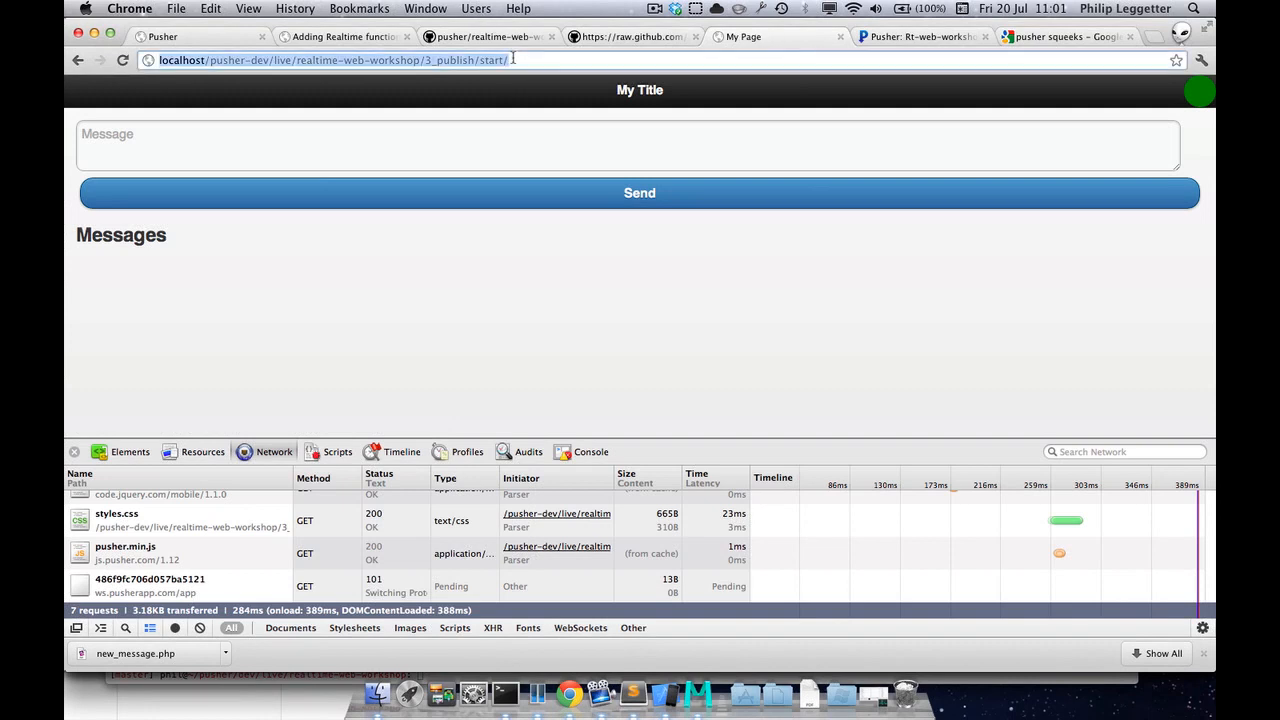
mouse_move(476, 76)
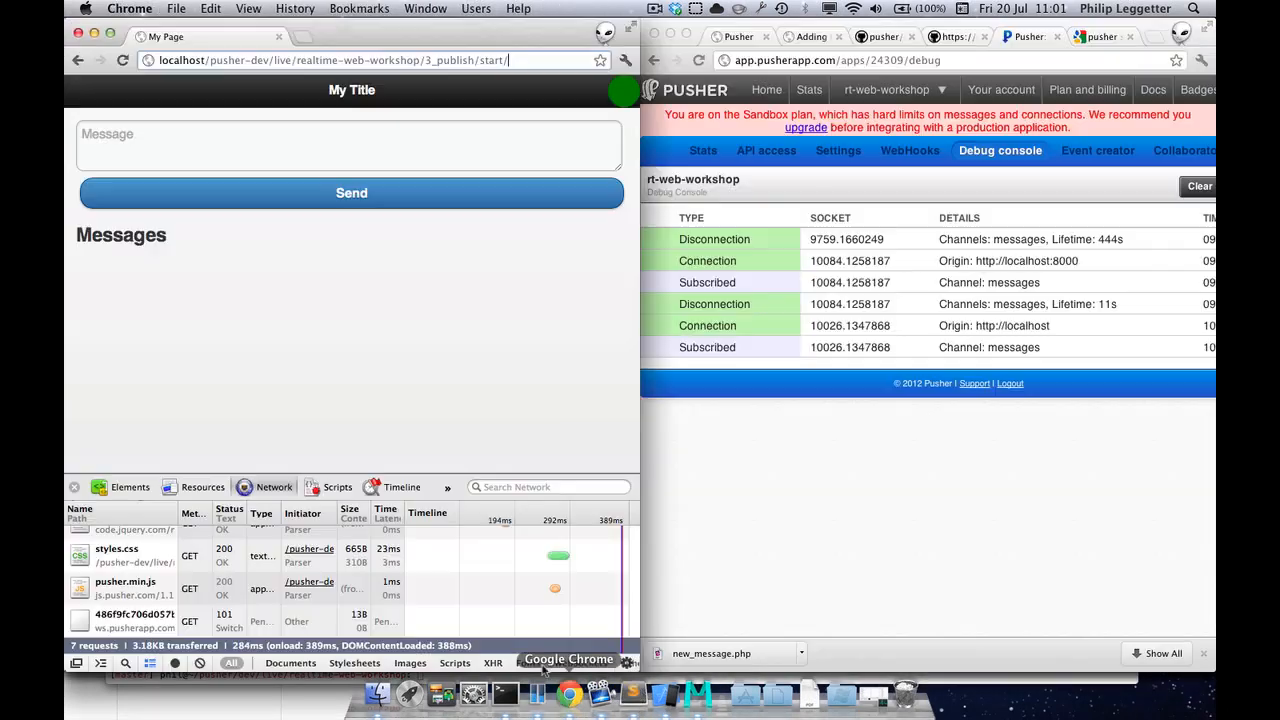
text(new_message)
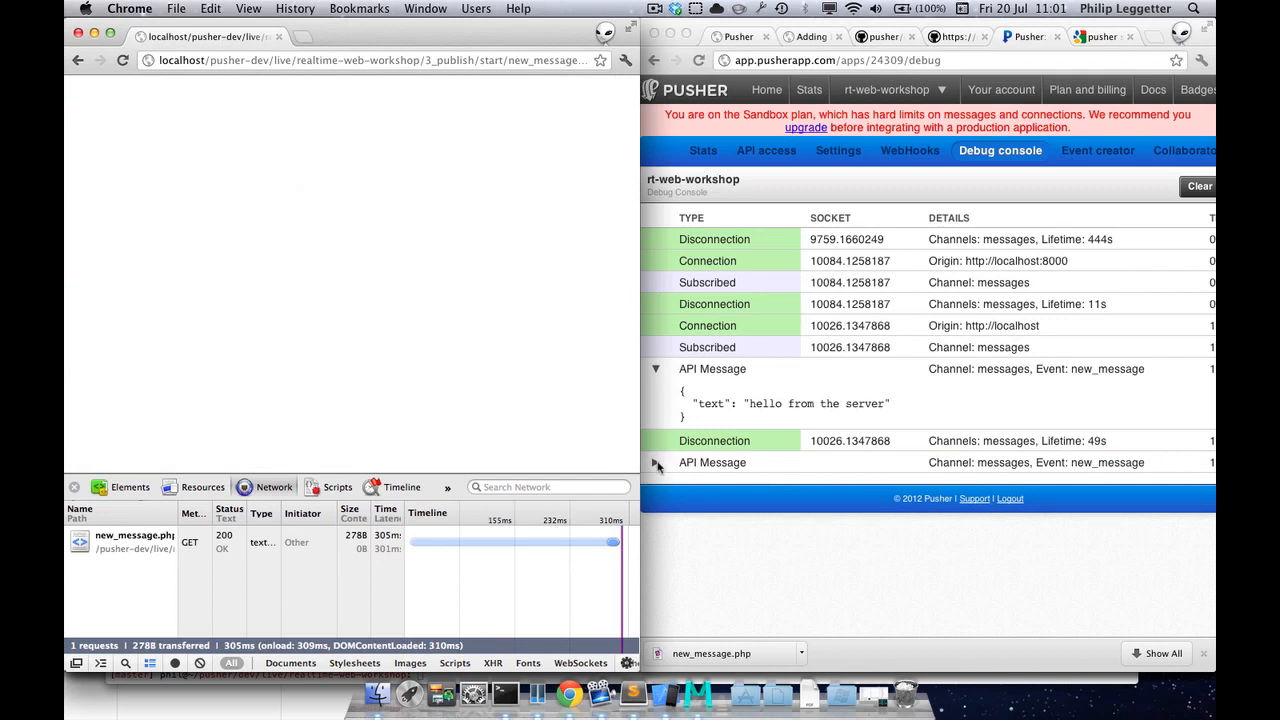
click(656, 463)
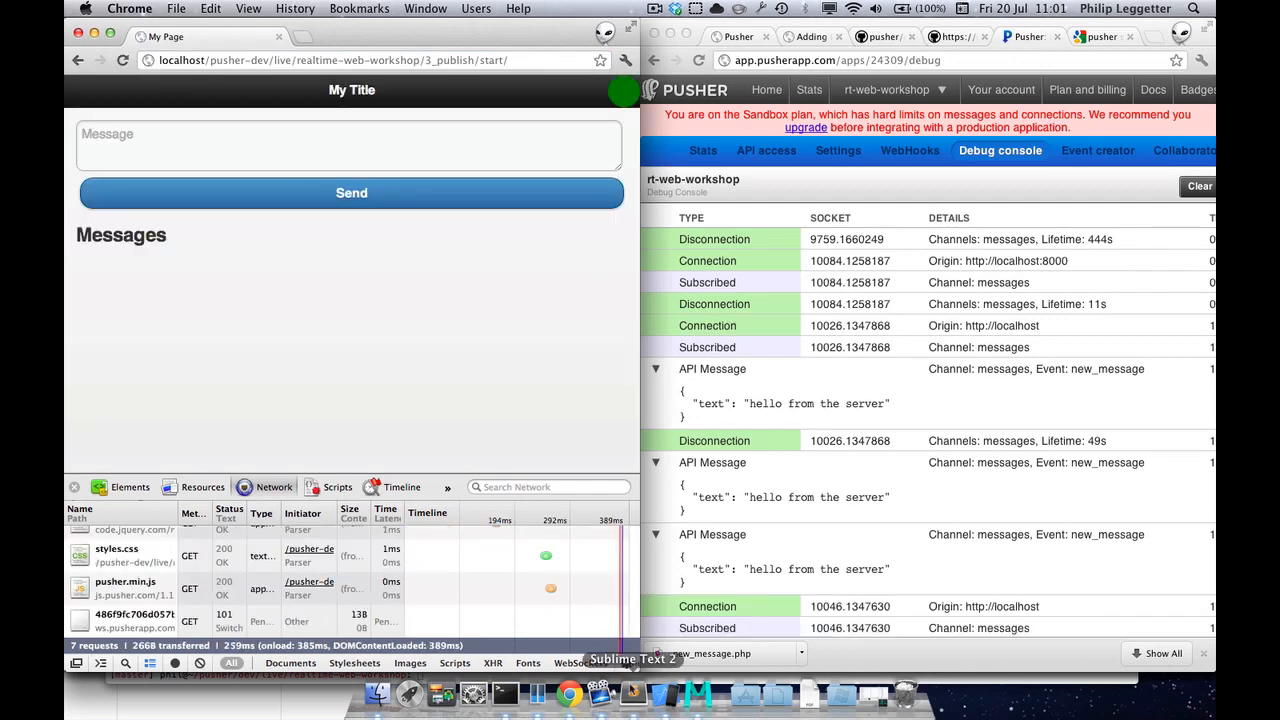
click(641, 688)
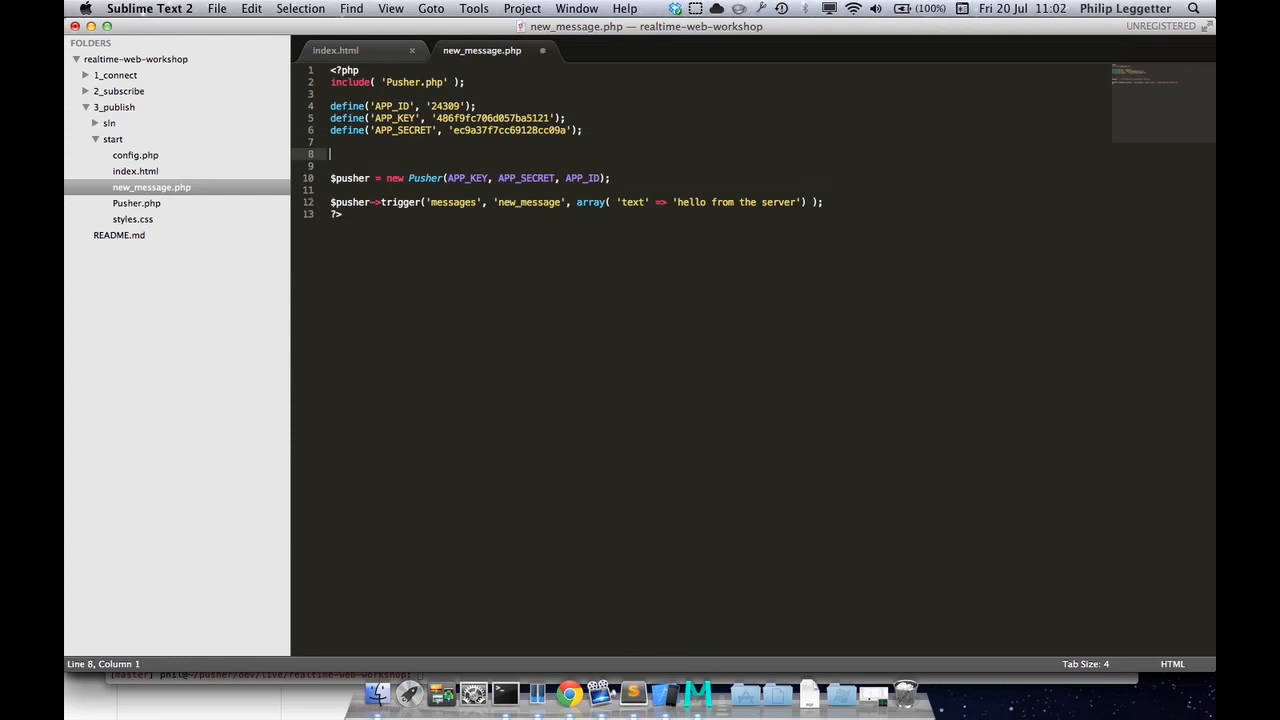
Read $text = $_POST['text']; and wrap the trigger in if( verify( $text ) )
text($text = $)
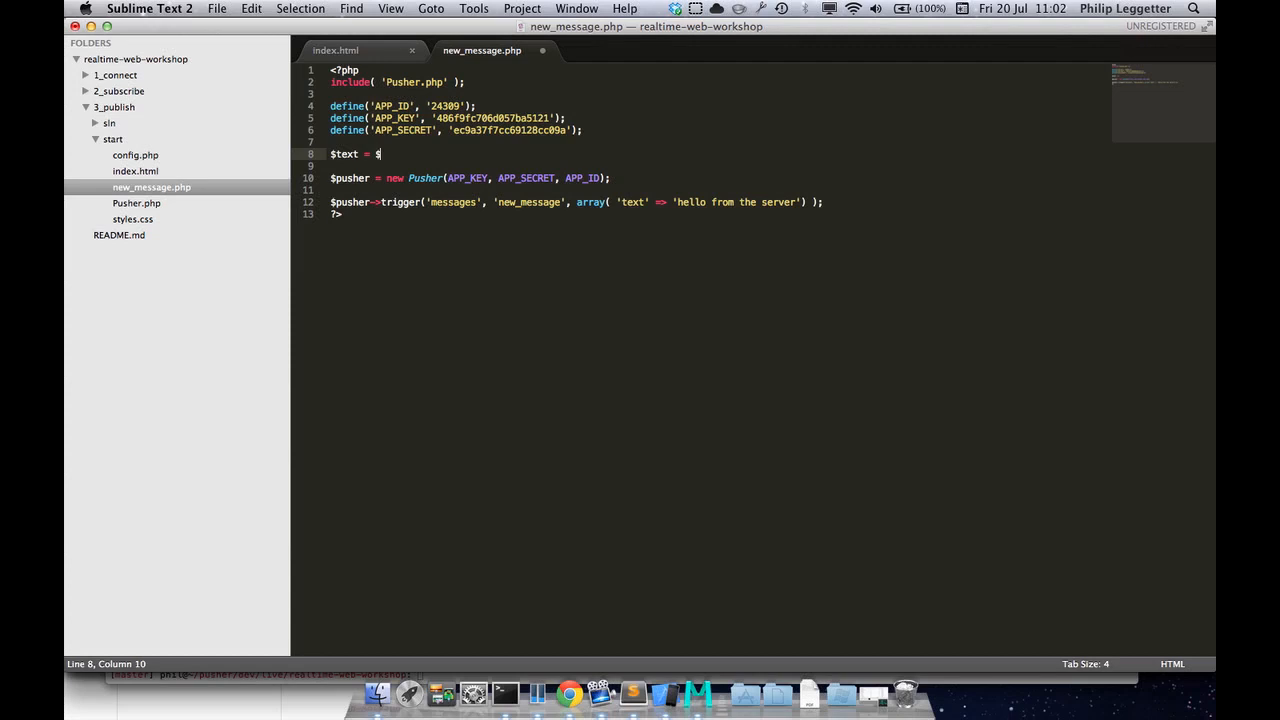
text(_POST[)
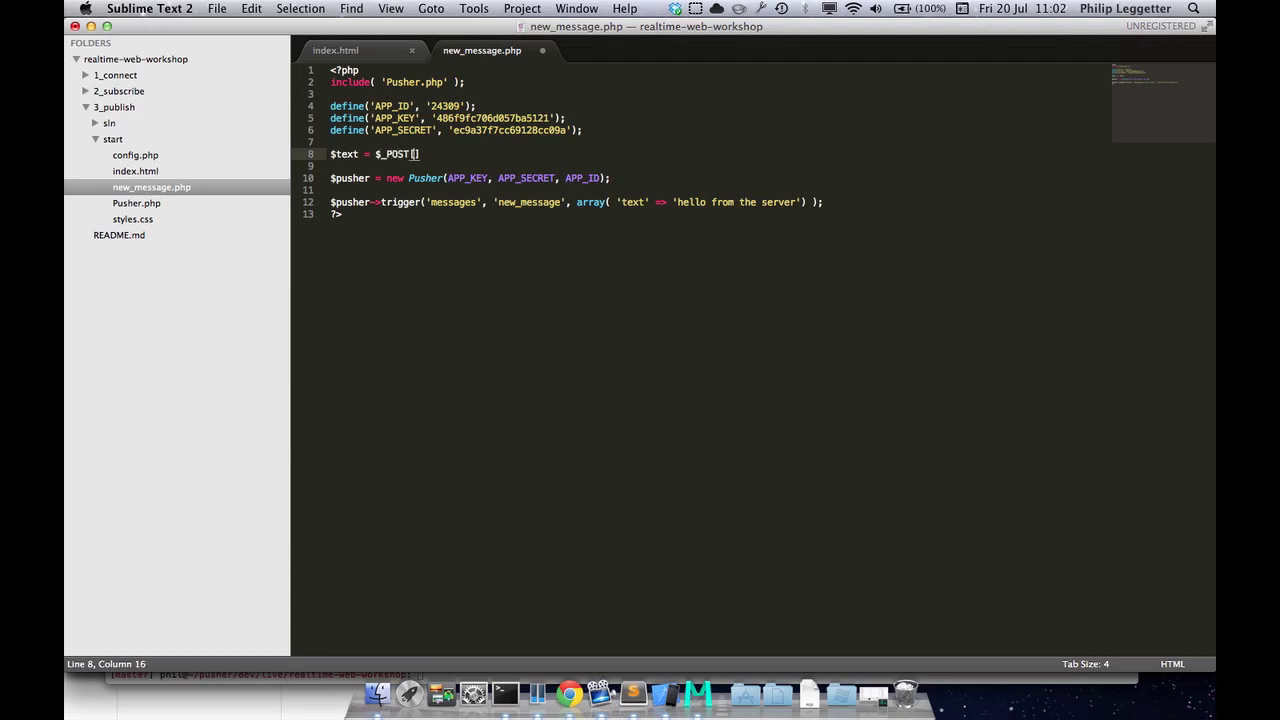
text('text')
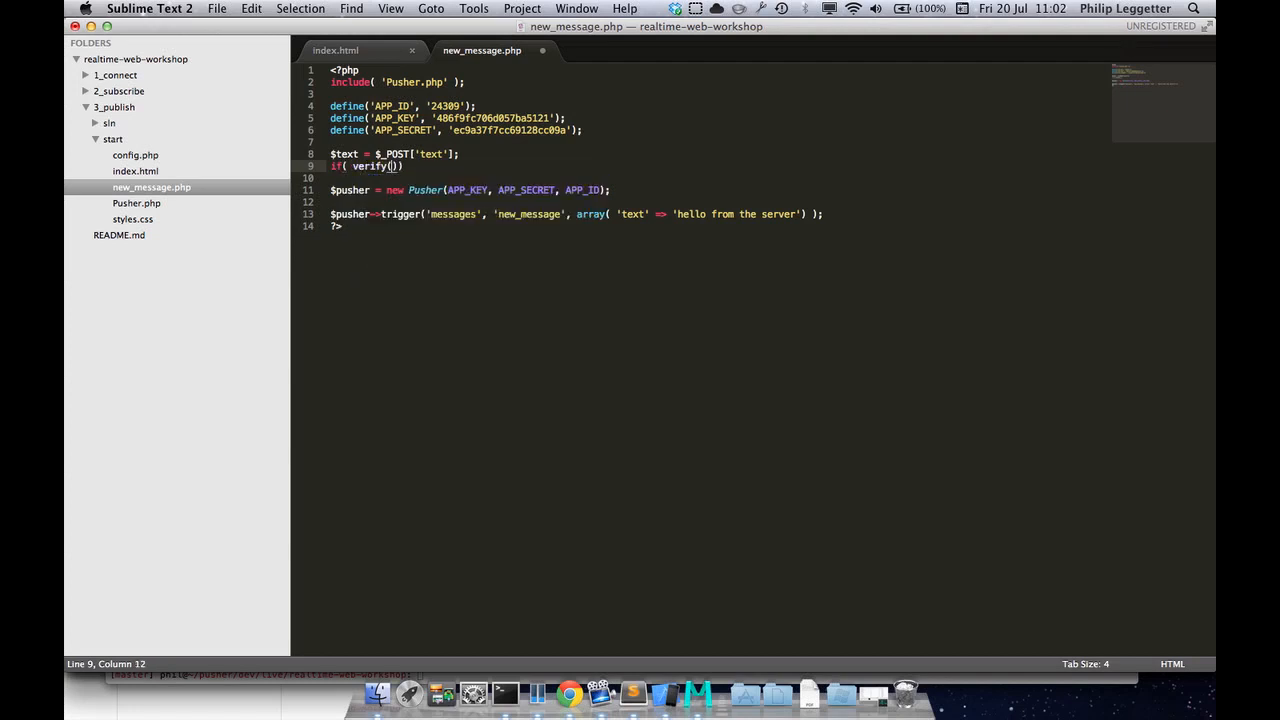
text($text)
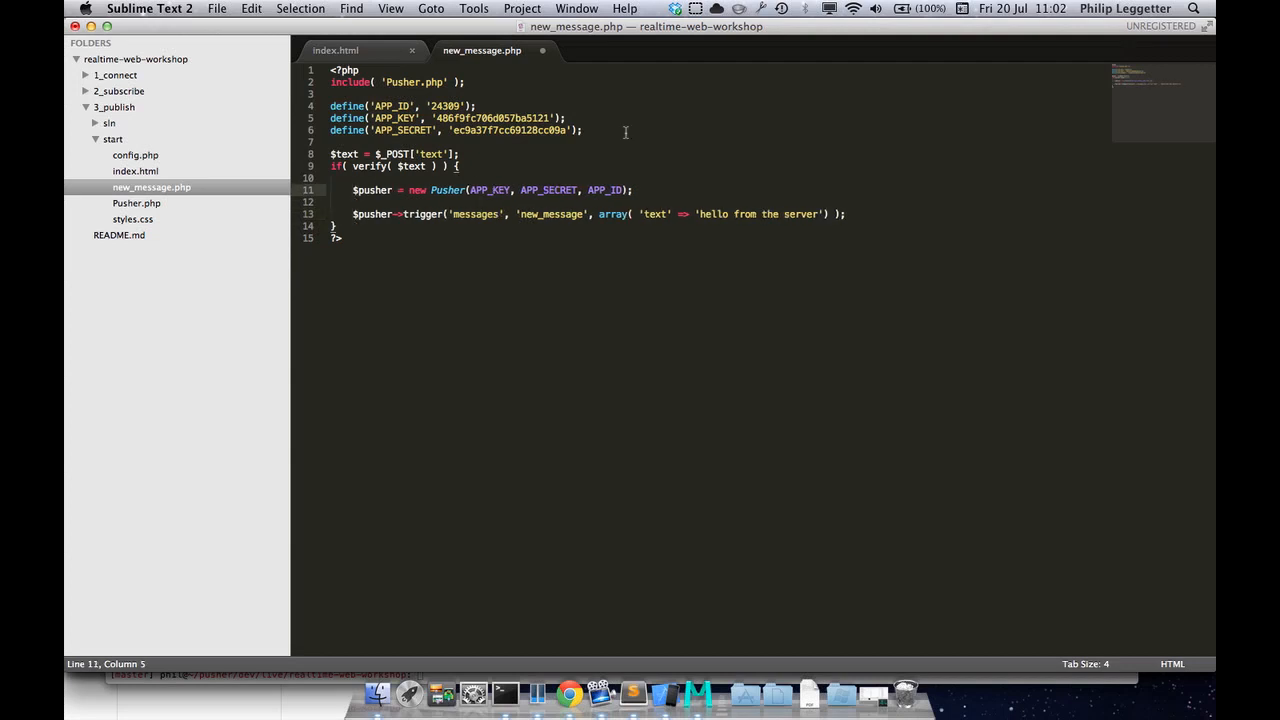
Define verify() returning true, send $text instead of the greeting, and save
text(function ver)
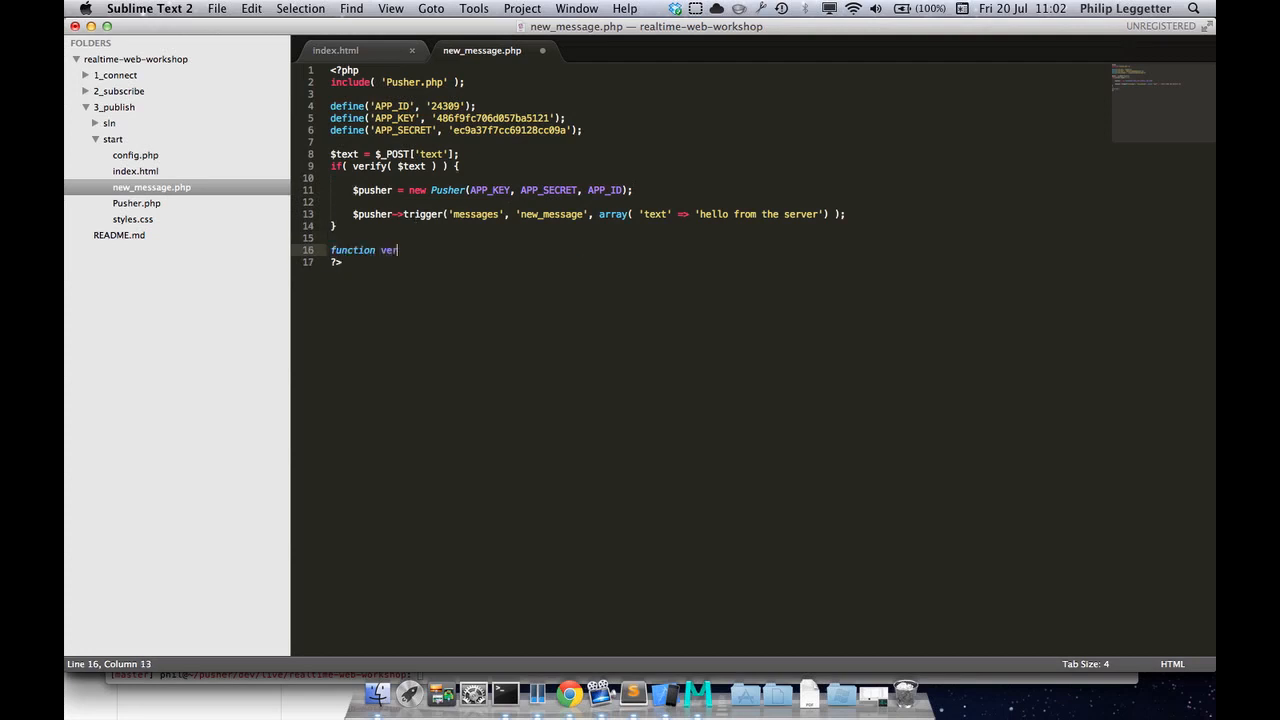
text(ify() {)
text(return)
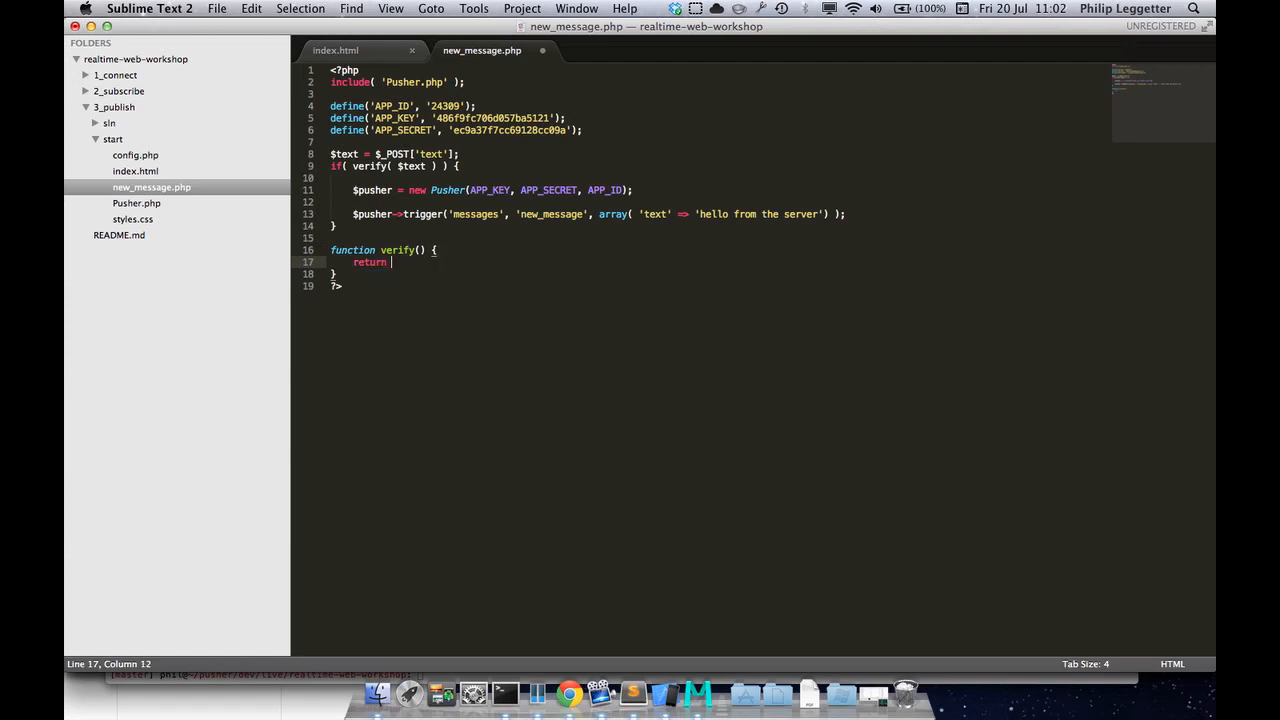
text(true;)
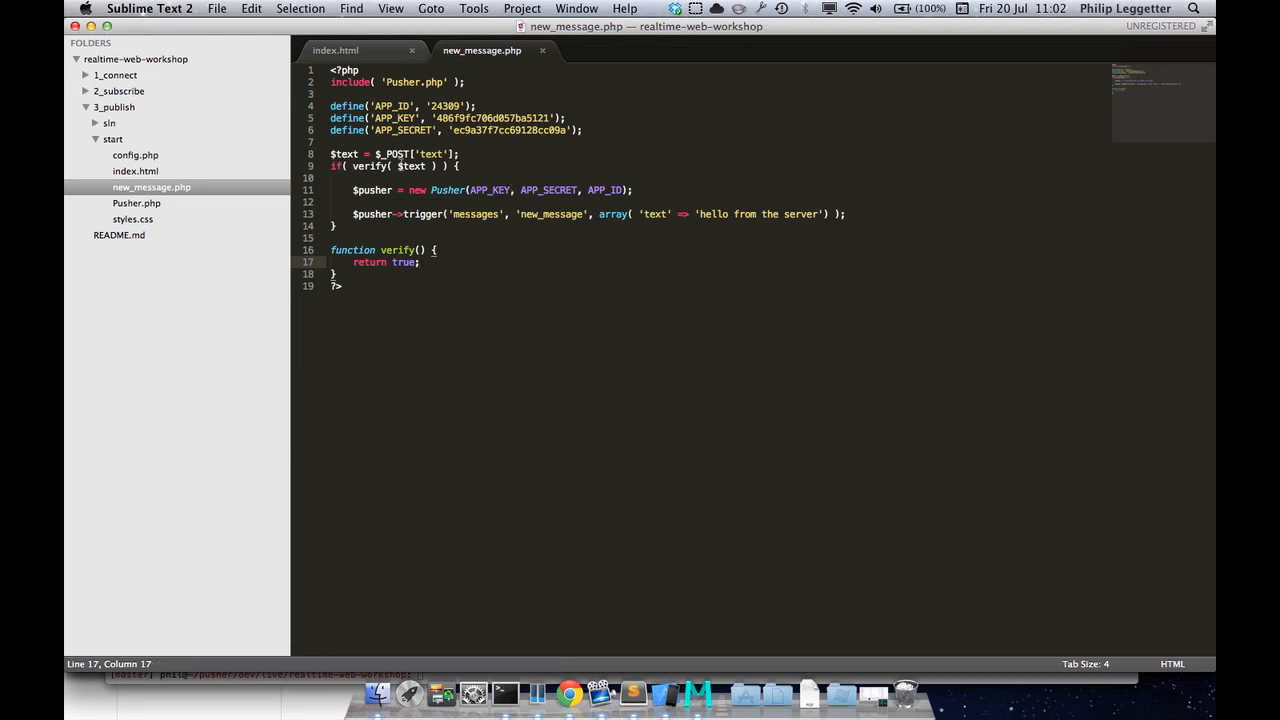
double_click(410, 165)
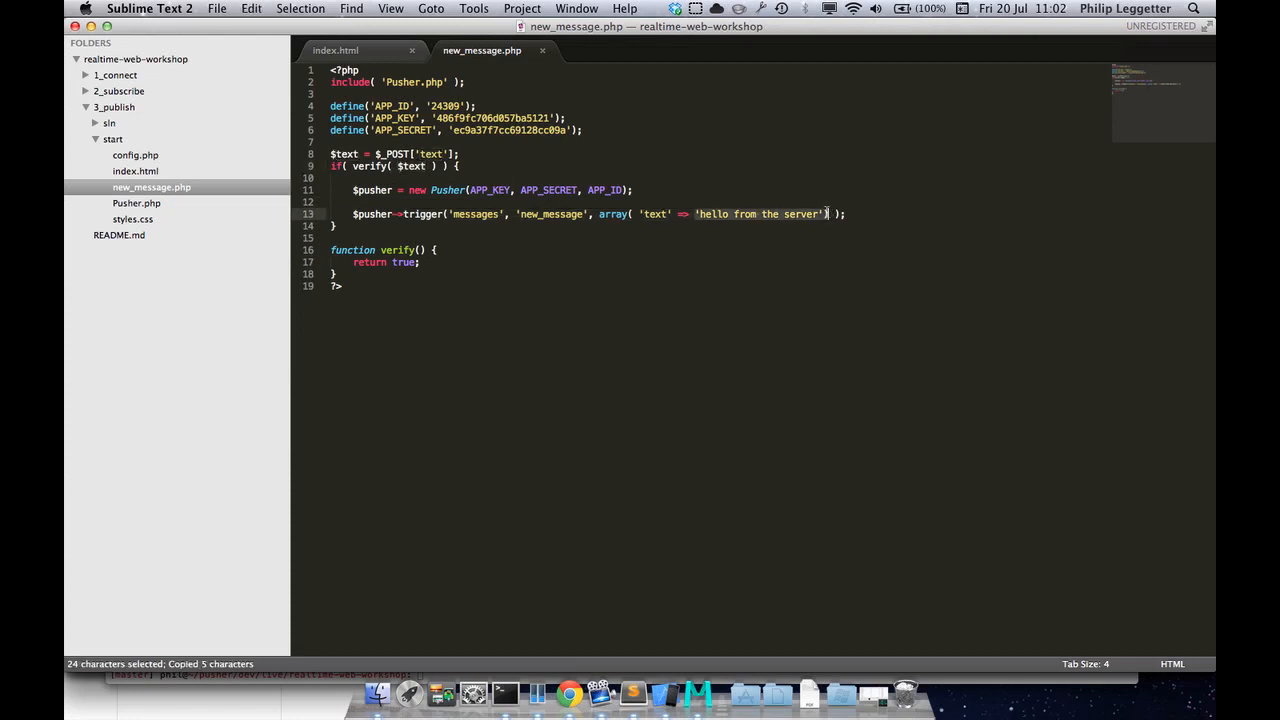
text($text)
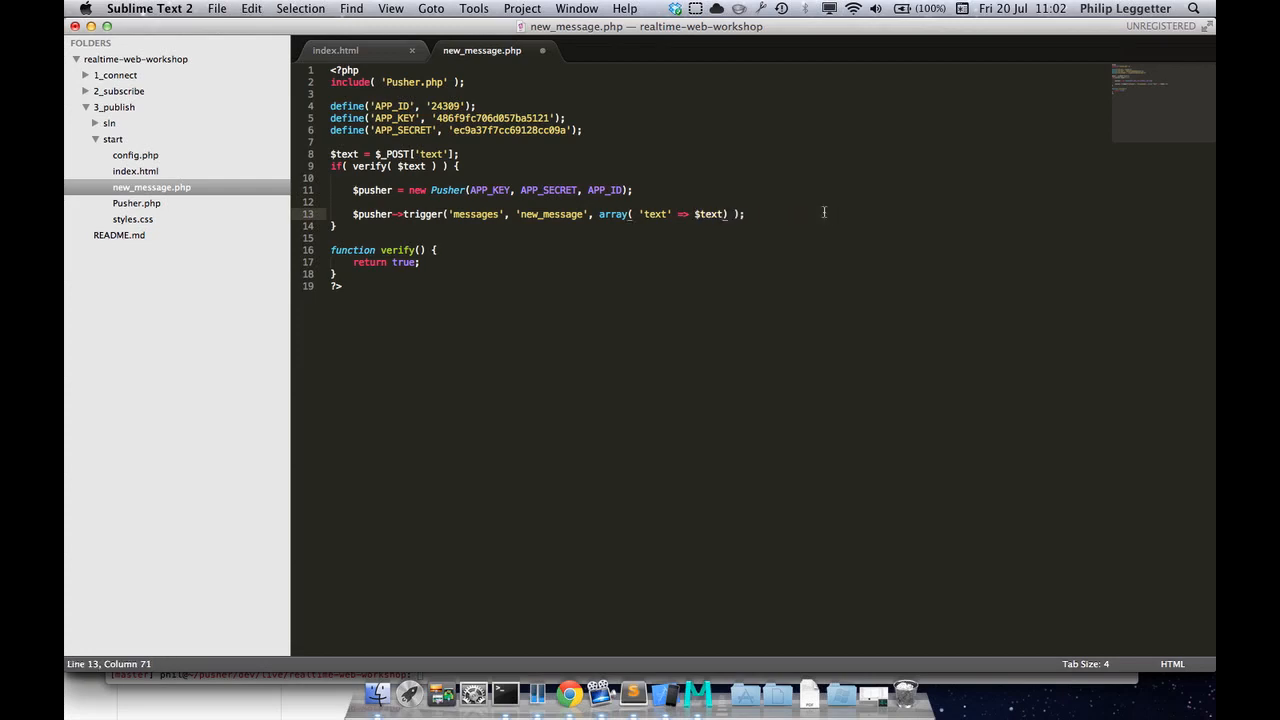
key(cmd+s)
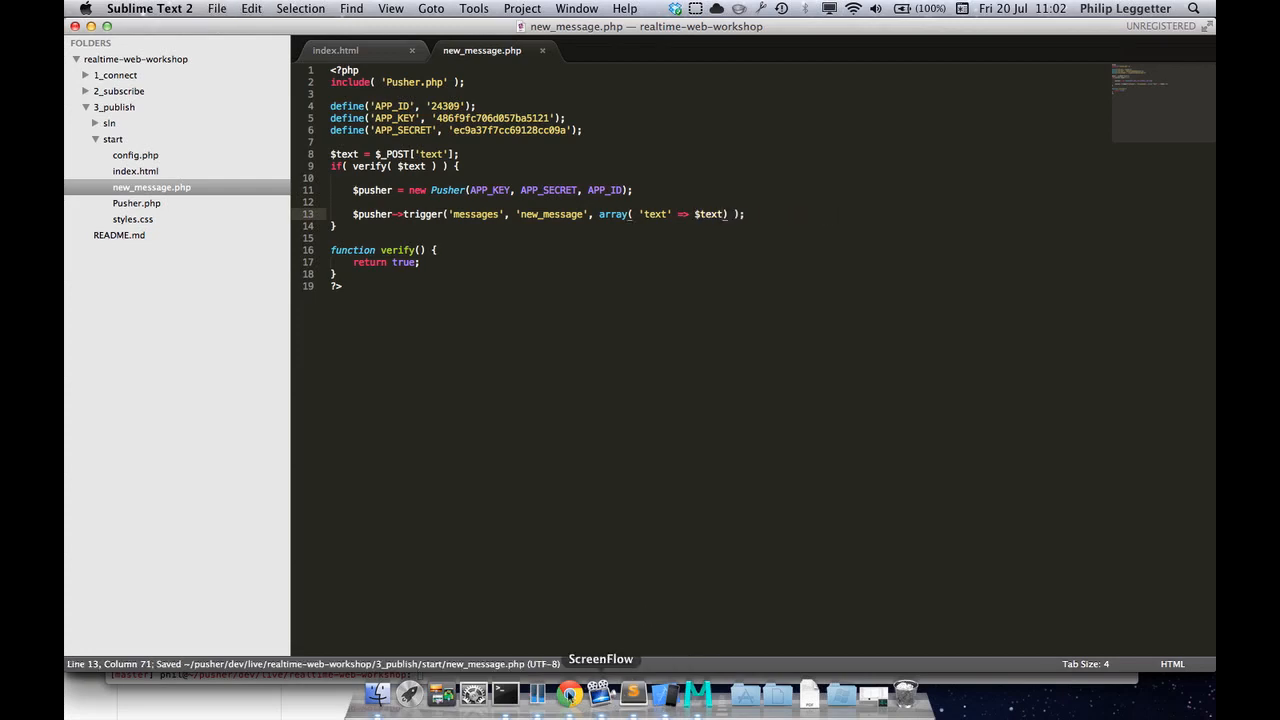
Open a second Chrome window at localhost/pusher-dev/live/realtime-web-workshop/3_publish/start/
click(568, 692)
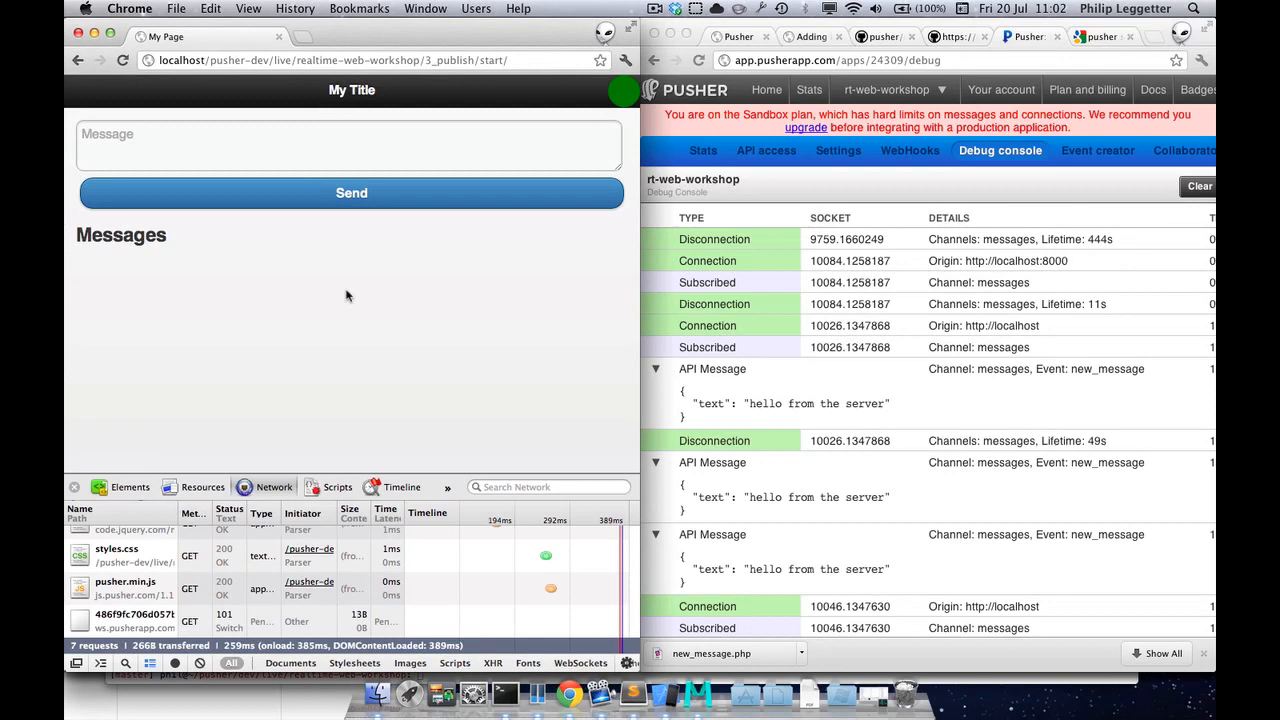
mouse_move(285, 253)
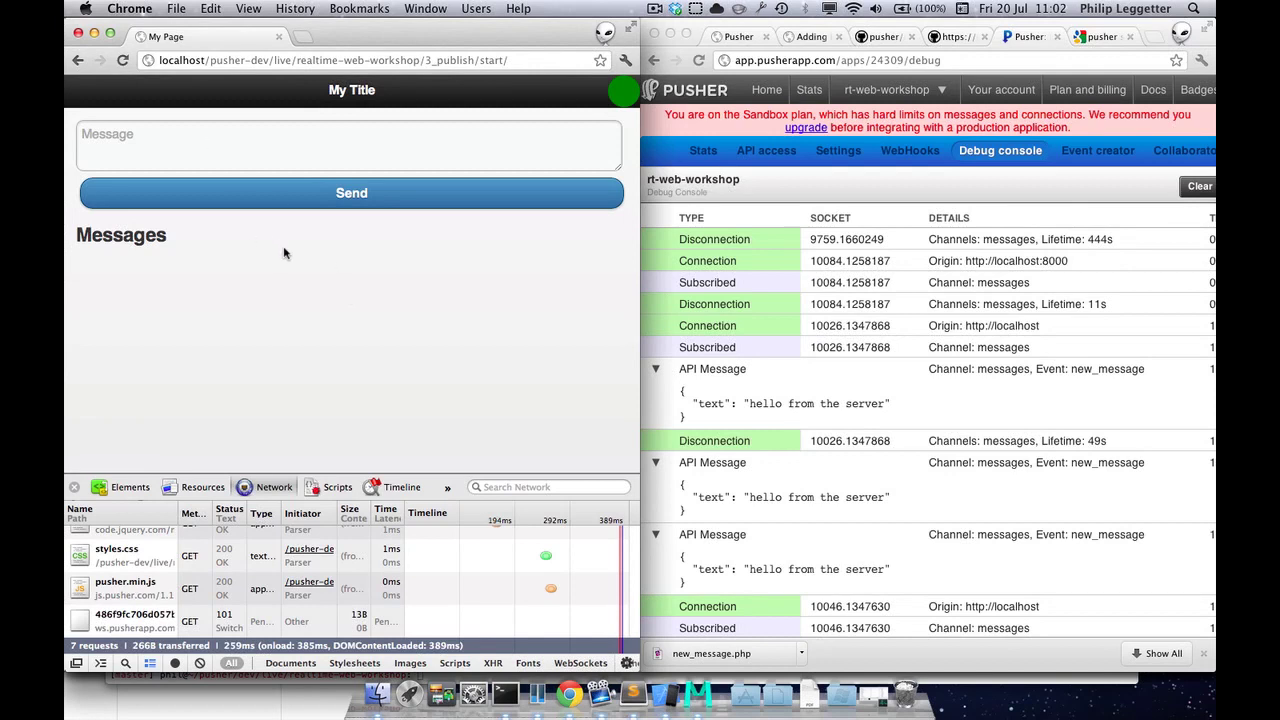
mouse_move(456, 223)
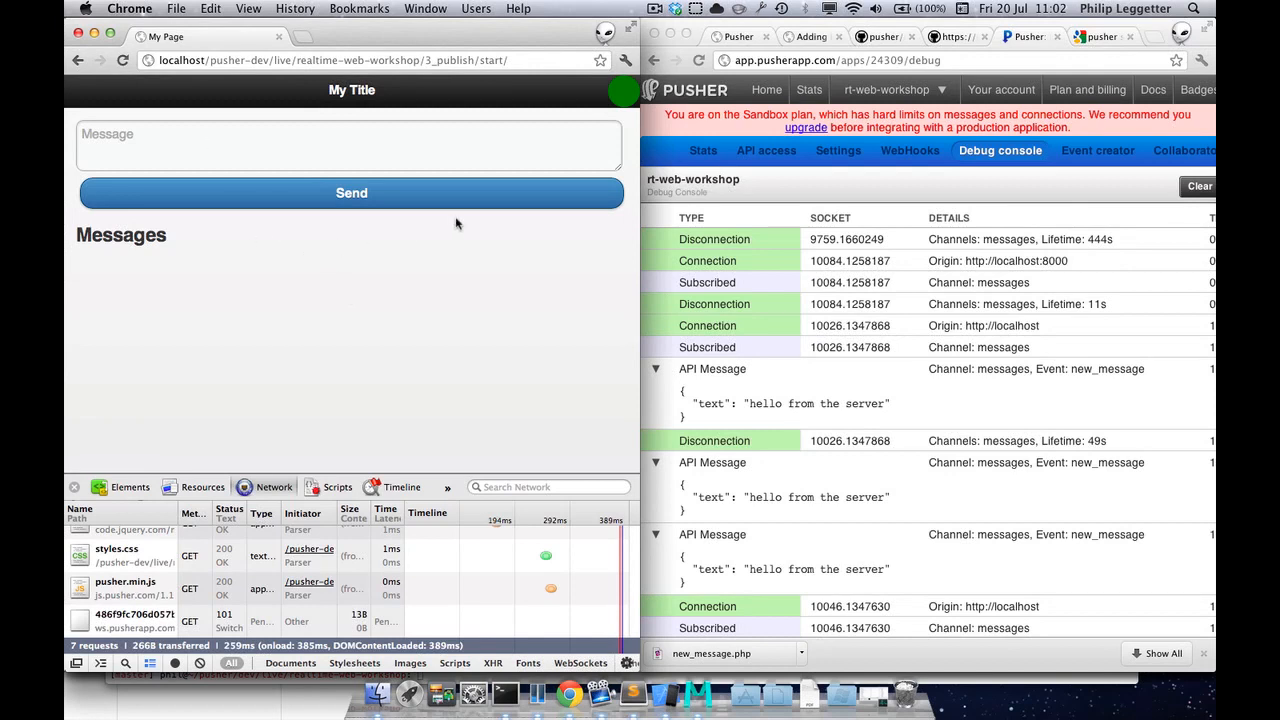
click(310, 60)
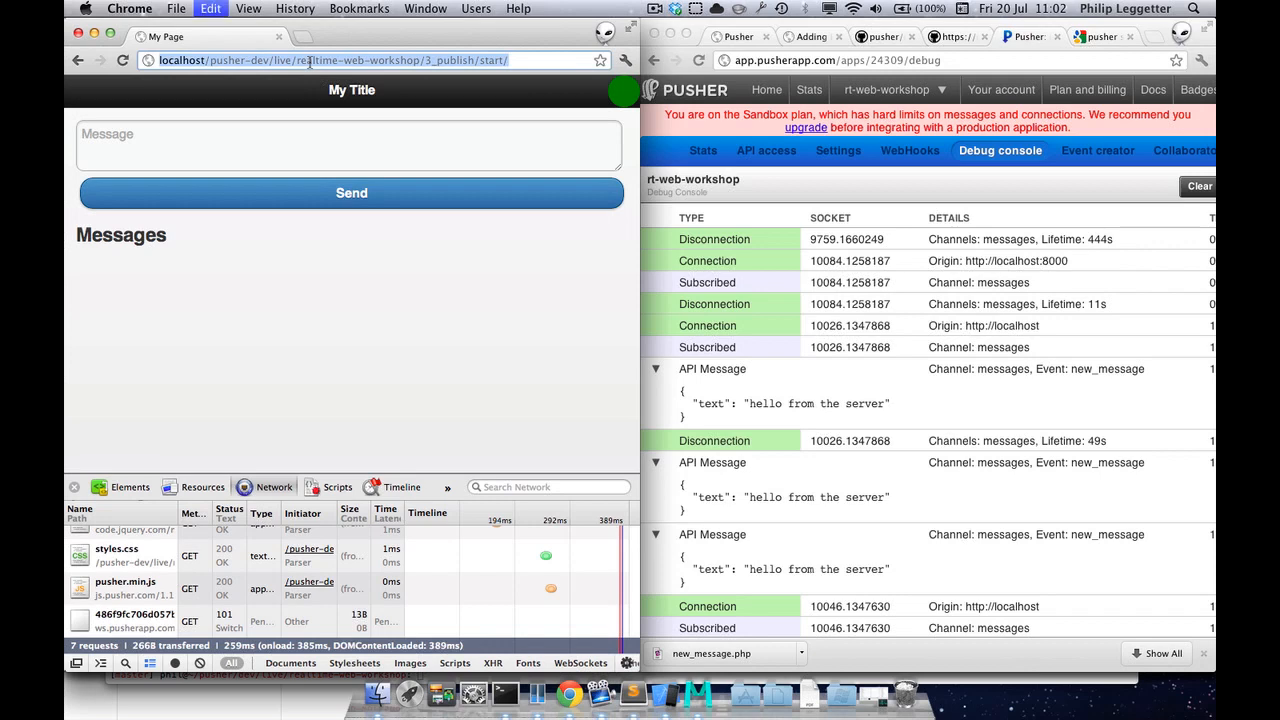
click(277, 37)
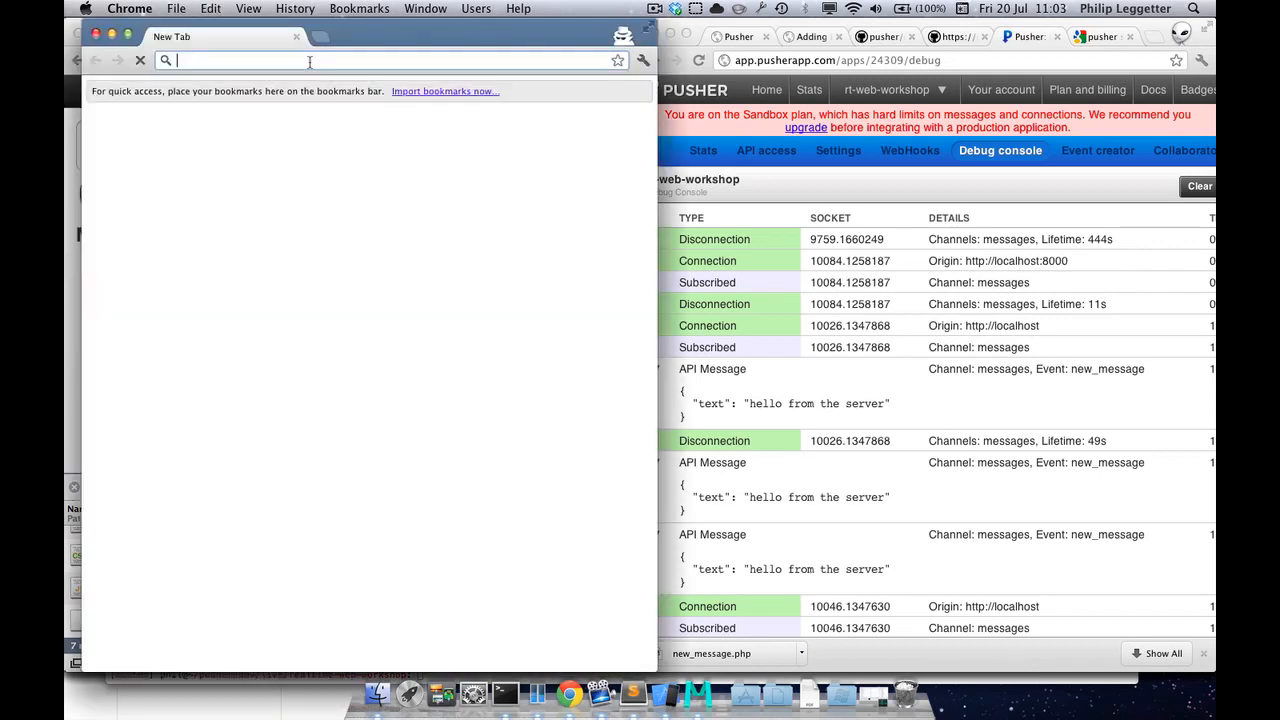
text(localhost/pusher-dev/live/realtime-web-workshop/3_publish/start/)
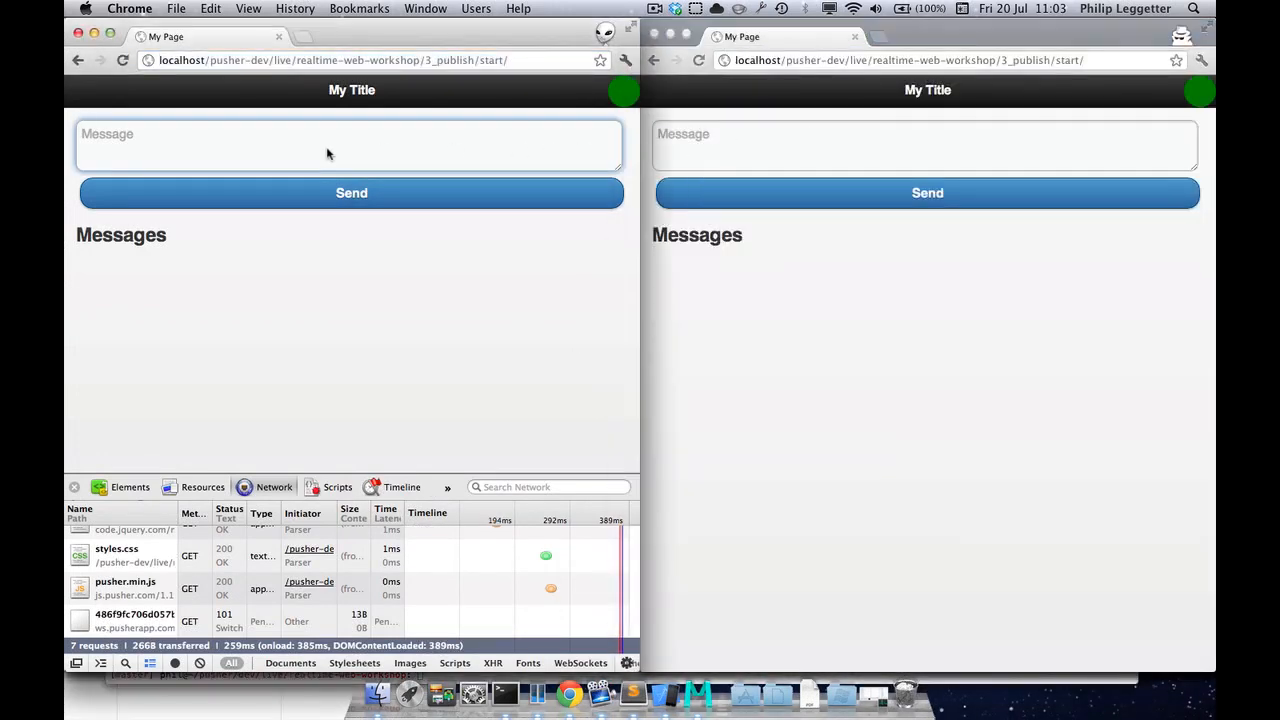
Send 'Hello from Chrome left' and 'Hello from Chrome right' from the two windows
text(Hello from Chrome)
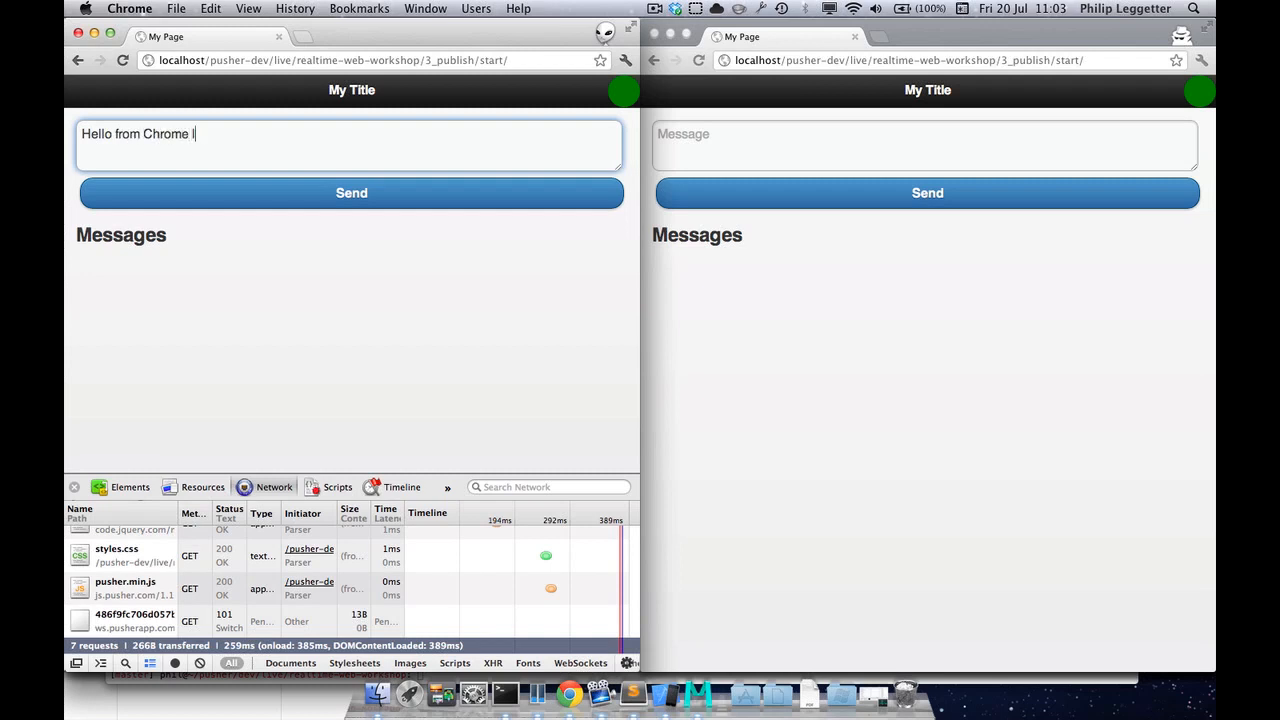
text(left)
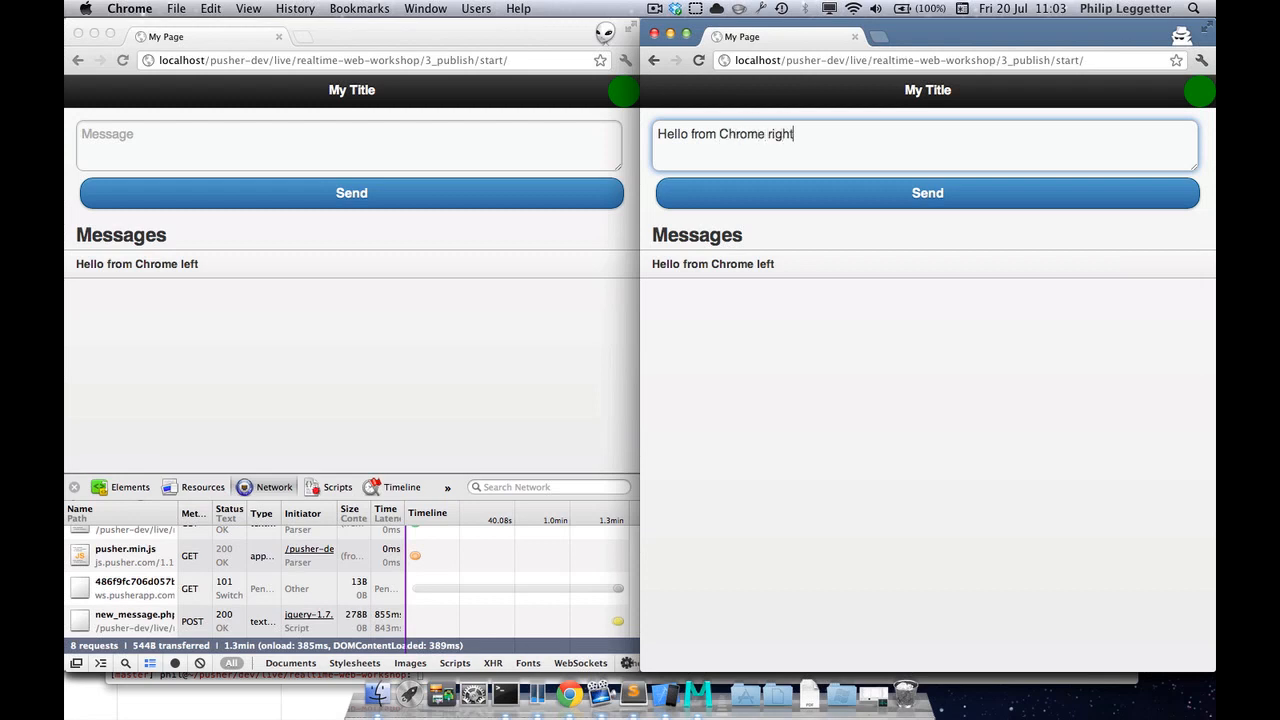
click(927, 192)
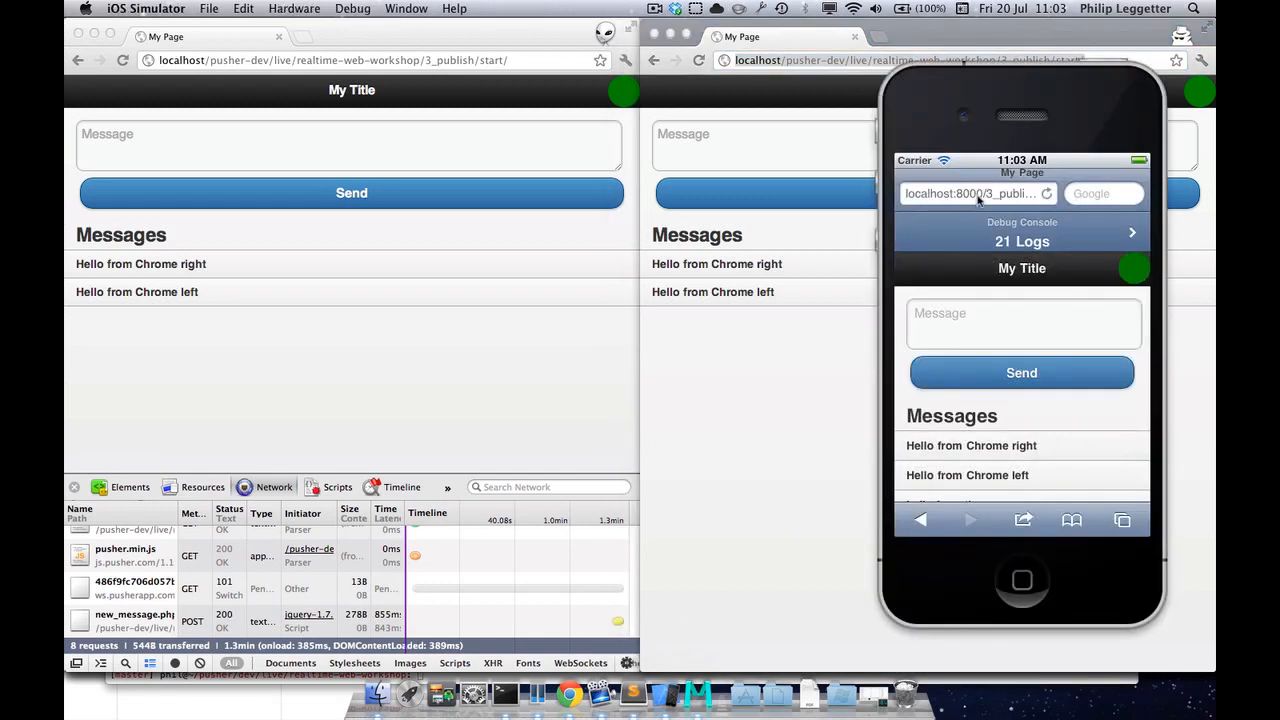
In the simulator's Safari, go to localhost/pusher-dev and browse to the 3_publish start page
click(975, 193)
text(http://localhost)
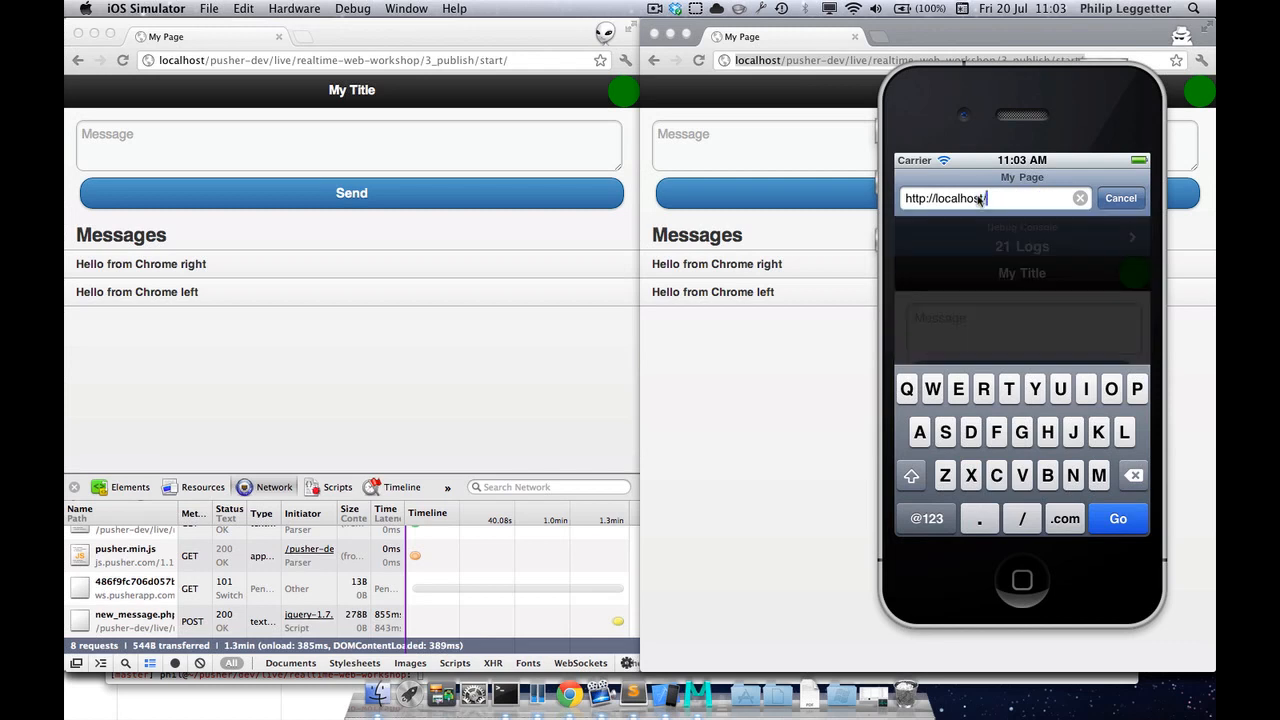
text(pusher-dev/li...)
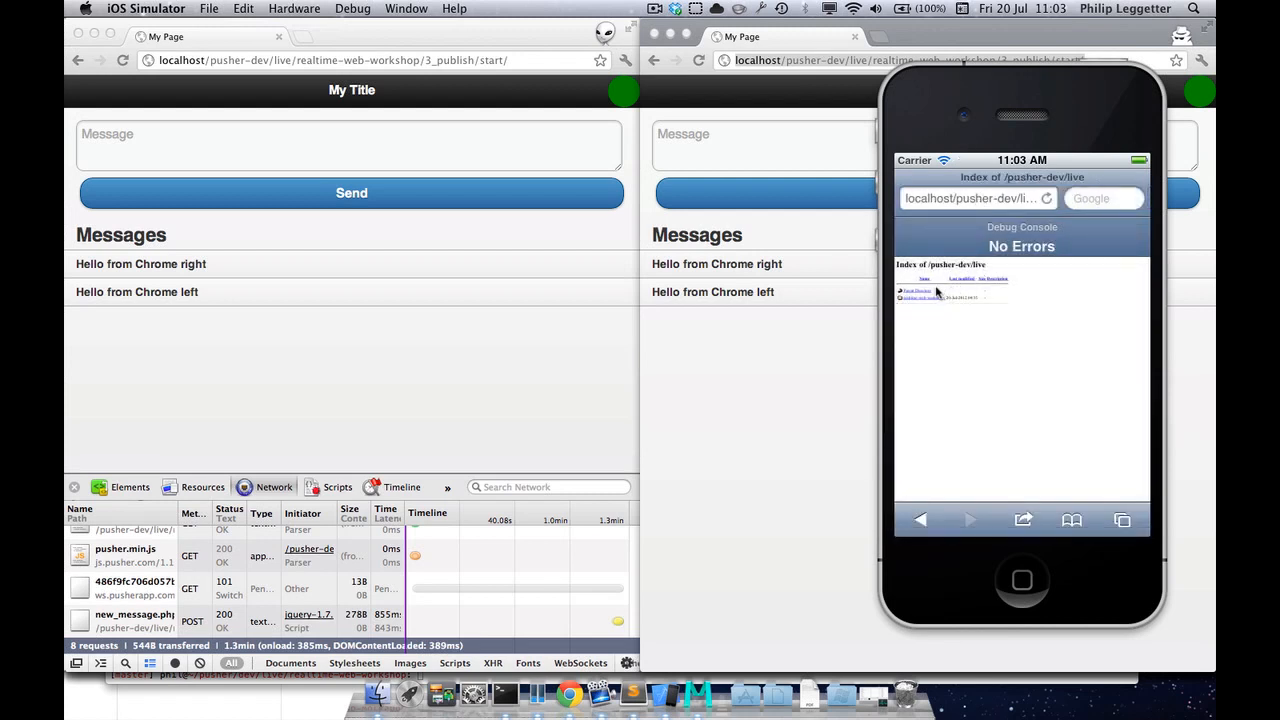
click(921, 297)
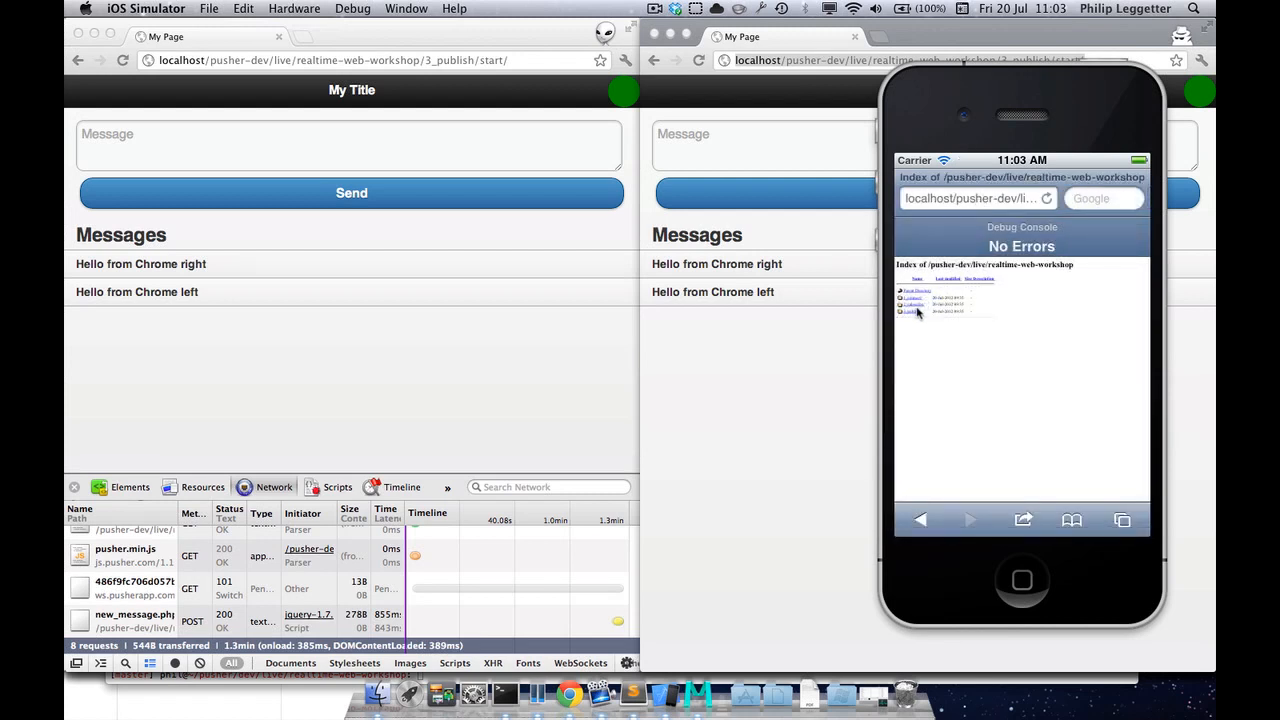
click(911, 303)
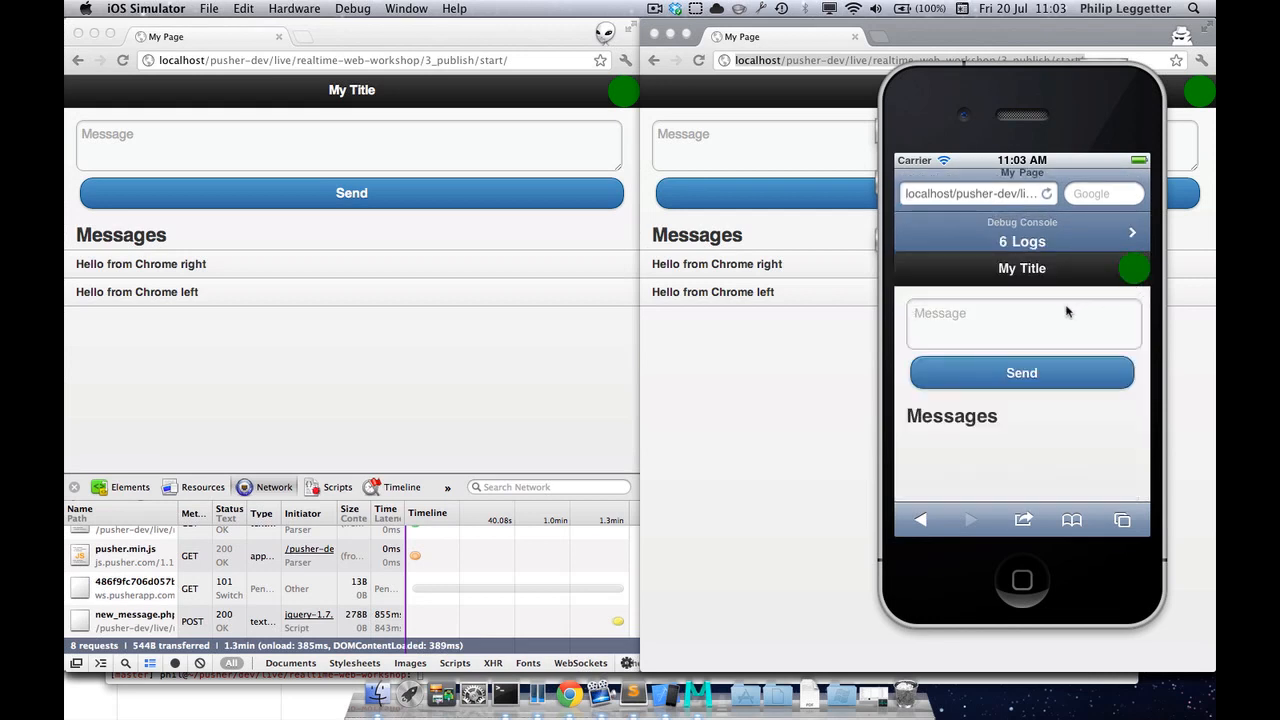
click(300, 140)
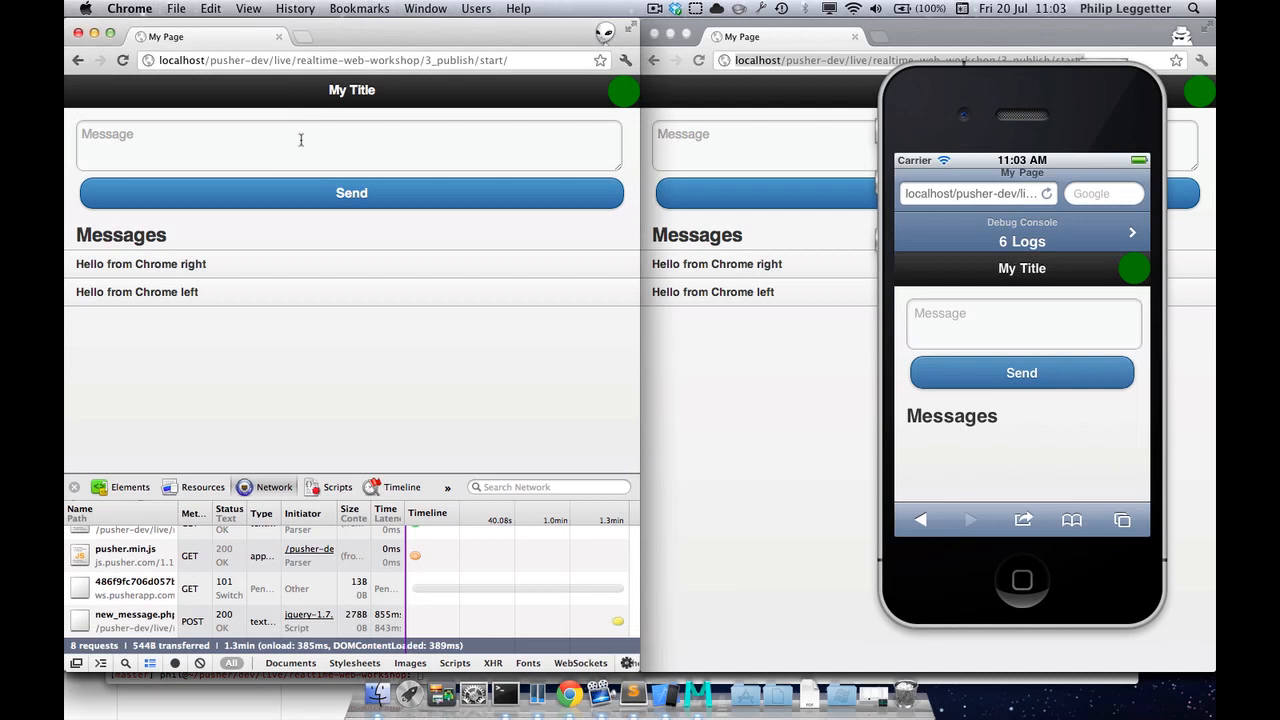
Send 'Hello again from Chrome left' from the left Chrome window
text(Hello again from Chrome)
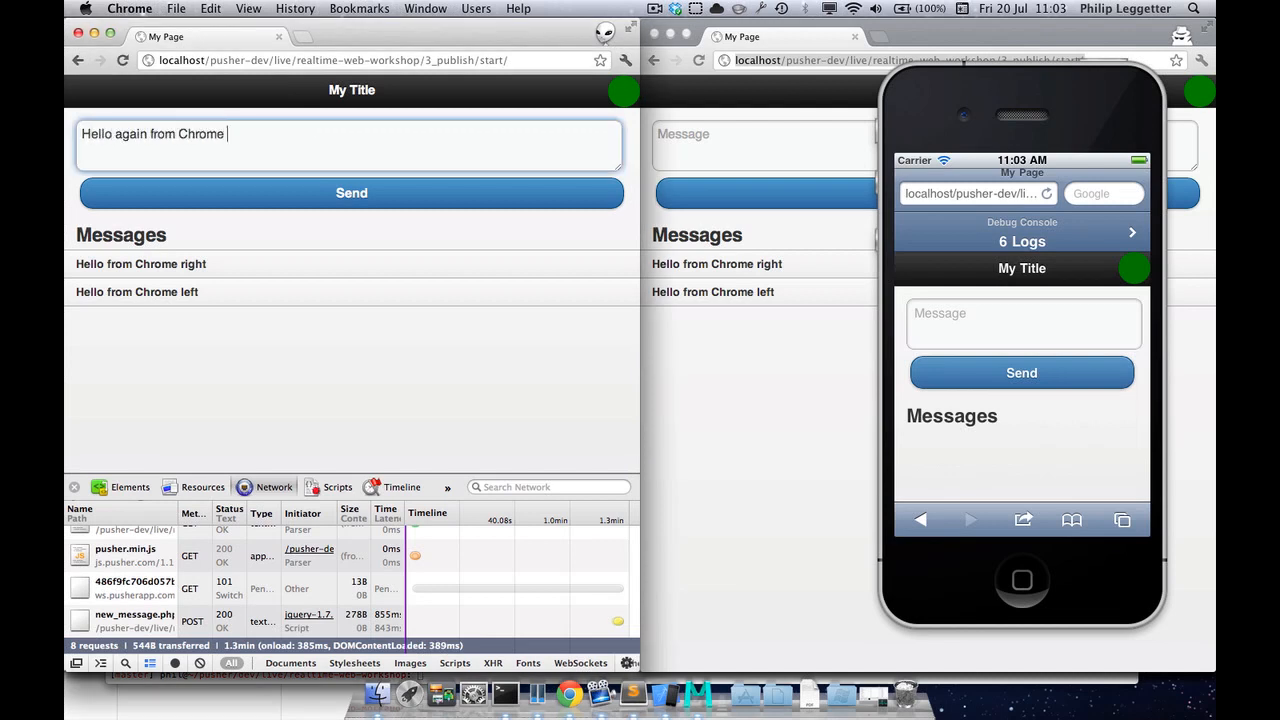
text(left)
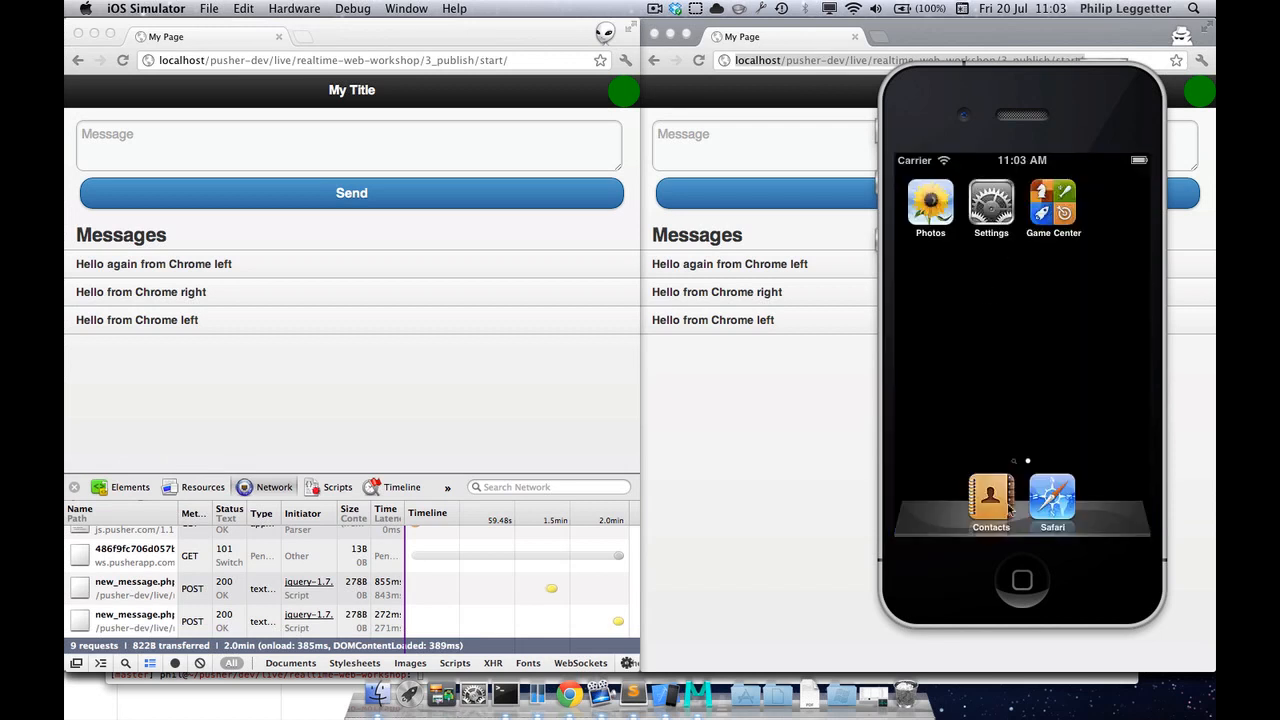
Reopen Safari in the simulator and send 'Hello from the iPhone sim'
click(1052, 498)
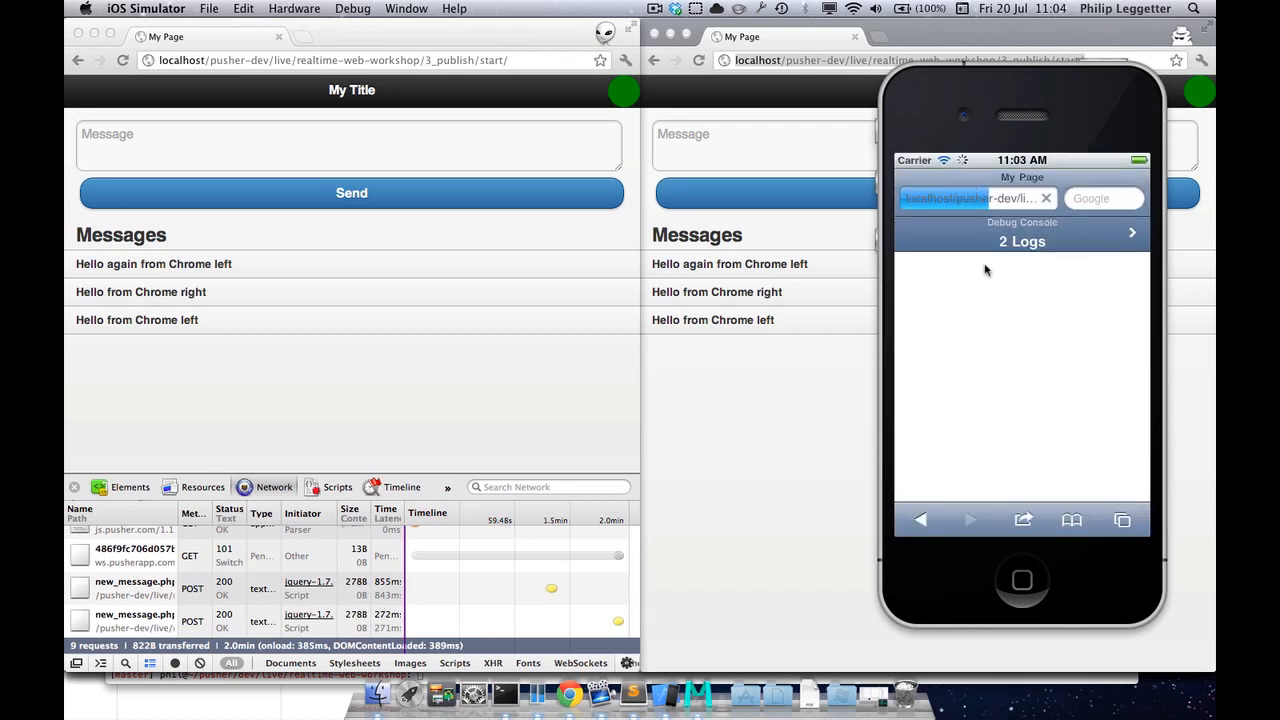
click(1021, 248)
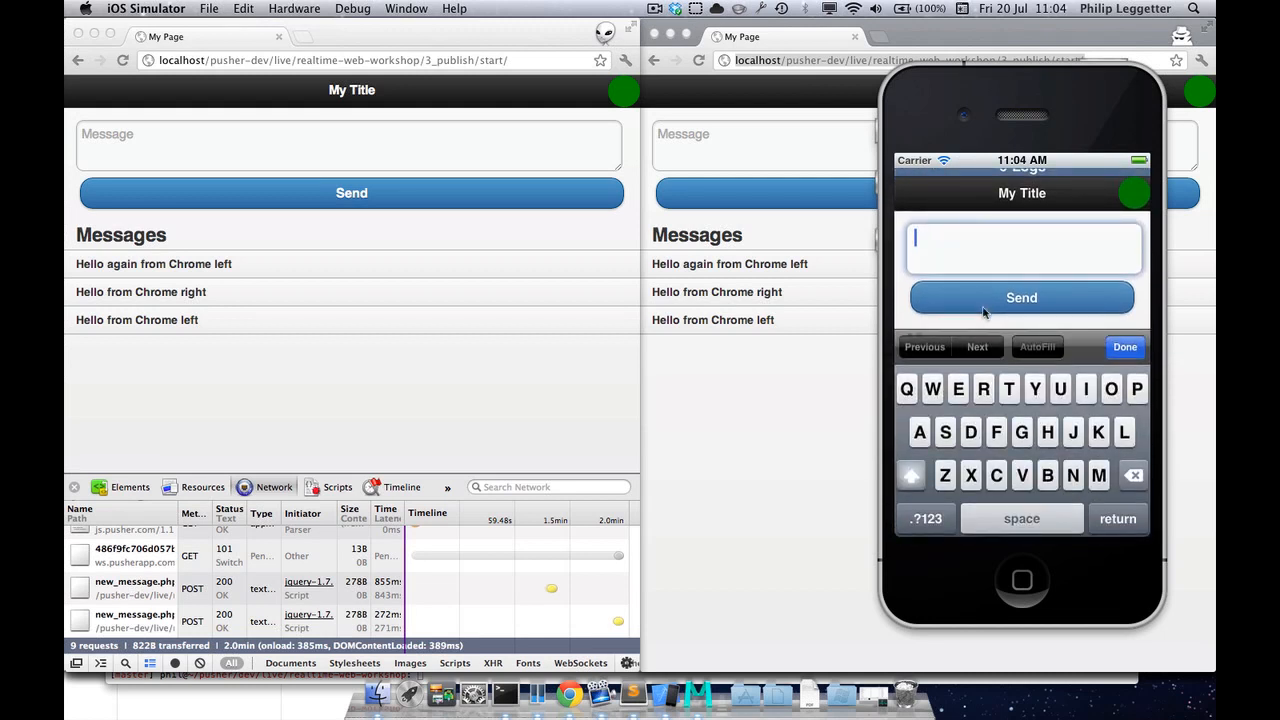
text(Hello from the)
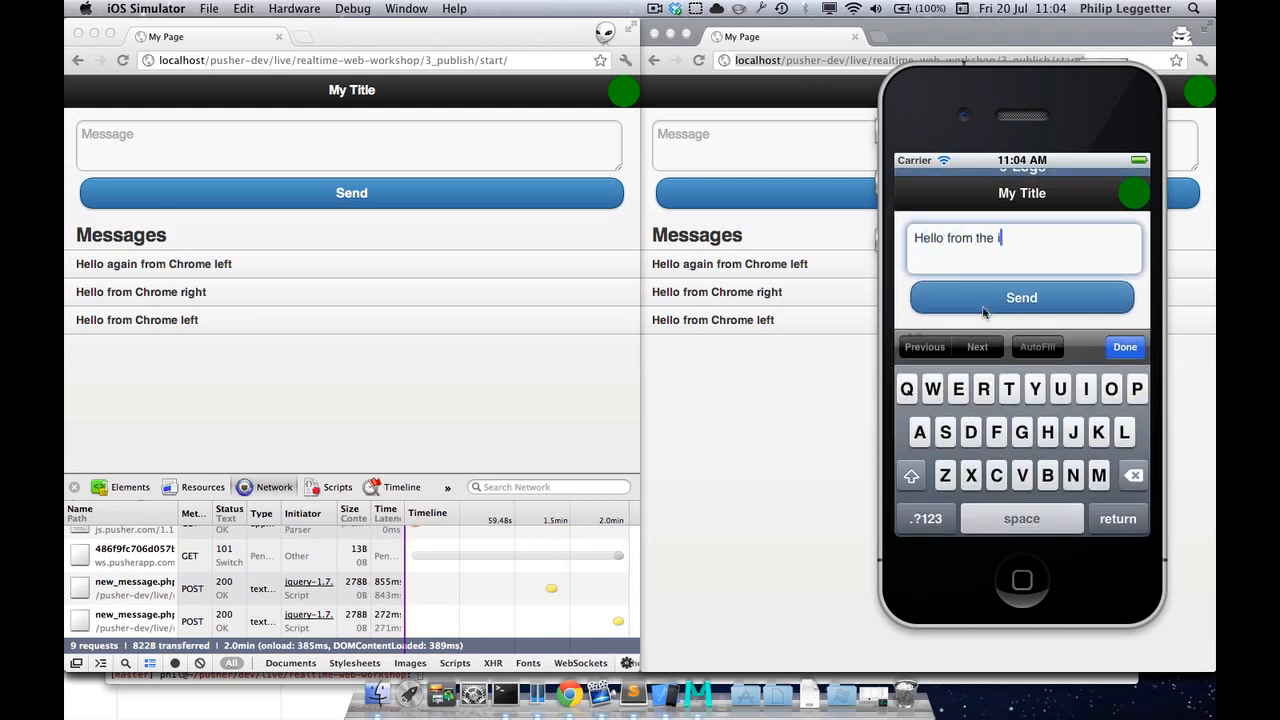
text(iPhone sim)
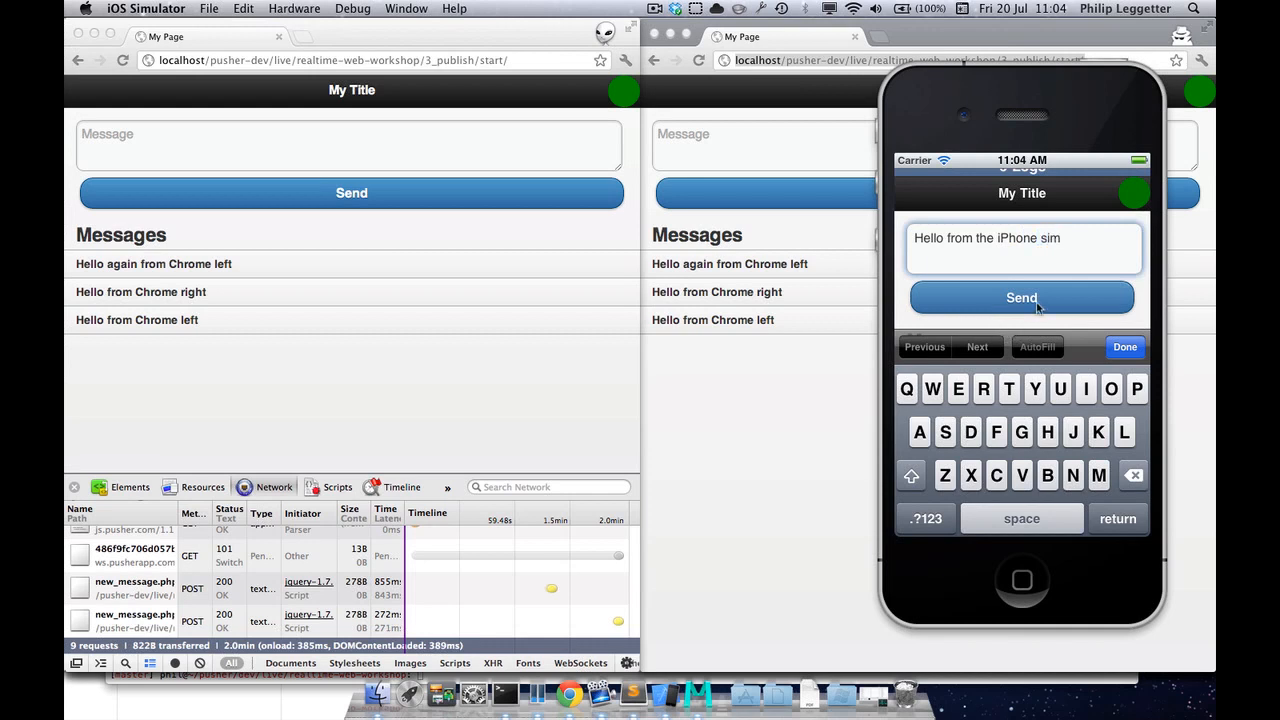
click(1021, 297)
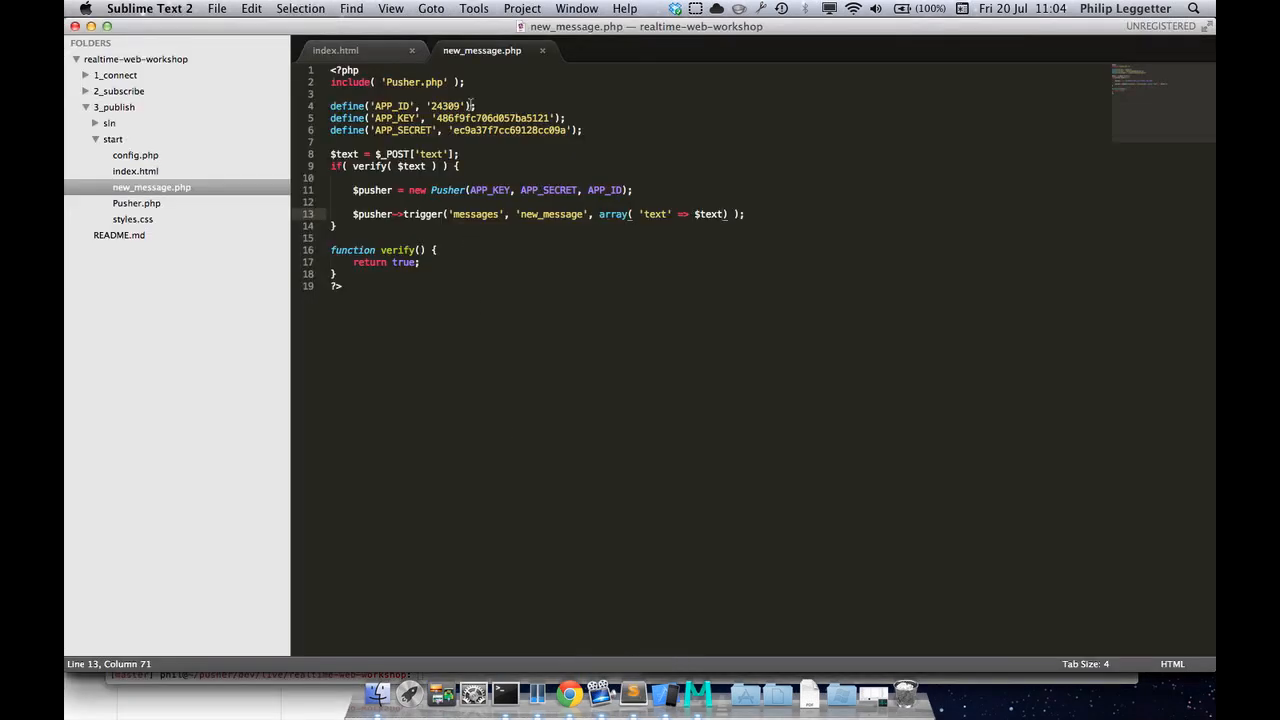
click(348, 50)
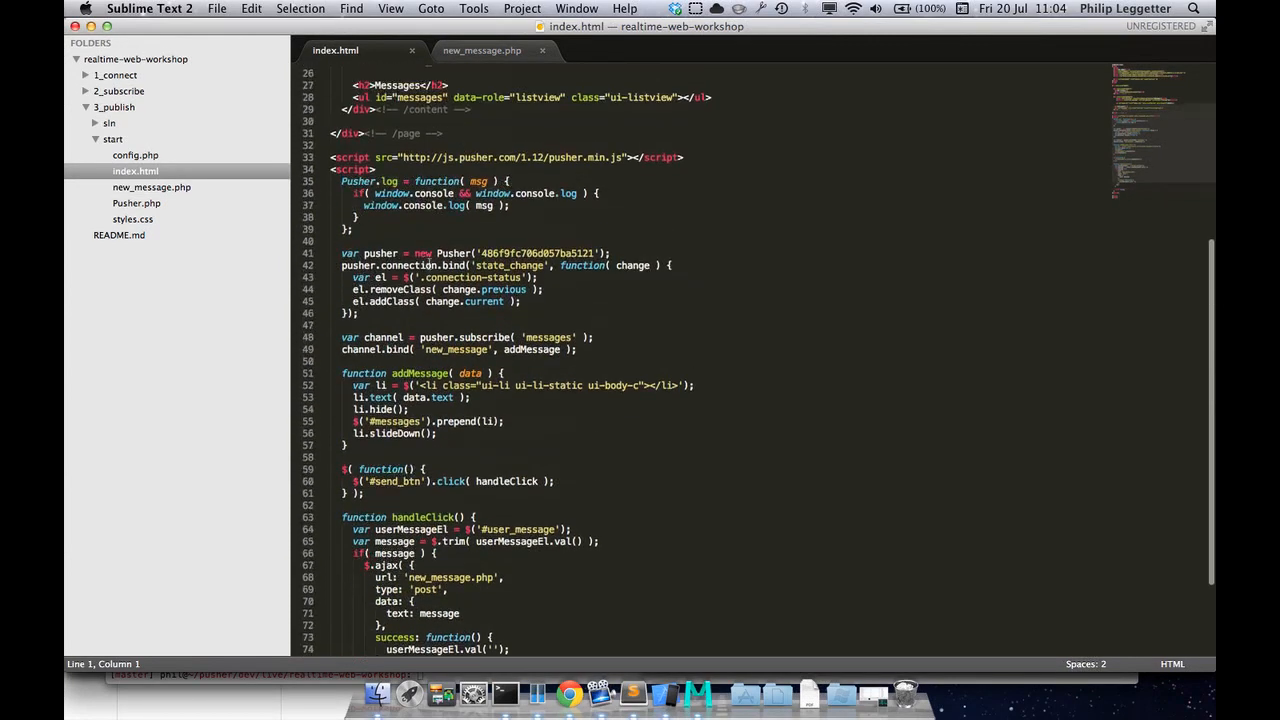
scroll(down, 3)
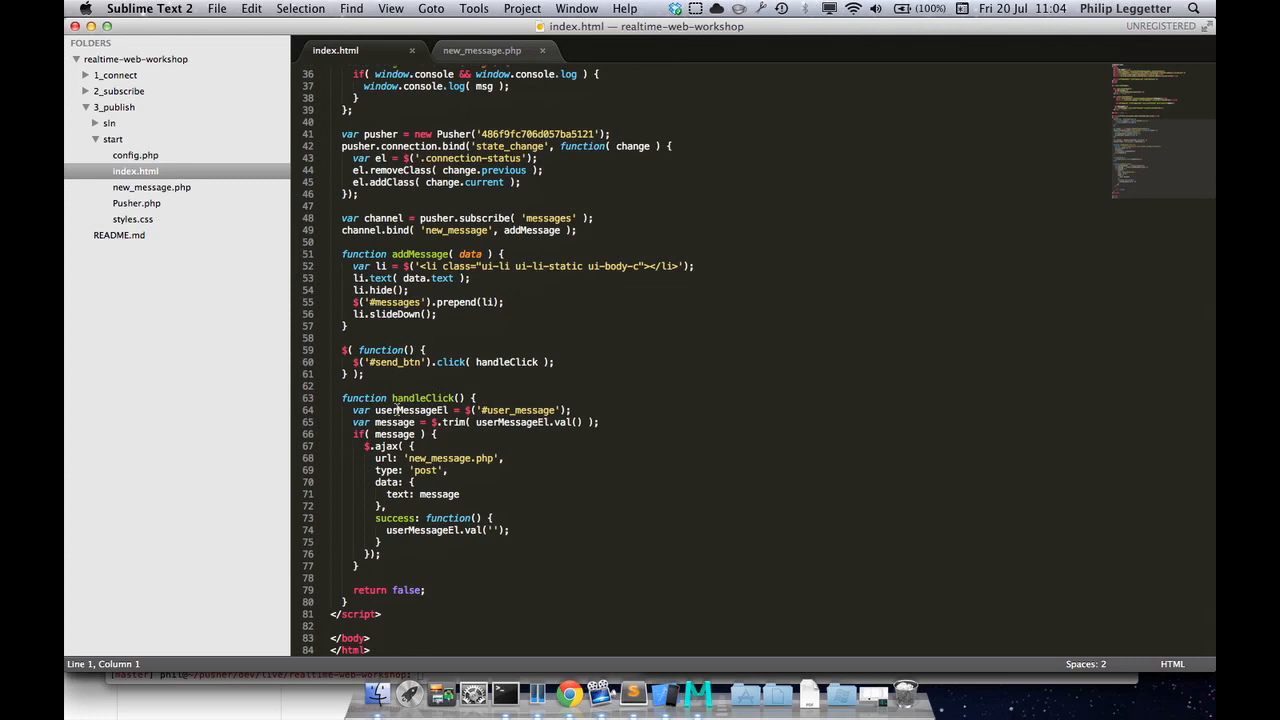
mouse_move(488, 55)
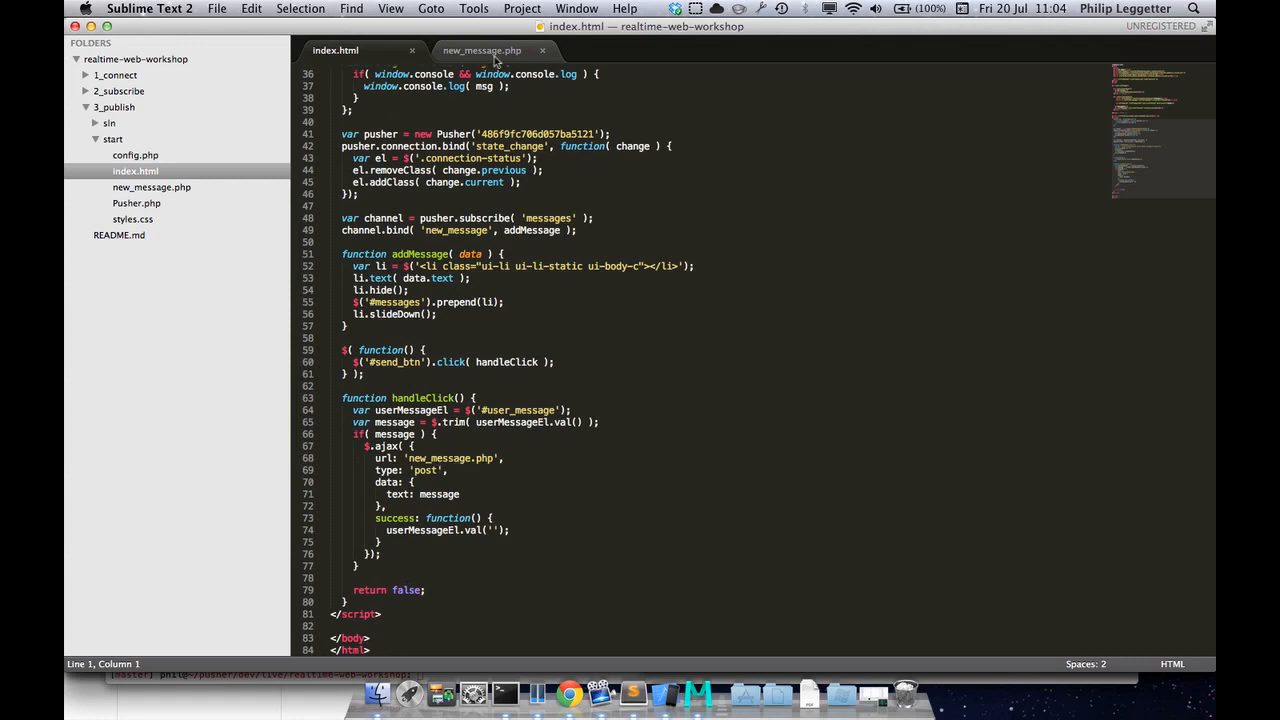
click(482, 50)
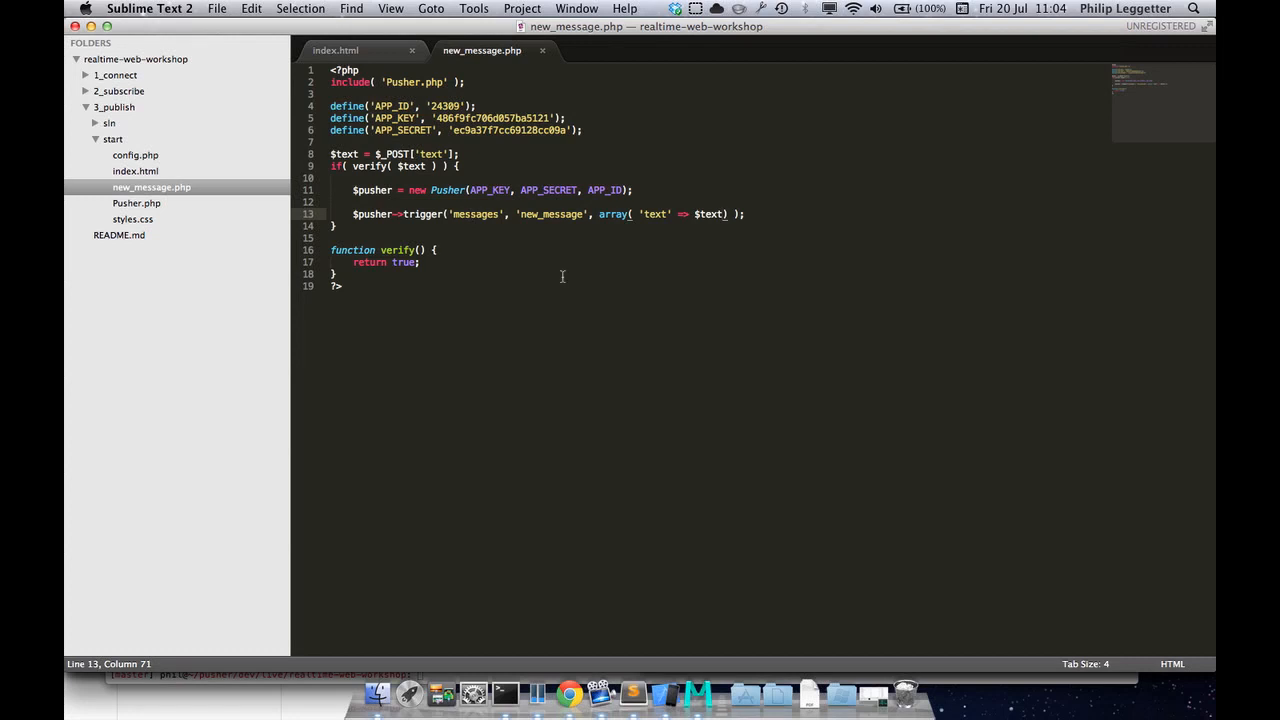
mouse_move(639, 613)
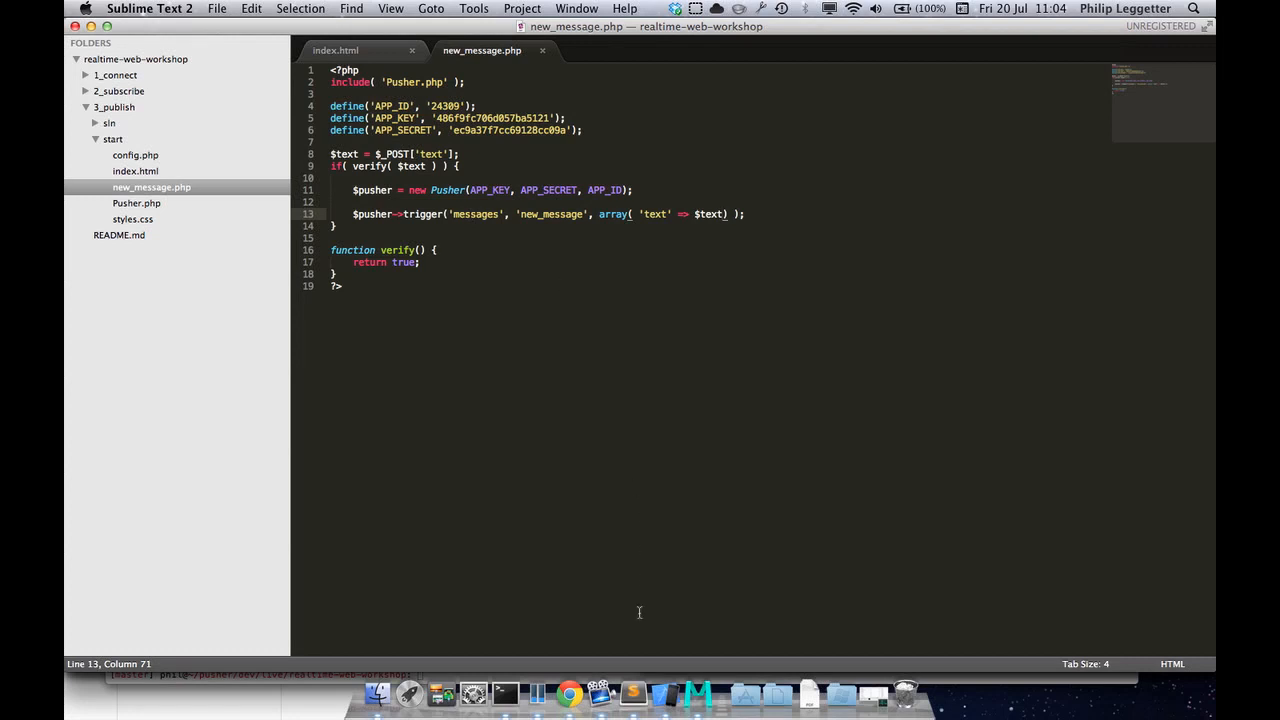